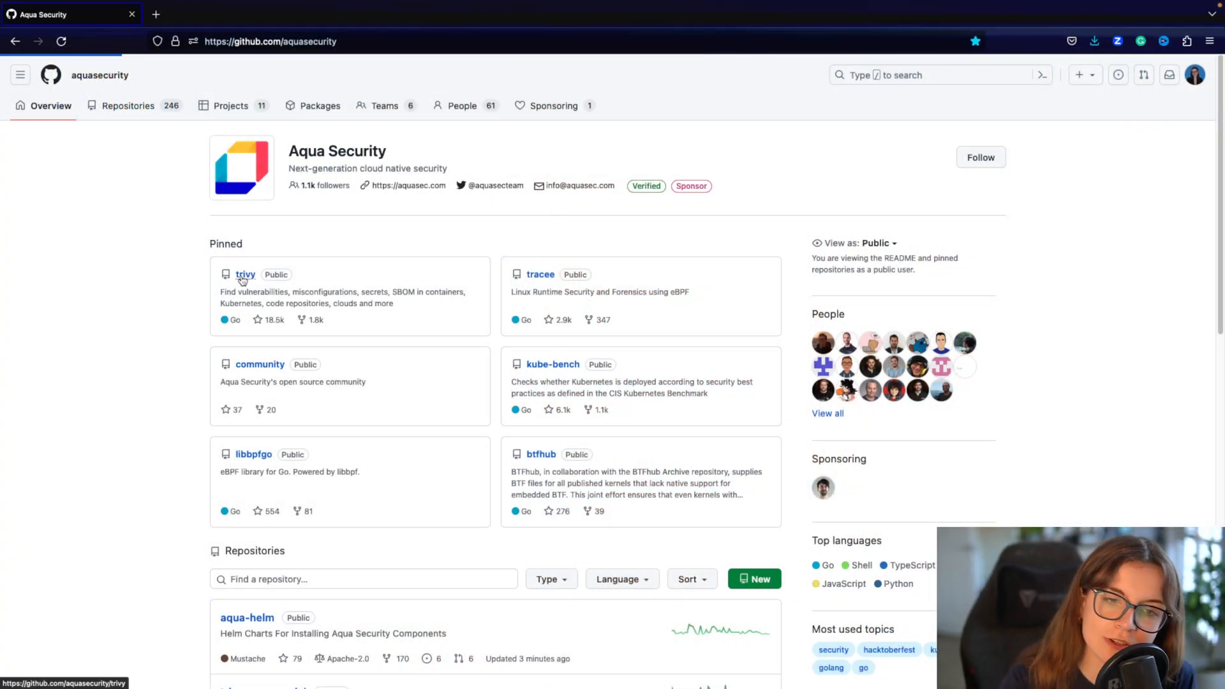
Go to the aquasecurity/trivy repository and its Discussions page
{"action": "left_click", "coordinate": [245, 274]}
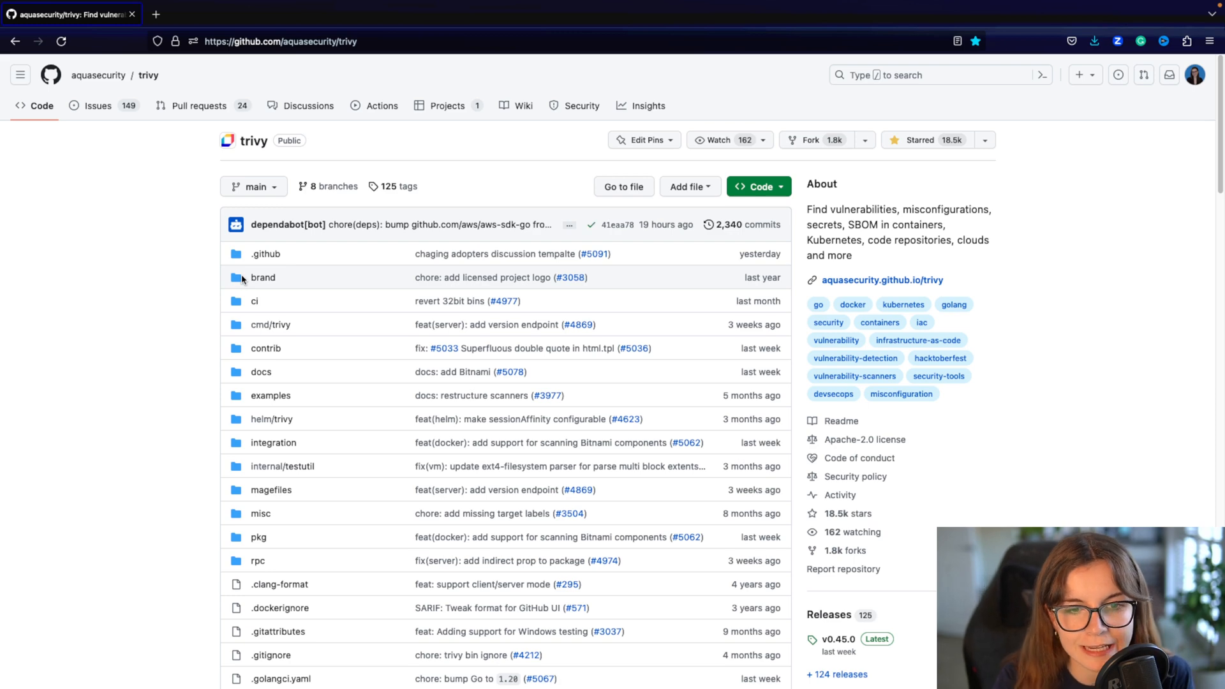
{"action": "mouse_move", "coordinate": [307, 106]}
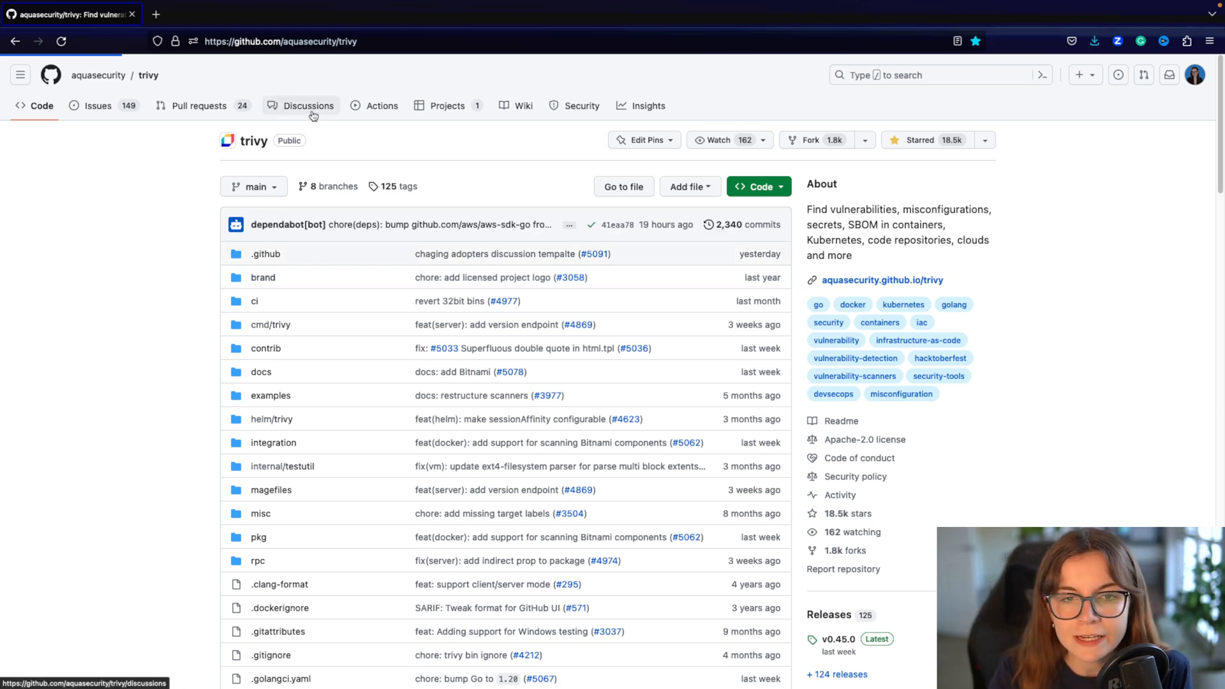
{"action": "left_click", "coordinate": [307, 106]}
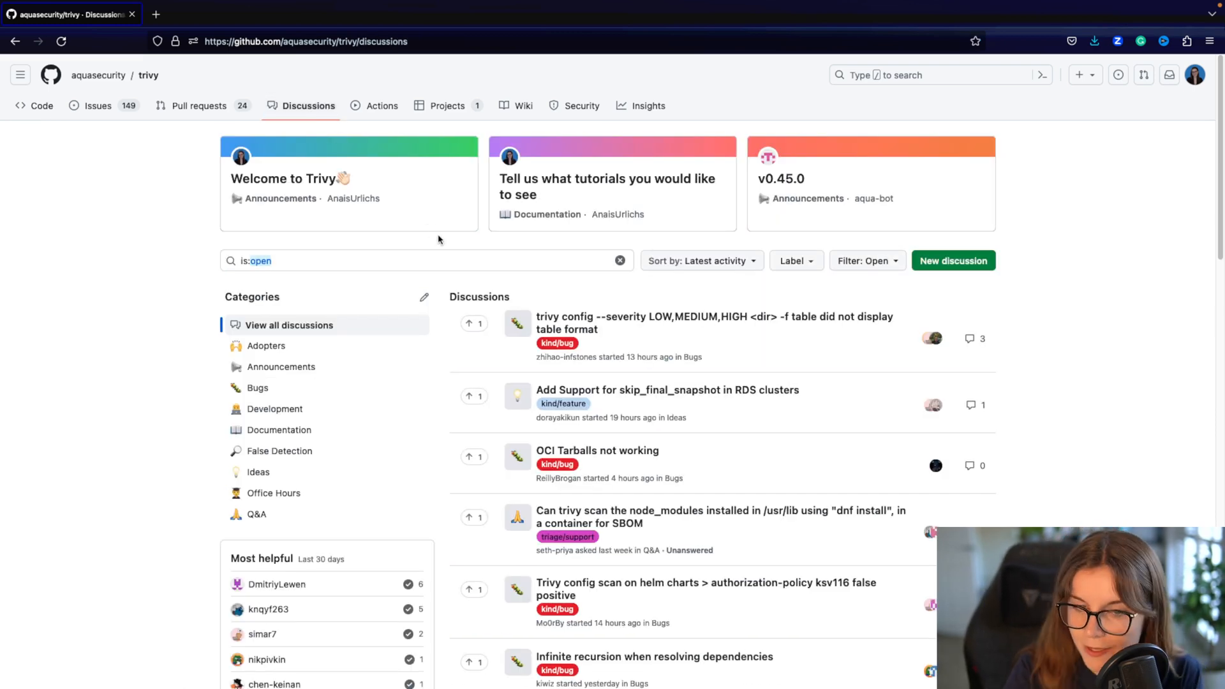
{"action": "mouse_move", "coordinate": [434, 251]}
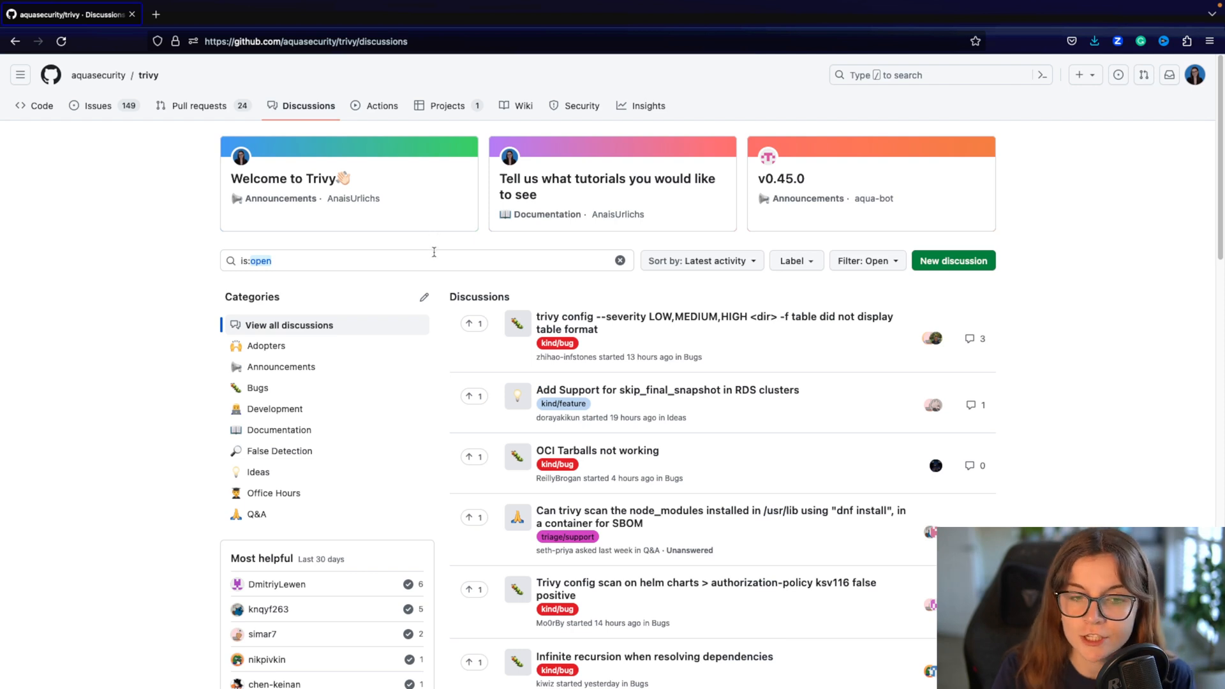
{"action": "mouse_move", "coordinate": [295, 475]}
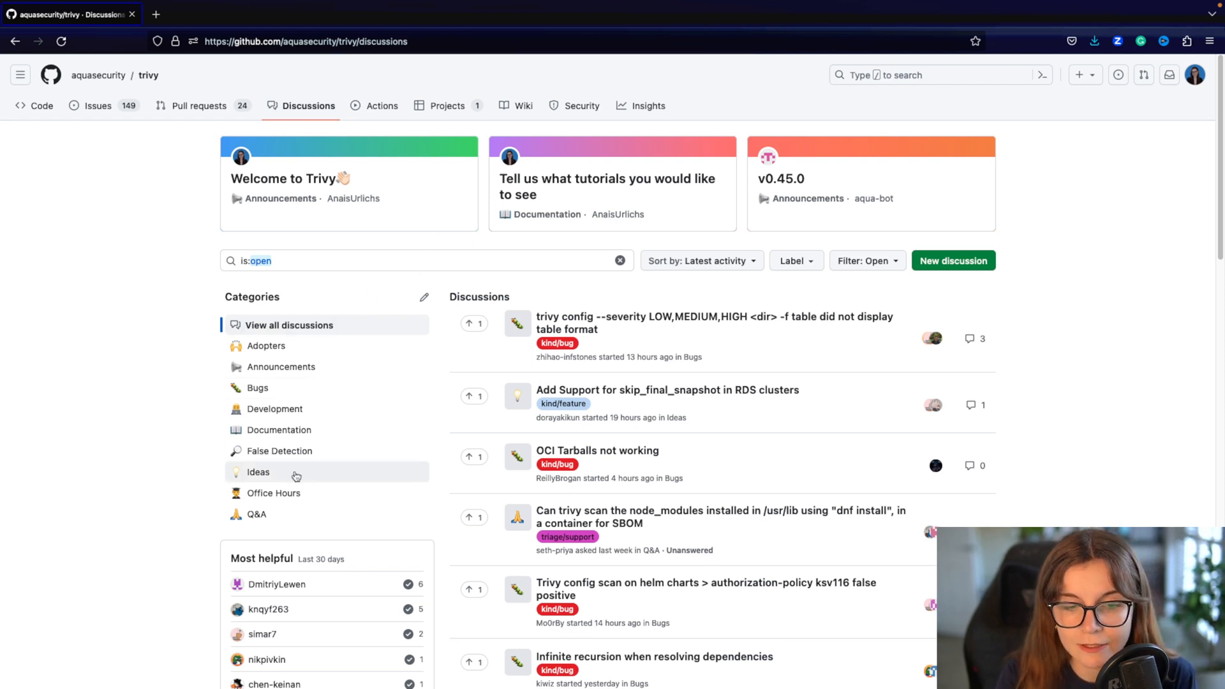
{"action": "mouse_move", "coordinate": [865, 150]}
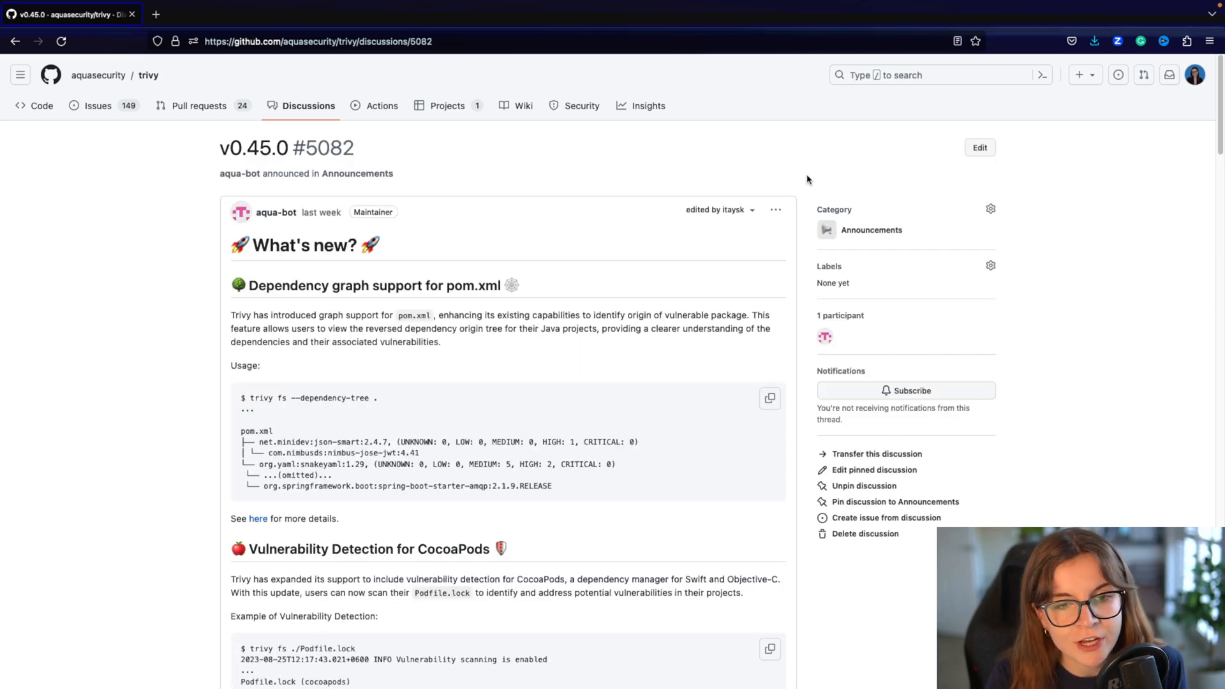
{"action": "mouse_move", "coordinate": [270, 173]}
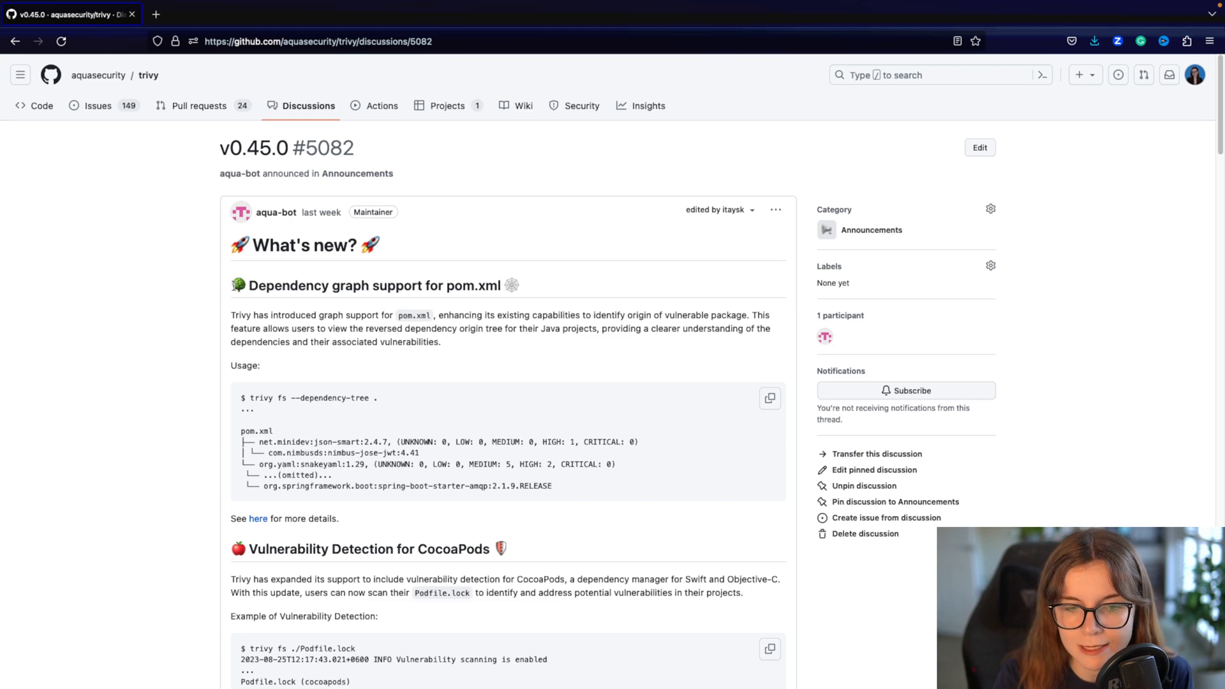
Scroll the v0.45.0 announcement down to the Enhanced .trivyignore support YAML example
{"action": "scroll", "scroll_direction": "down", "scroll_amount": 3}
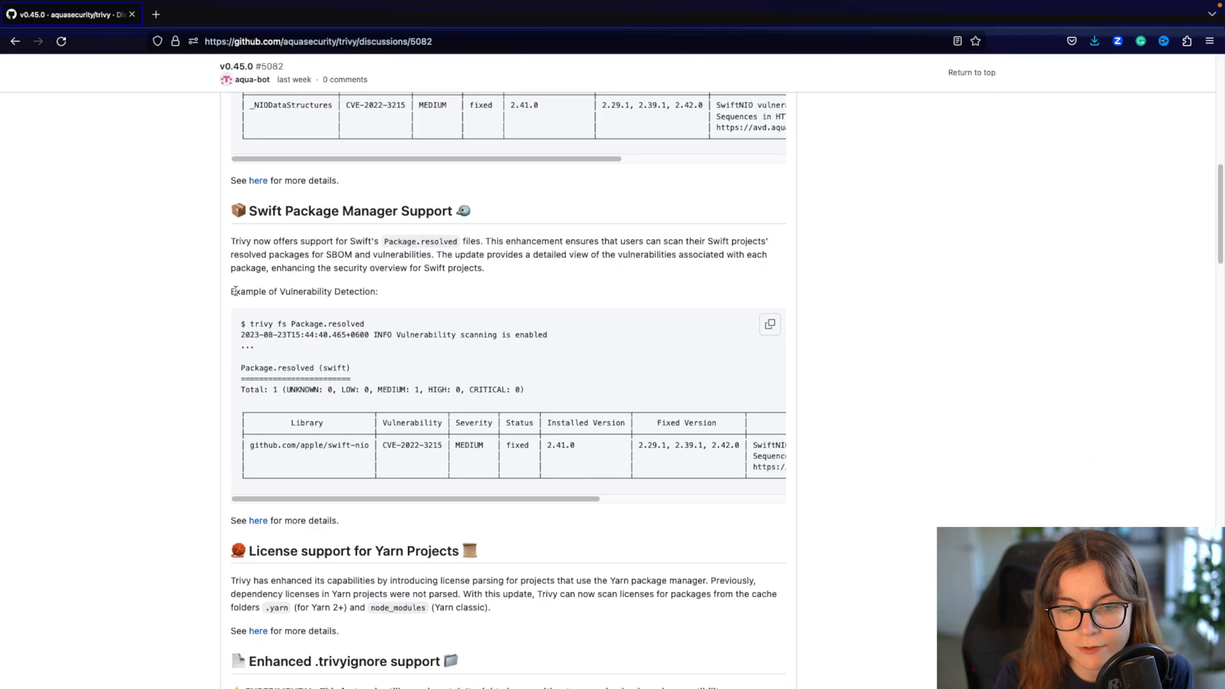
{"action": "scroll", "scroll_direction": "down", "scroll_amount": 3}
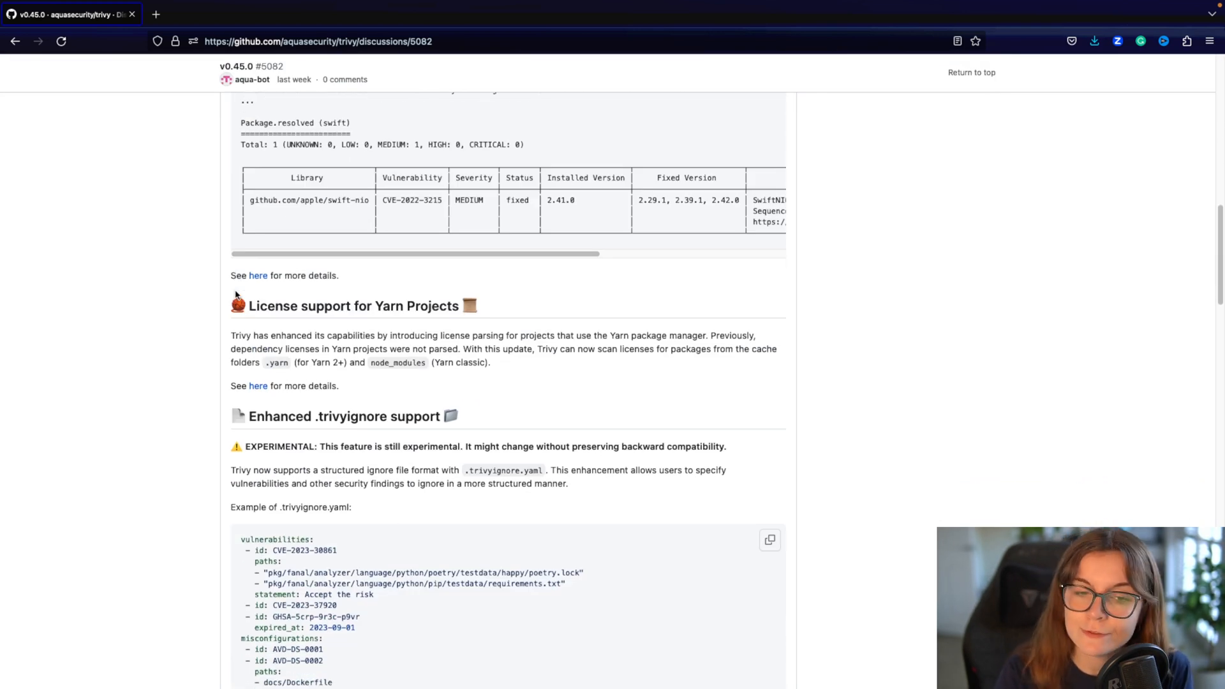
{"action": "scroll", "scroll_direction": "down", "scroll_amount": 3}
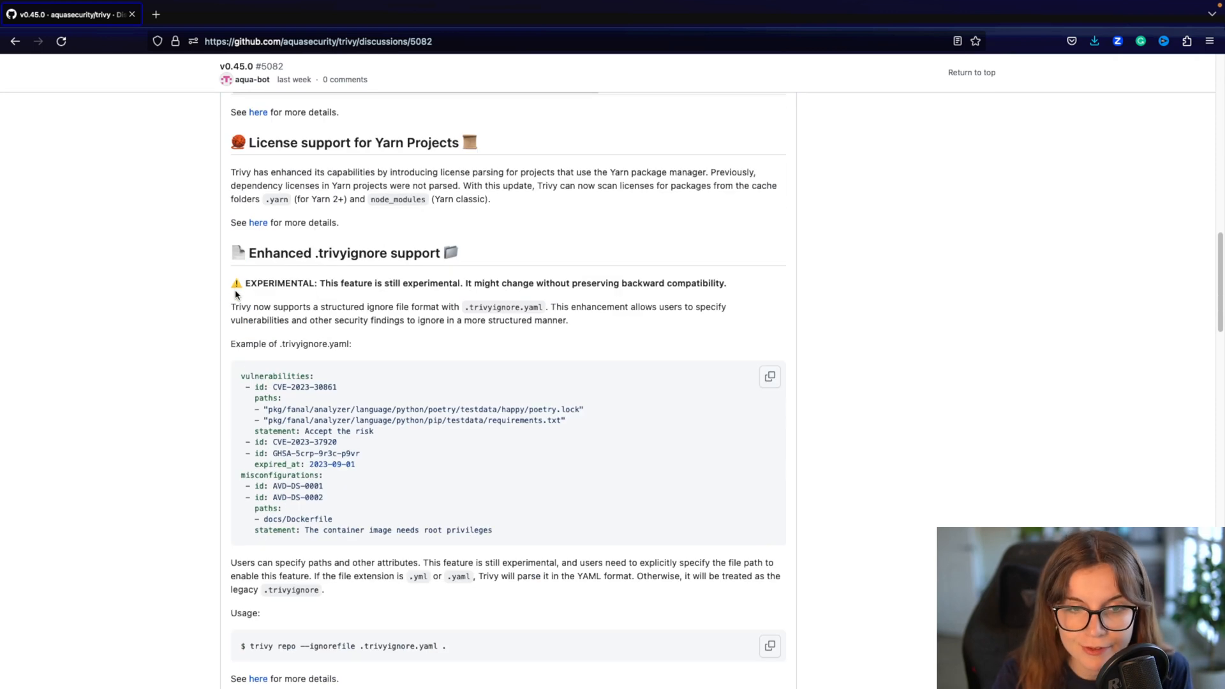
{"action": "scroll", "scroll_direction": "down", "scroll_amount": 3}
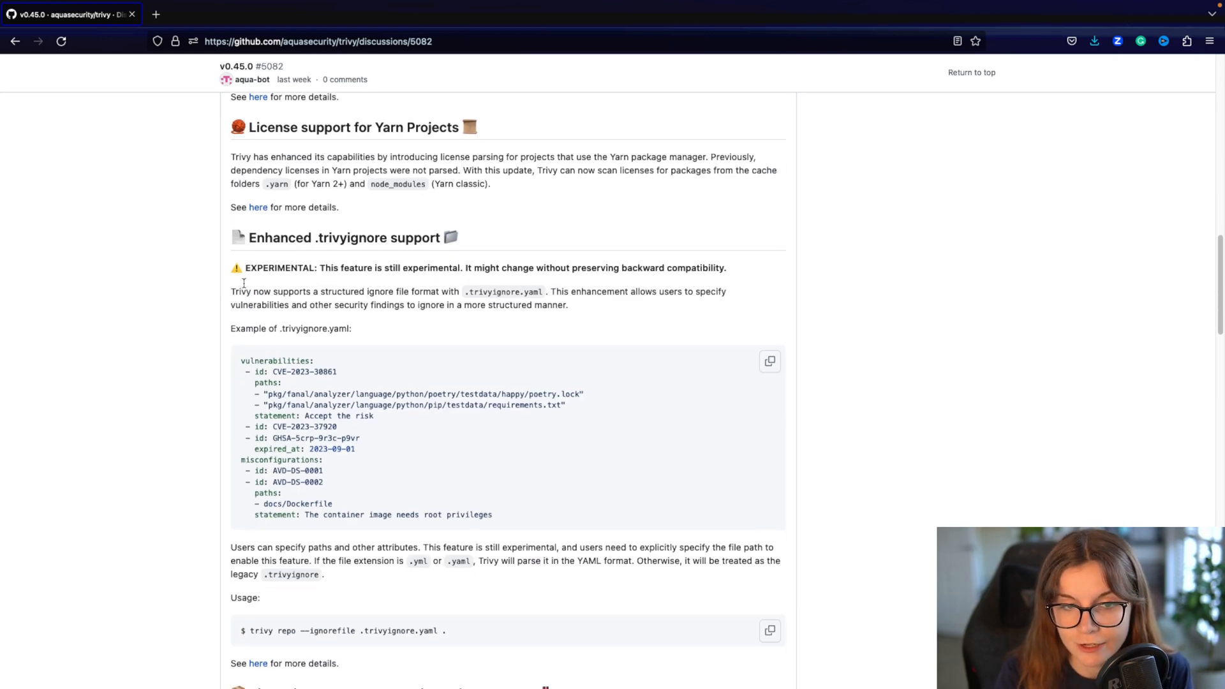
{"action": "scroll", "scroll_direction": "down", "scroll_amount": 3}
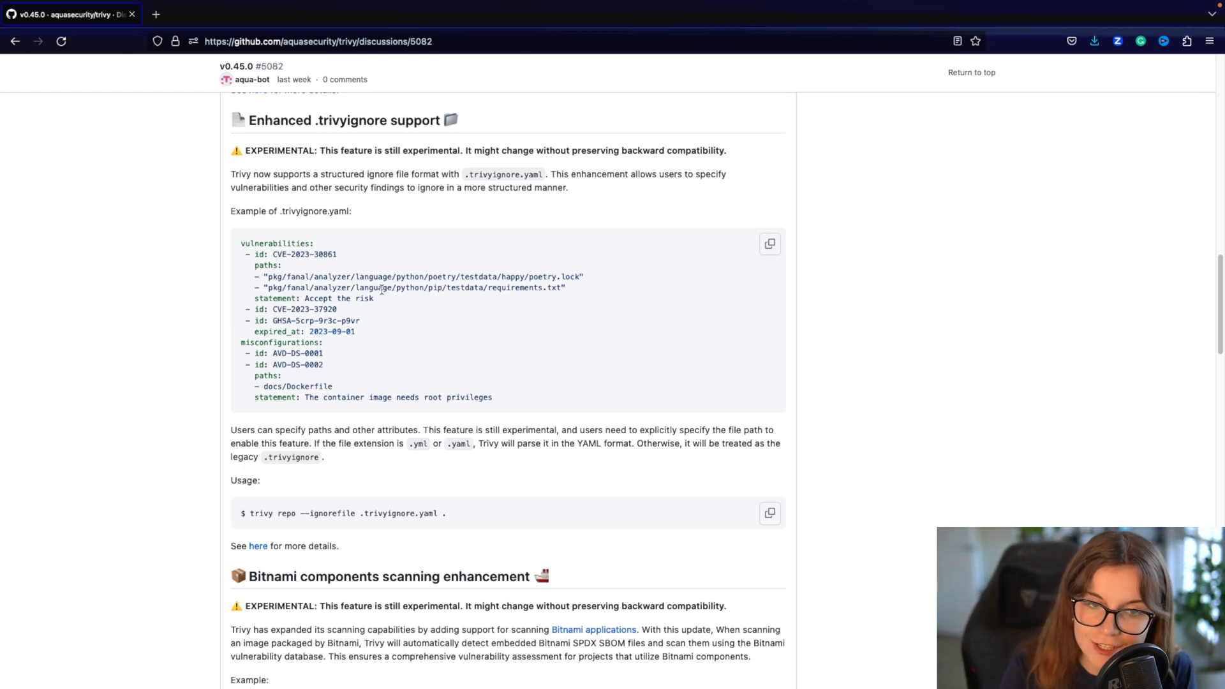
{"action": "mouse_move", "coordinate": [592, 294]}
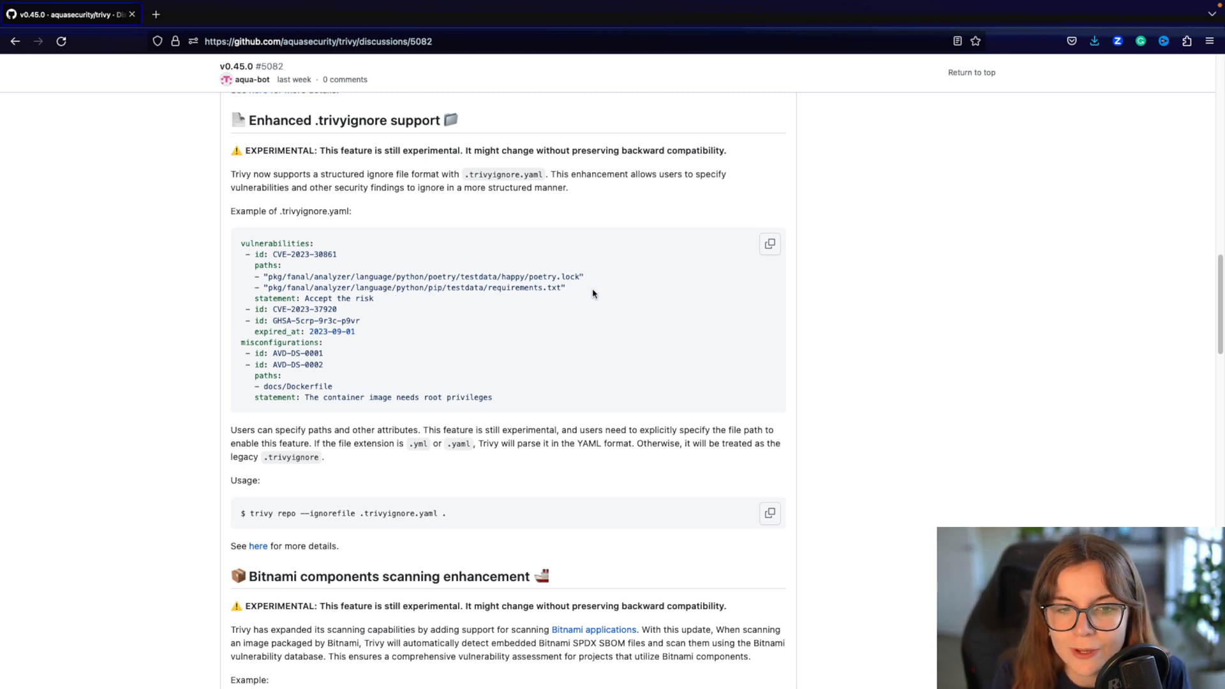
{"action": "mouse_move", "coordinate": [322, 381]}
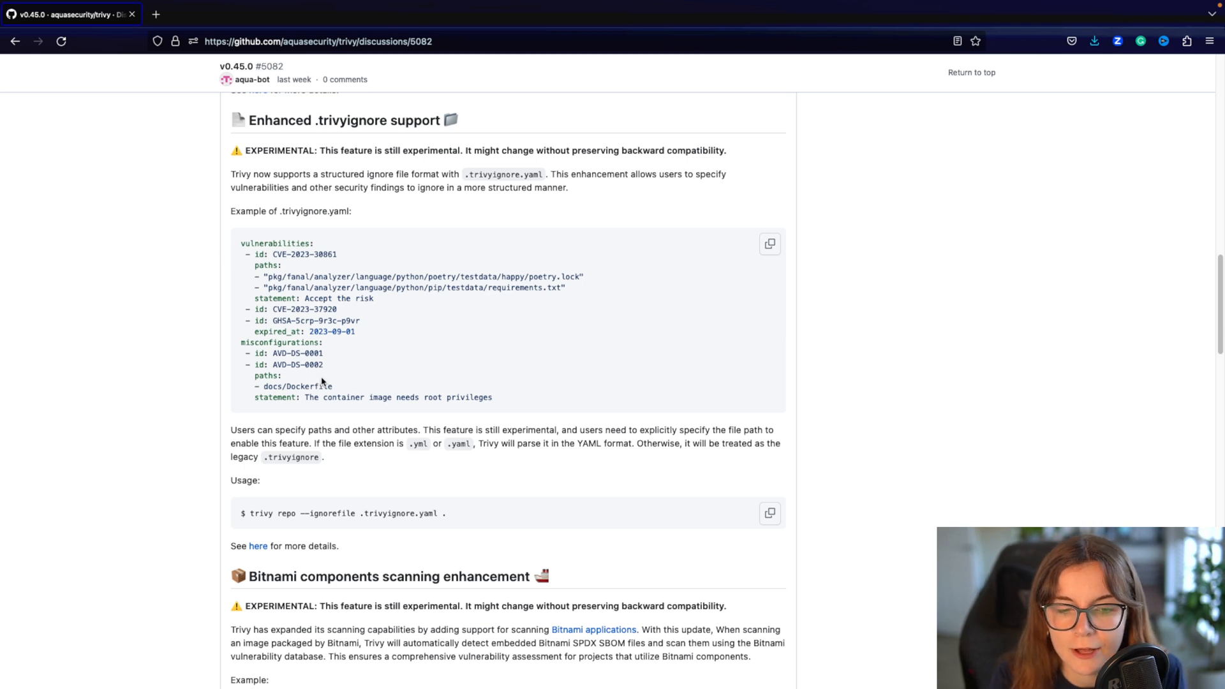
{"action": "mouse_move", "coordinate": [260, 352]}
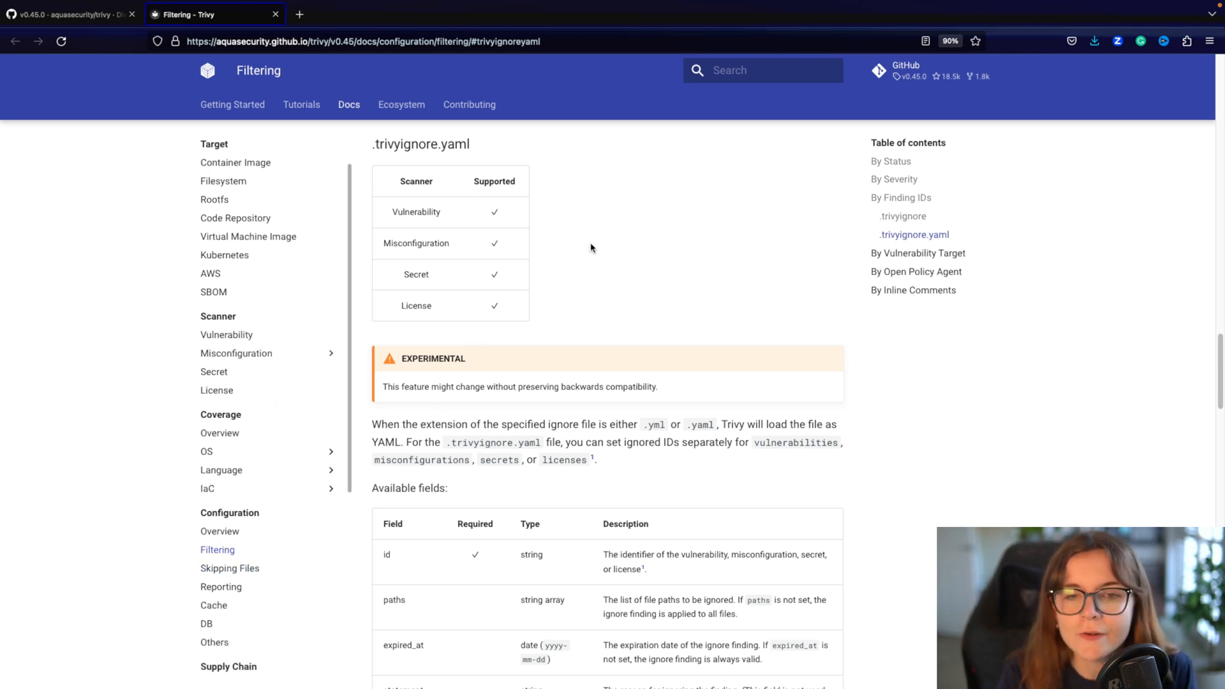
{"action": "mouse_move", "coordinate": [602, 259]}
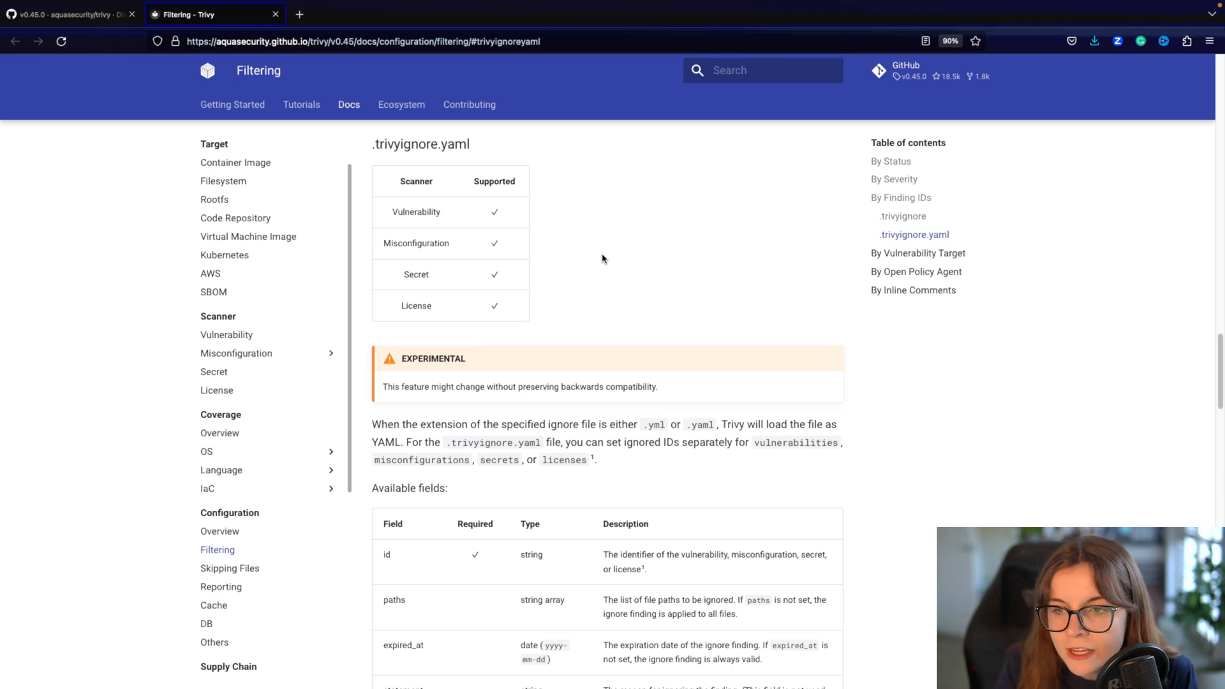
{"action": "mouse_move", "coordinate": [902, 217]}
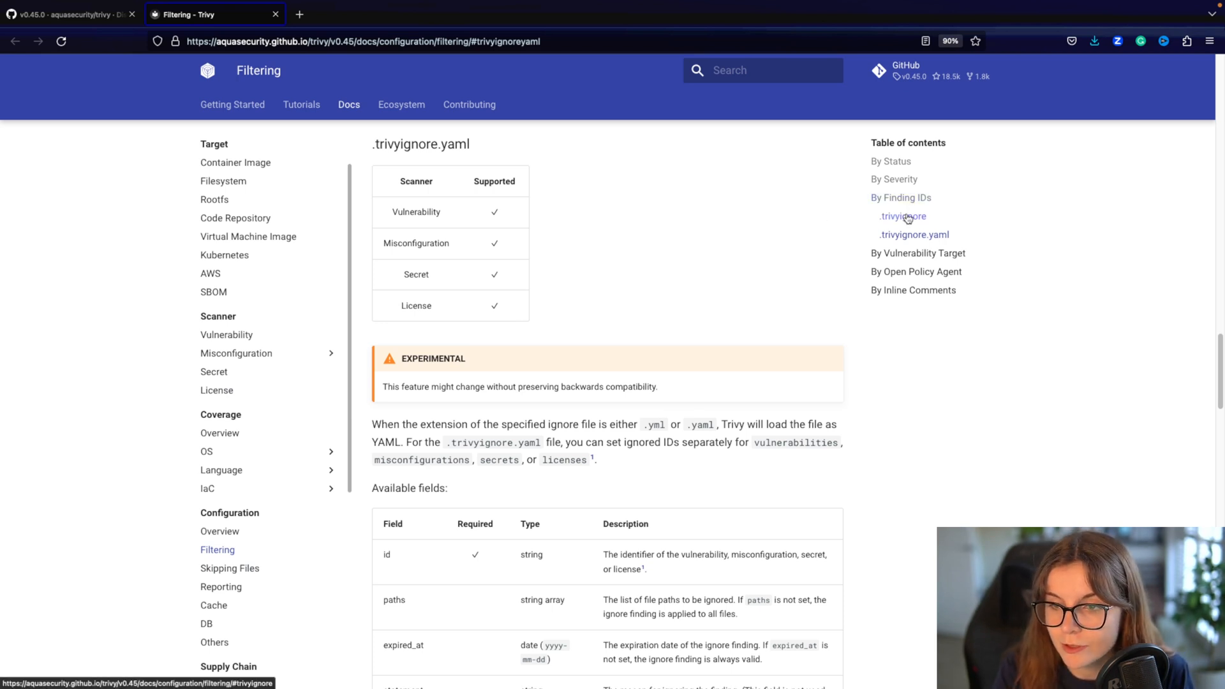
Jump to the .trivyignore section and highlight parts of its example ignore file and scan command
{"action": "left_click", "coordinate": [902, 216]}
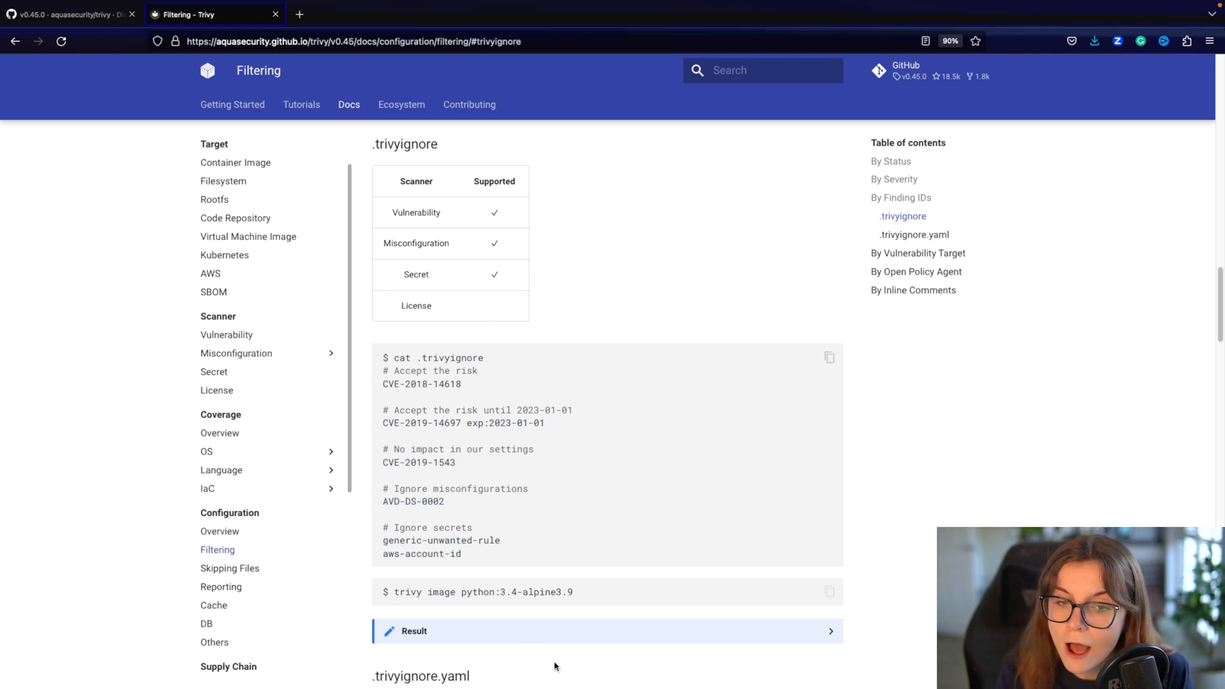
{"action": "mouse_move", "coordinate": [465, 395]}
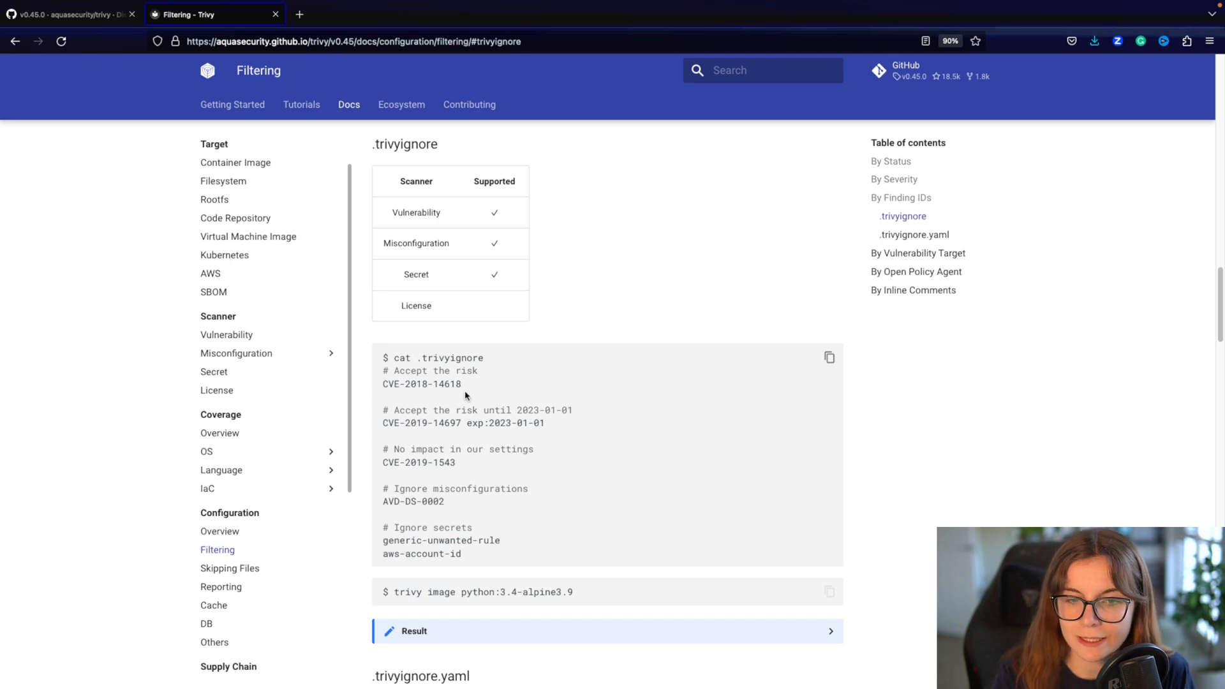
{"action": "double_click", "coordinate": [451, 357]}
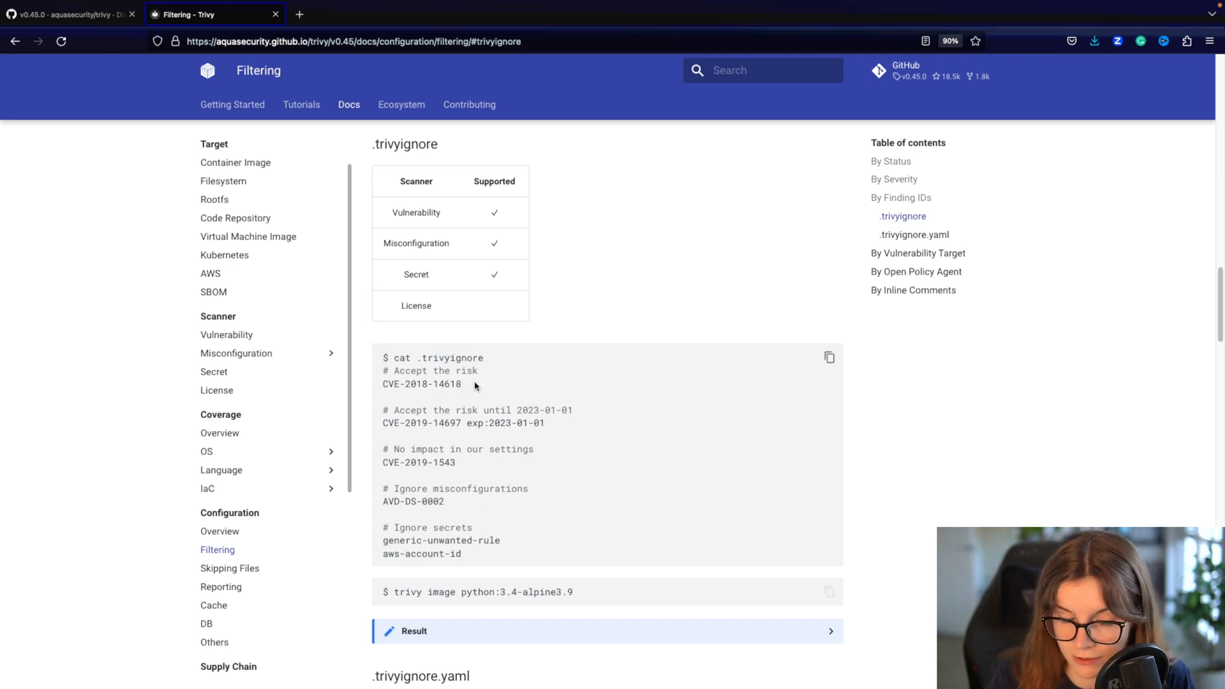
{"action": "double_click", "coordinate": [421, 384]}
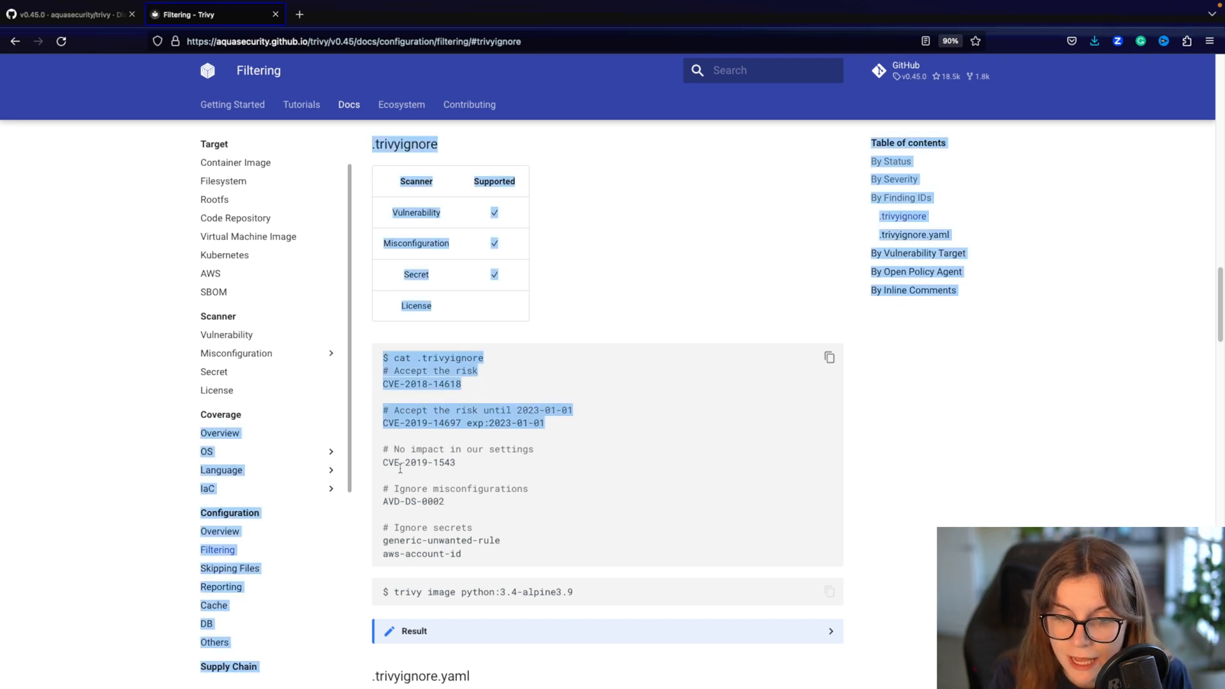
{"action": "left_click", "coordinate": [391, 519]}
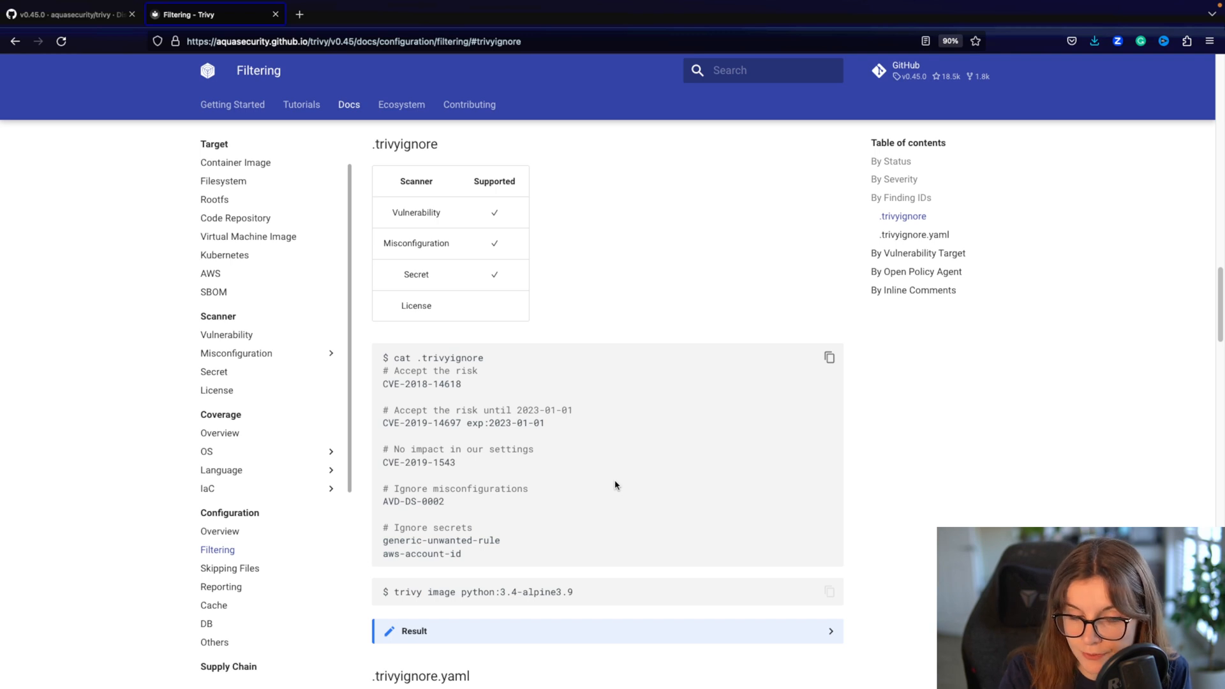
{"action": "triple_click", "coordinate": [476, 591]}
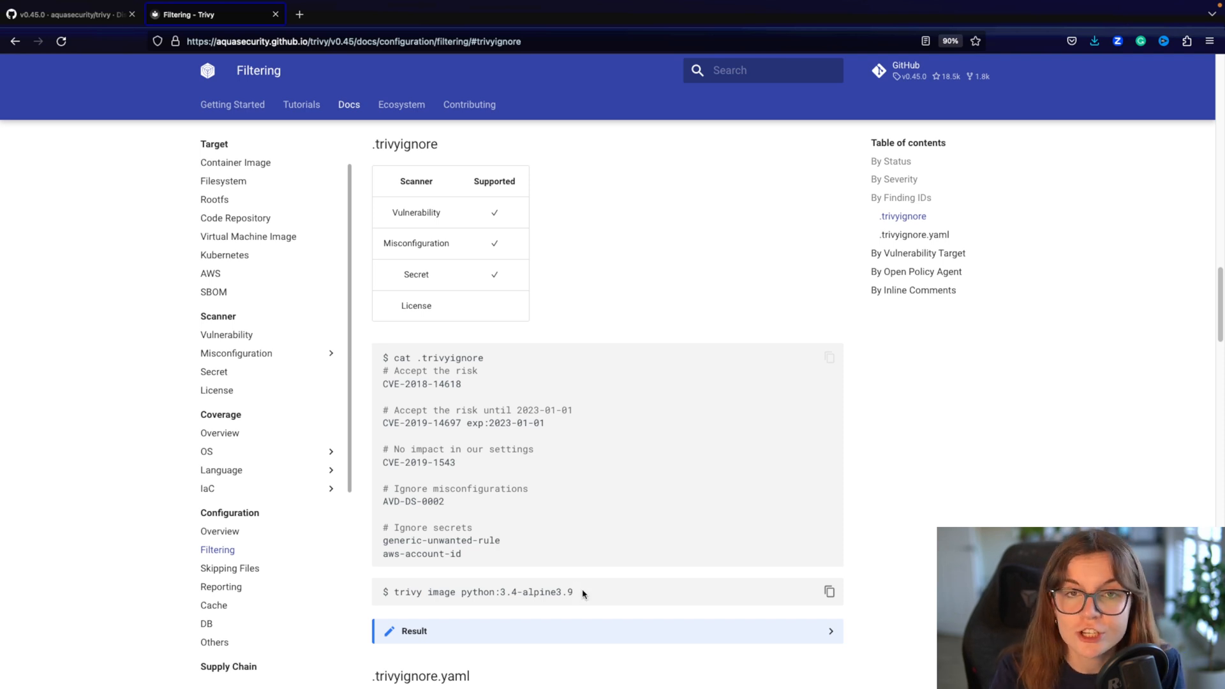
{"action": "double_click", "coordinate": [482, 590]}
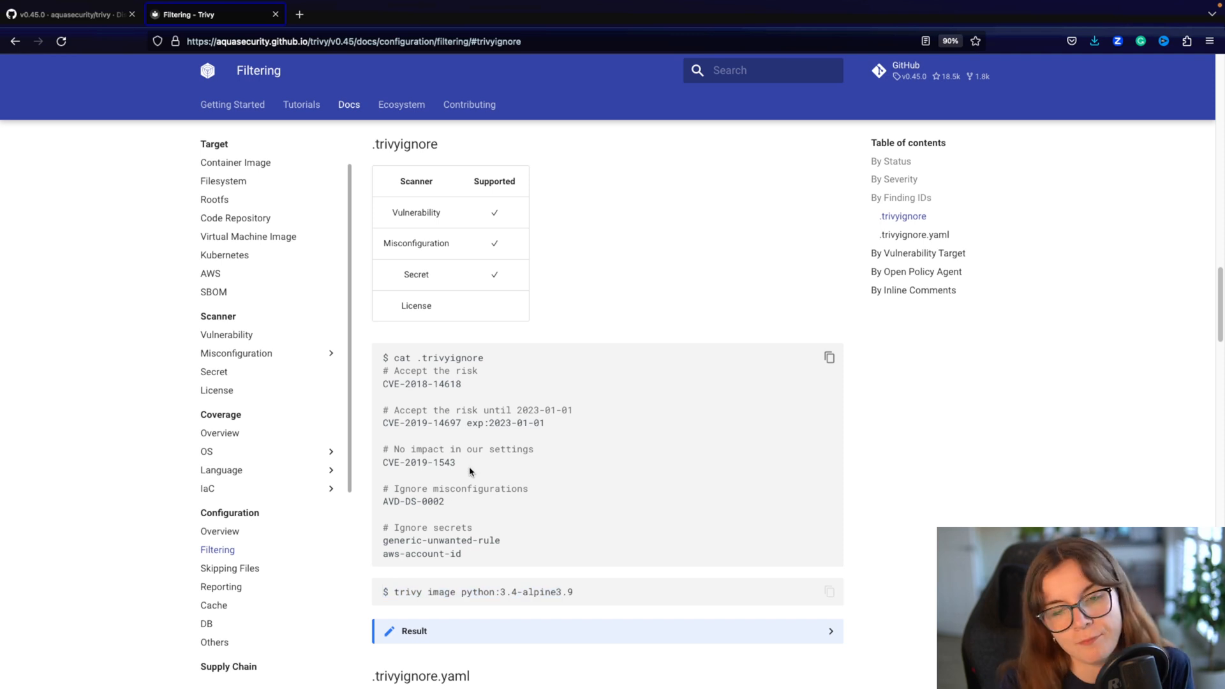
Scroll to the .trivyignore.yaml example and highlight the AVD-DS-0002 entry limited to docs/Dockerfile
{"action": "scroll", "scroll_direction": "down", "scroll_amount": 3}
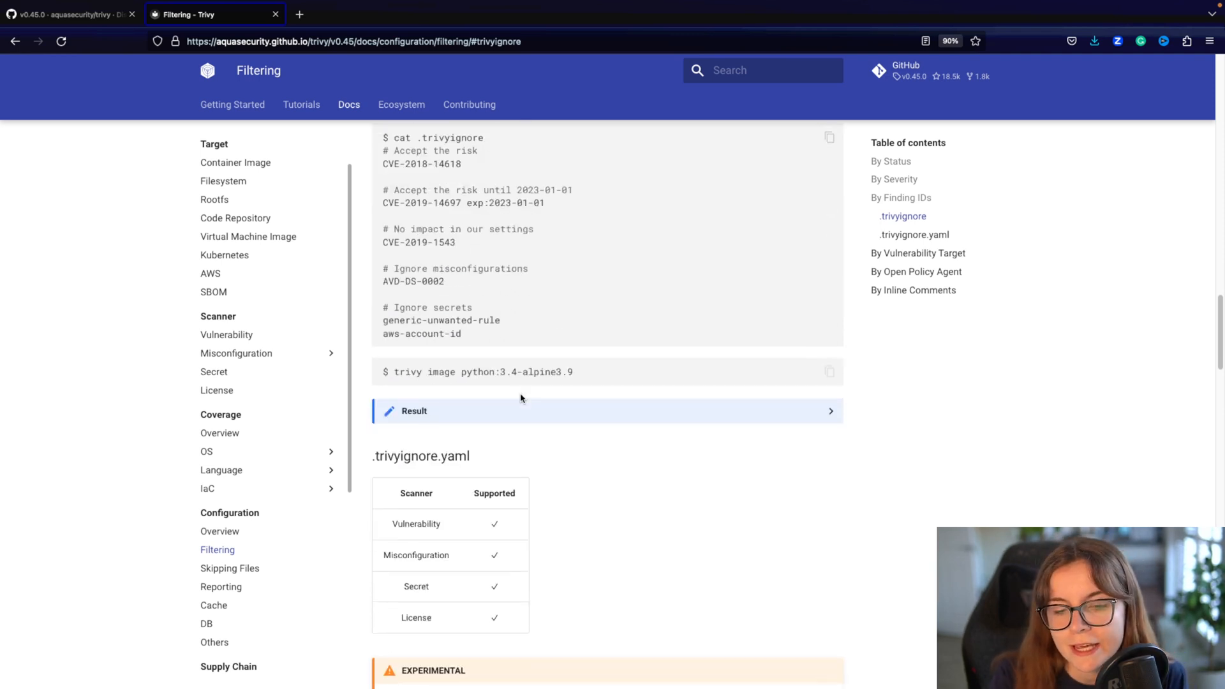
{"action": "scroll", "scroll_direction": "down", "scroll_amount": 3}
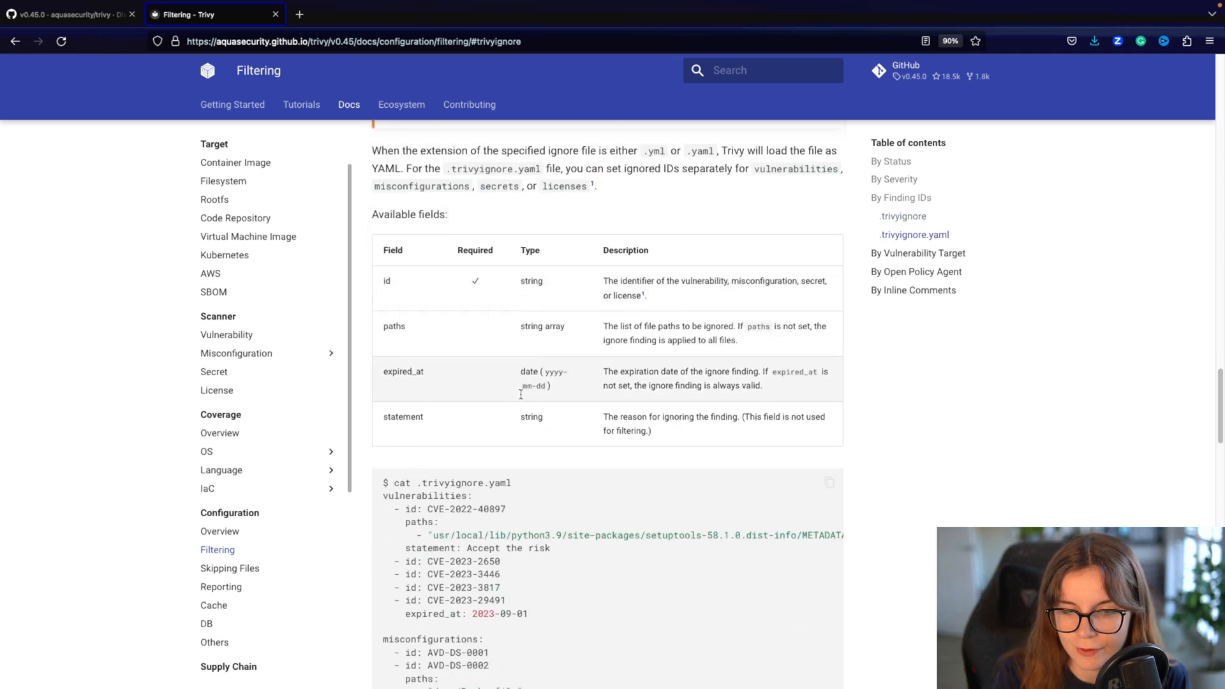
{"action": "scroll", "scroll_direction": "down", "scroll_amount": 3}
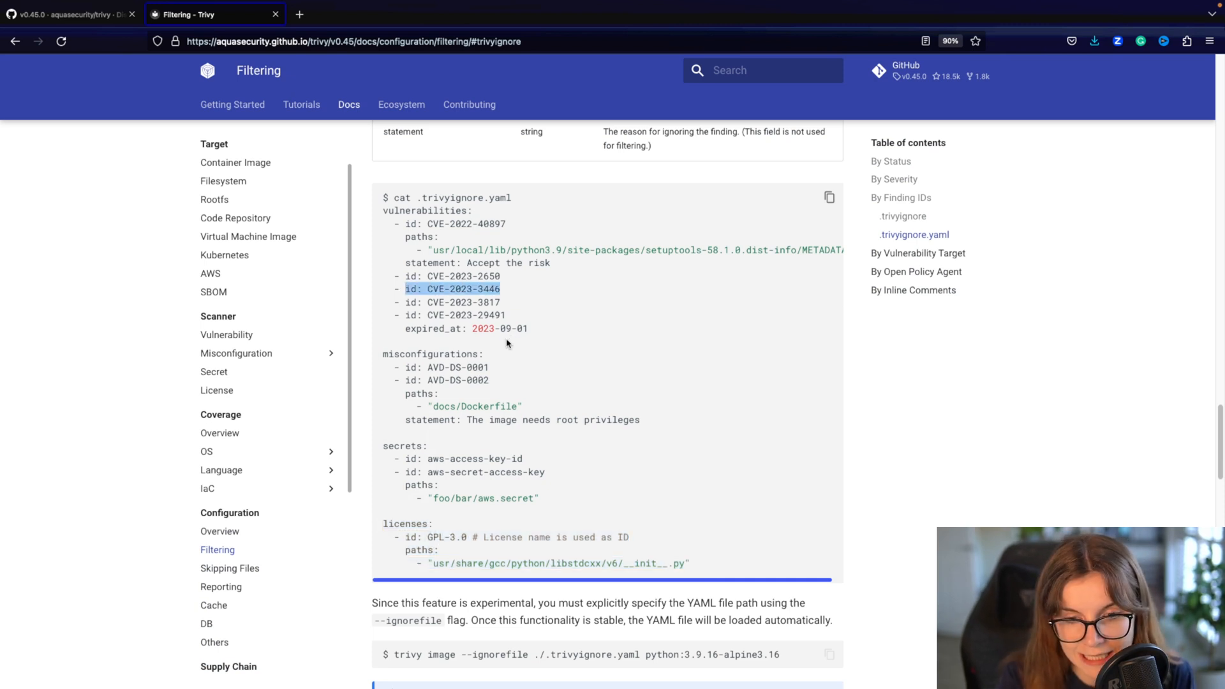
{"action": "mouse_move", "coordinate": [448, 198]}
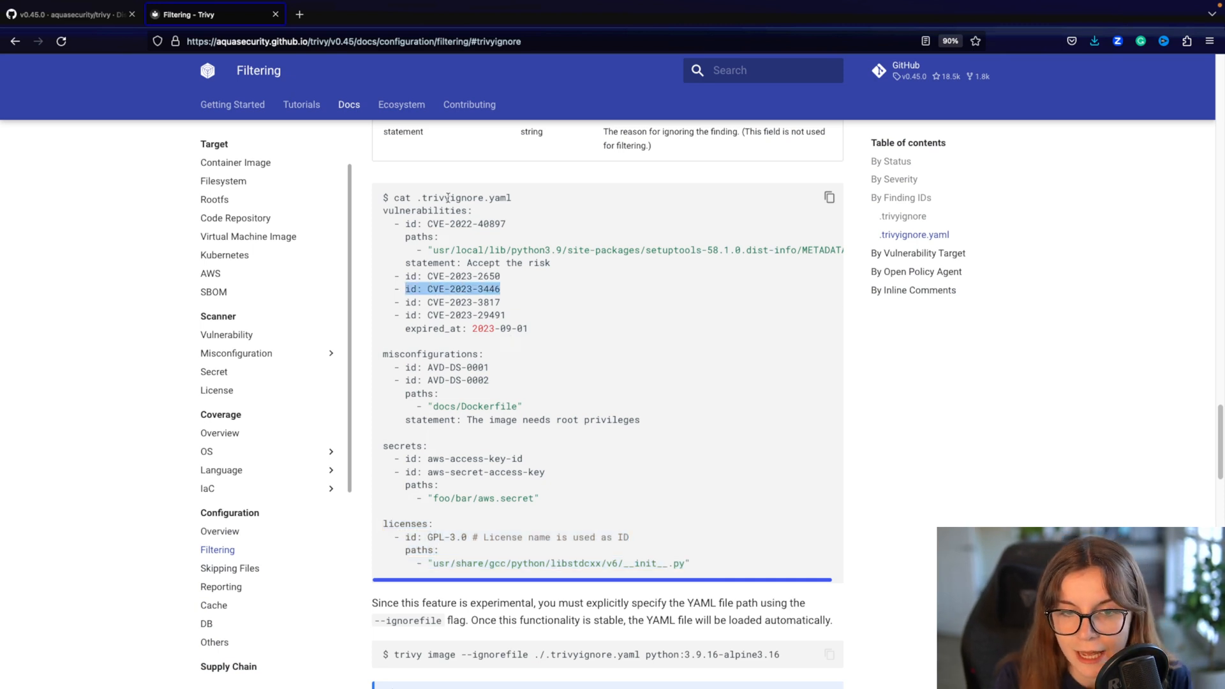
{"action": "double_click", "coordinate": [426, 210]}
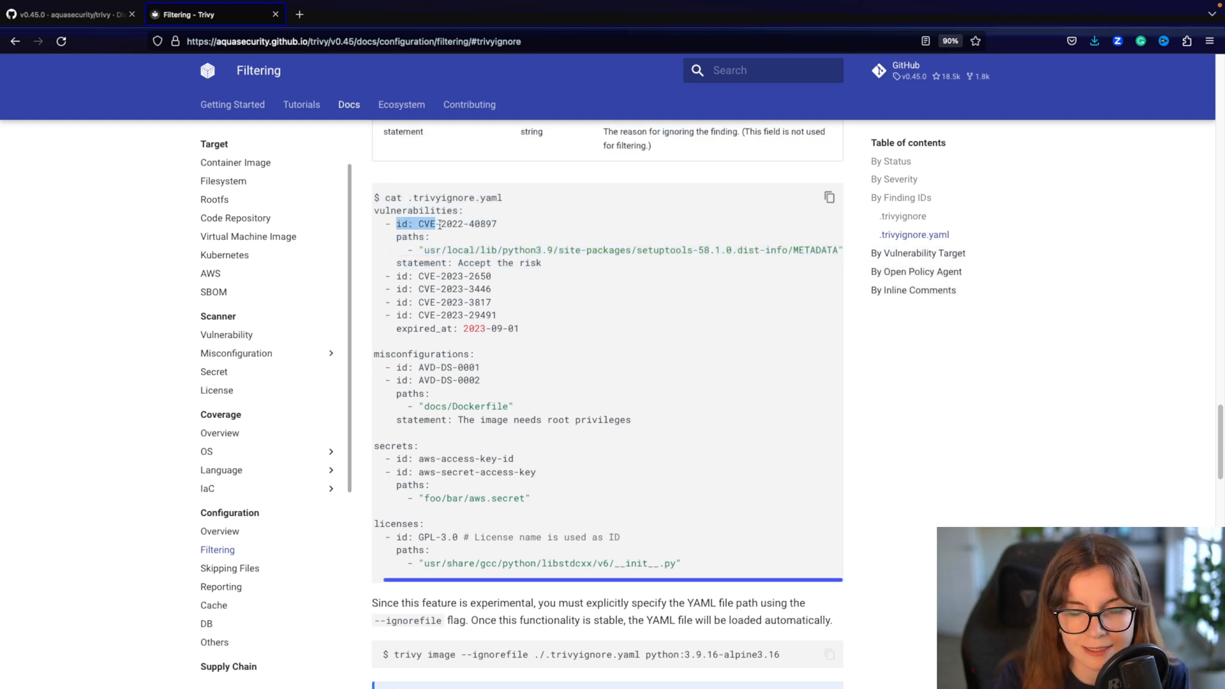
{"action": "left_click_drag", "start_coordinate": [437, 225], "coordinate": [429, 236]}
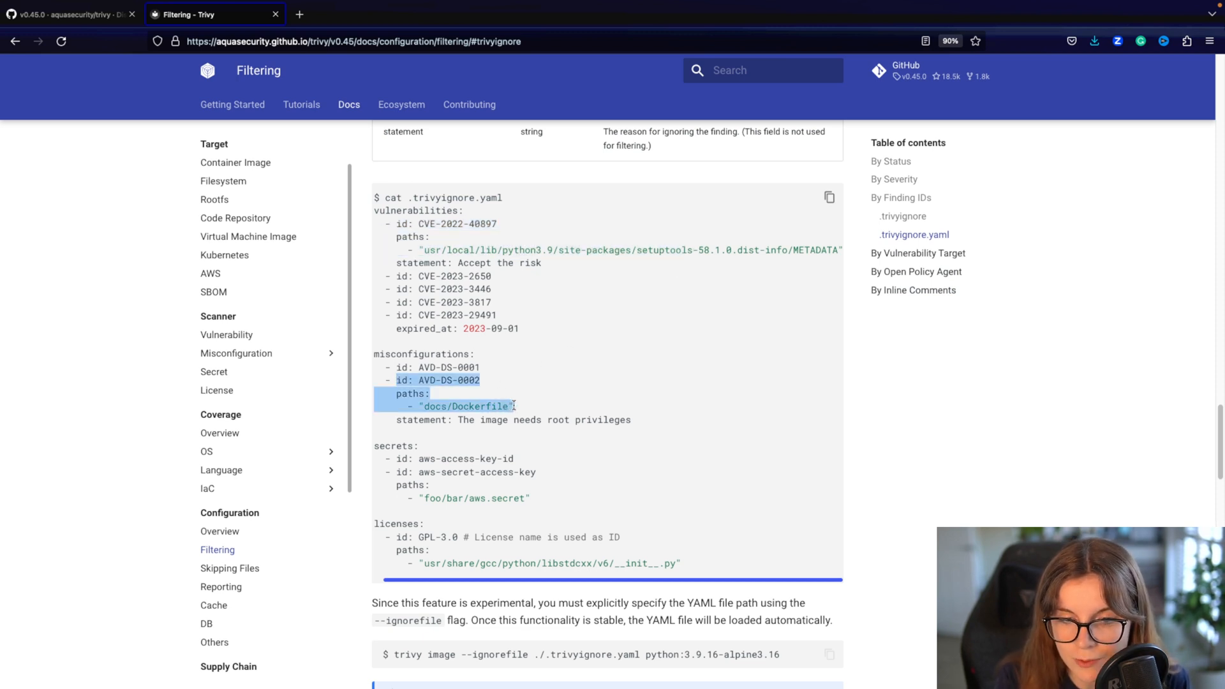
{"action": "mouse_move", "coordinate": [516, 407]}
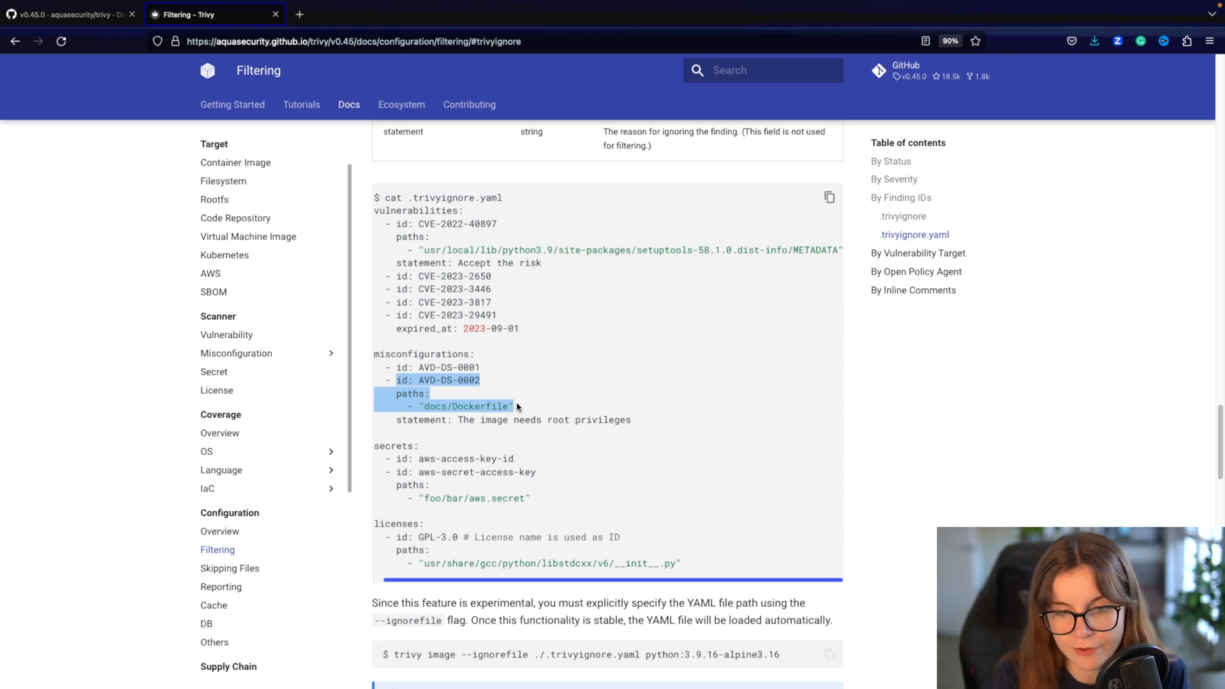
{"action": "mouse_move", "coordinate": [488, 406]}
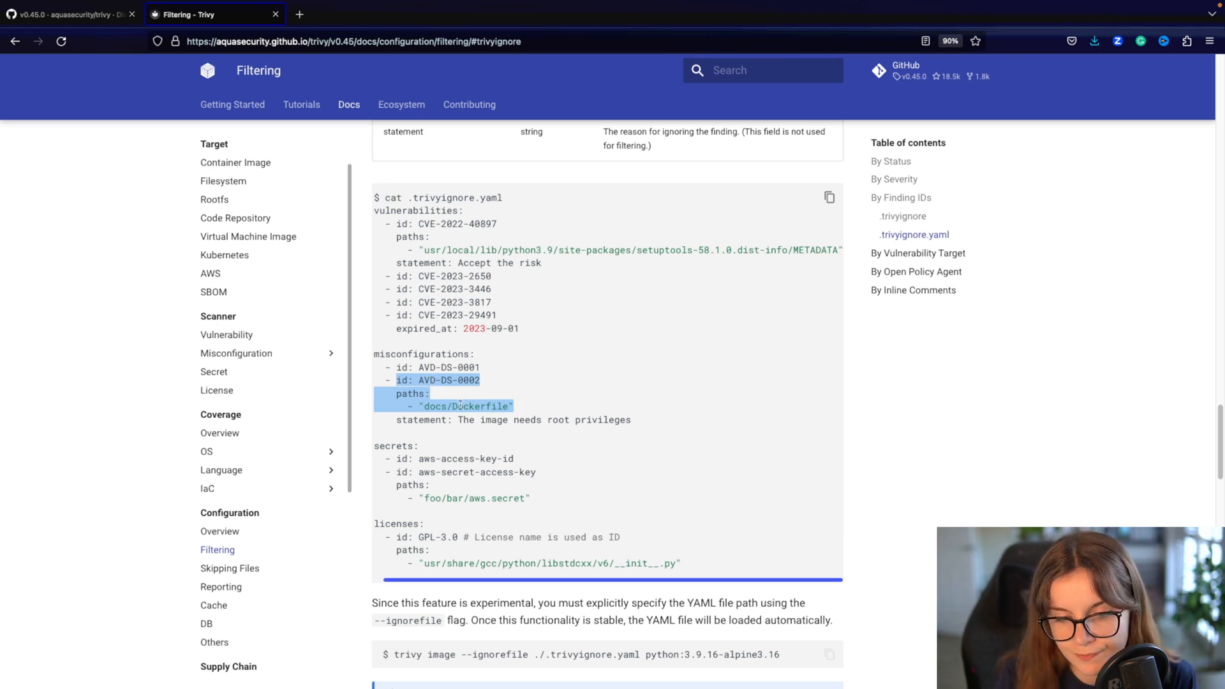
{"action": "scroll", "scroll_direction": "down", "scroll_amount": 3}
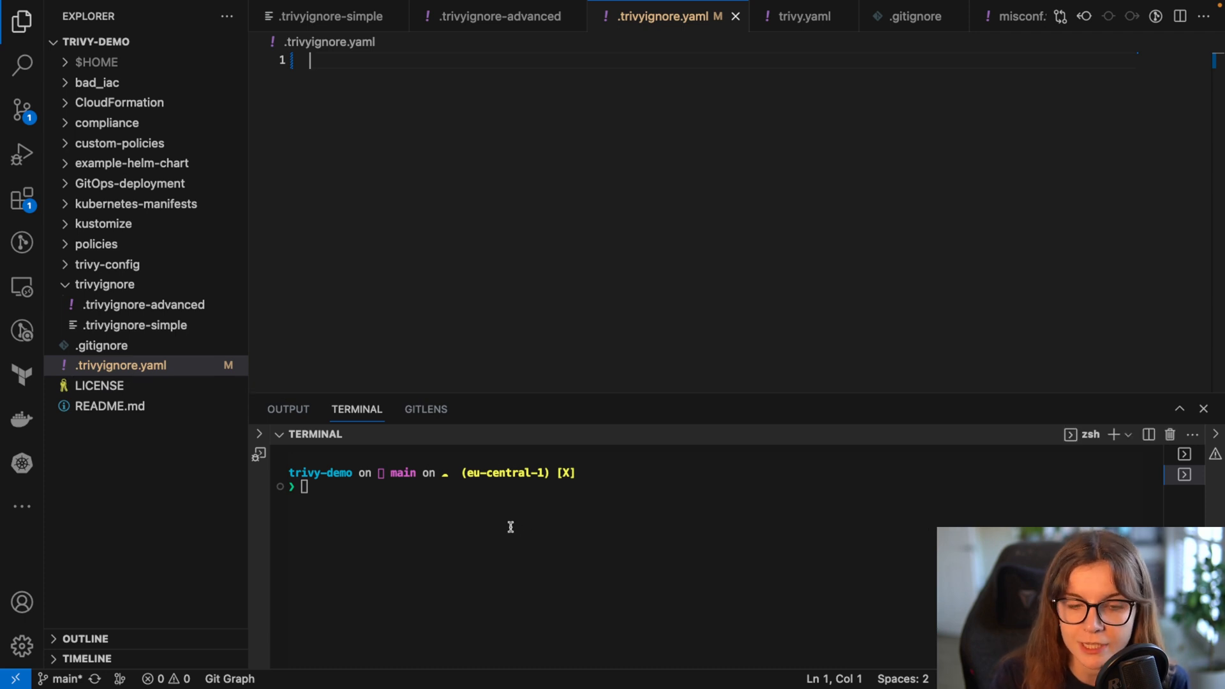
{"action": "mouse_move", "coordinate": [388, 88]}
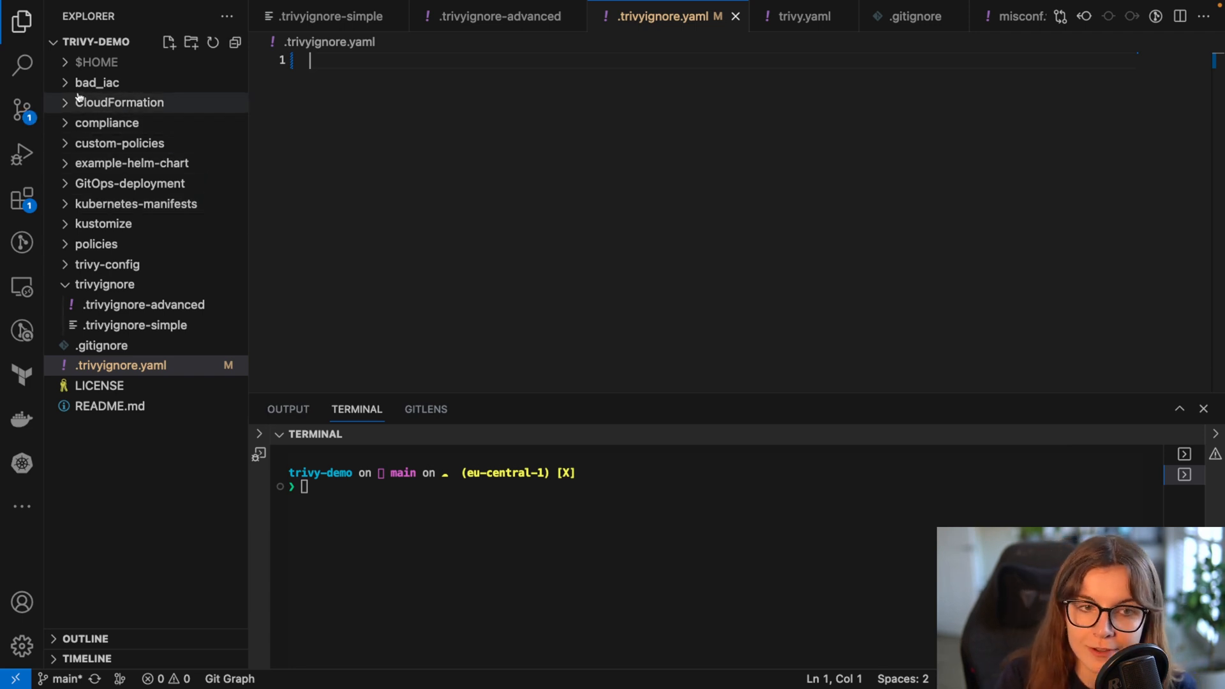
Expand bad_iac and enter 'trivy config ./bad_iac' in the terminal without running it
{"action": "left_click", "coordinate": [97, 82]}
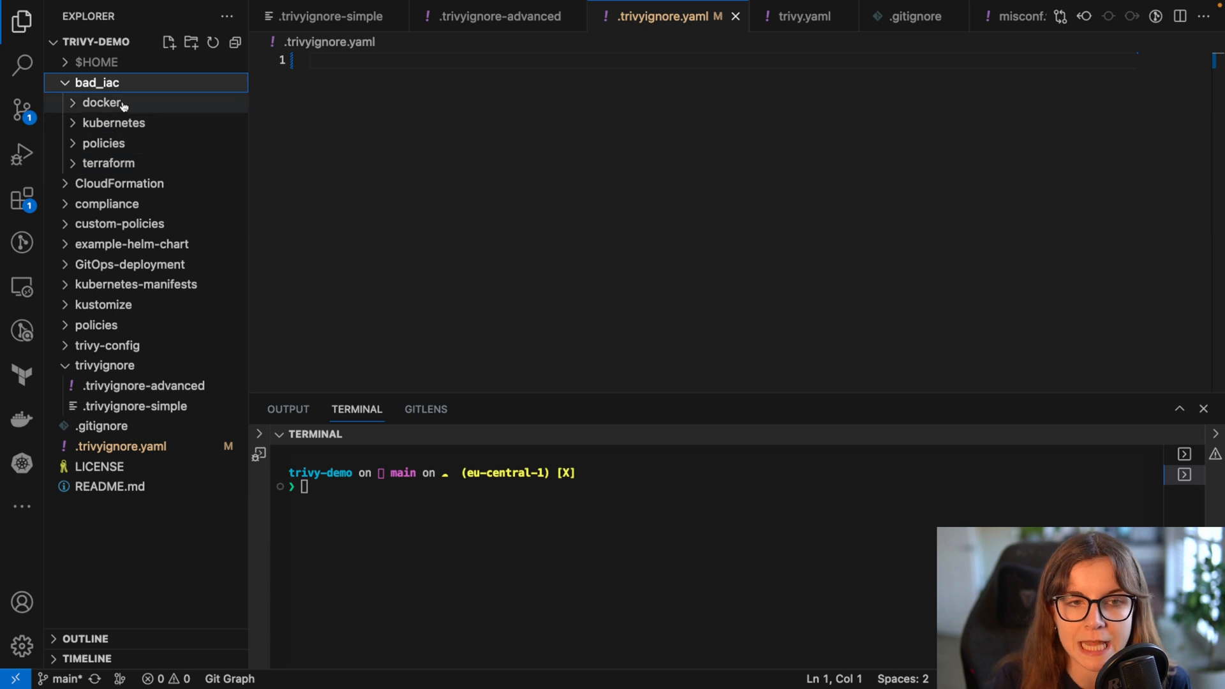
{"action": "left_click", "coordinate": [410, 544]}
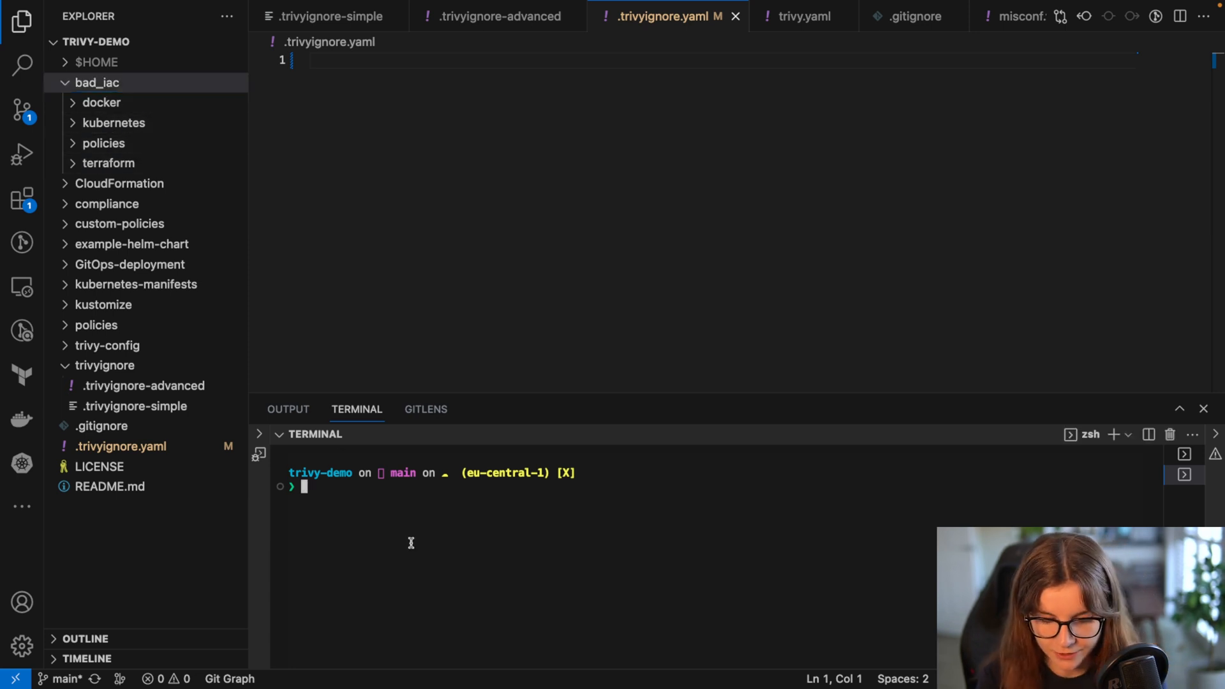
{"action": "type", "text": "trivy config"}
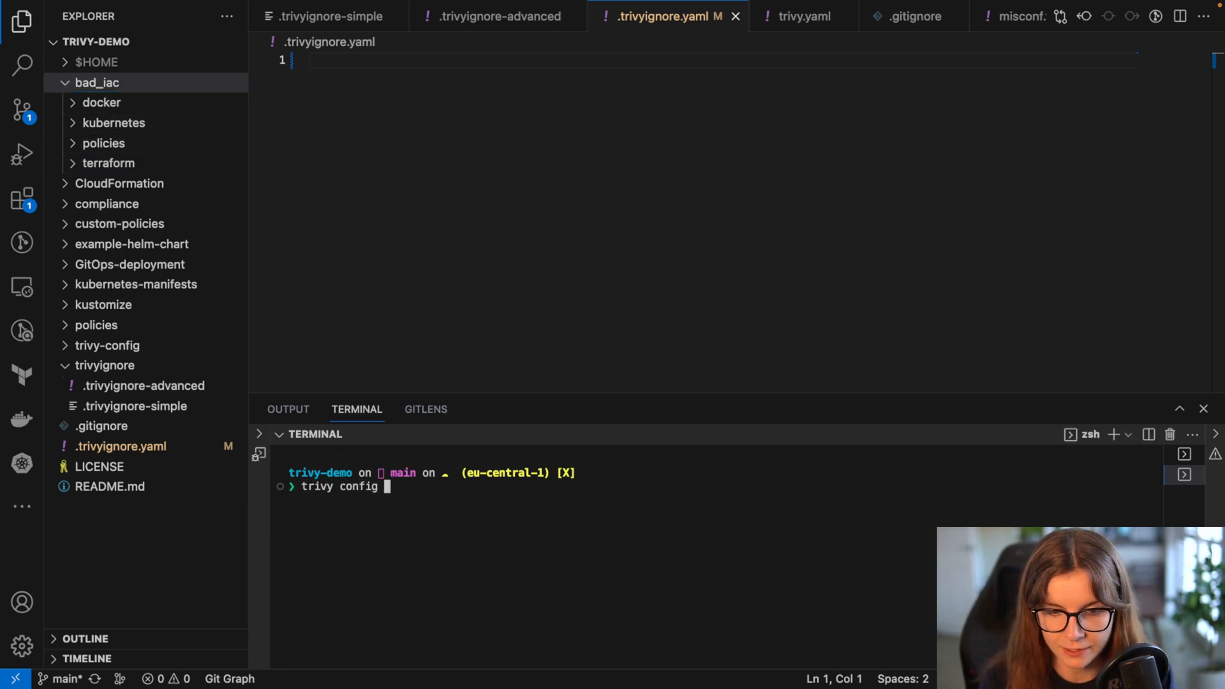
{"action": "type", "text": "./b"}
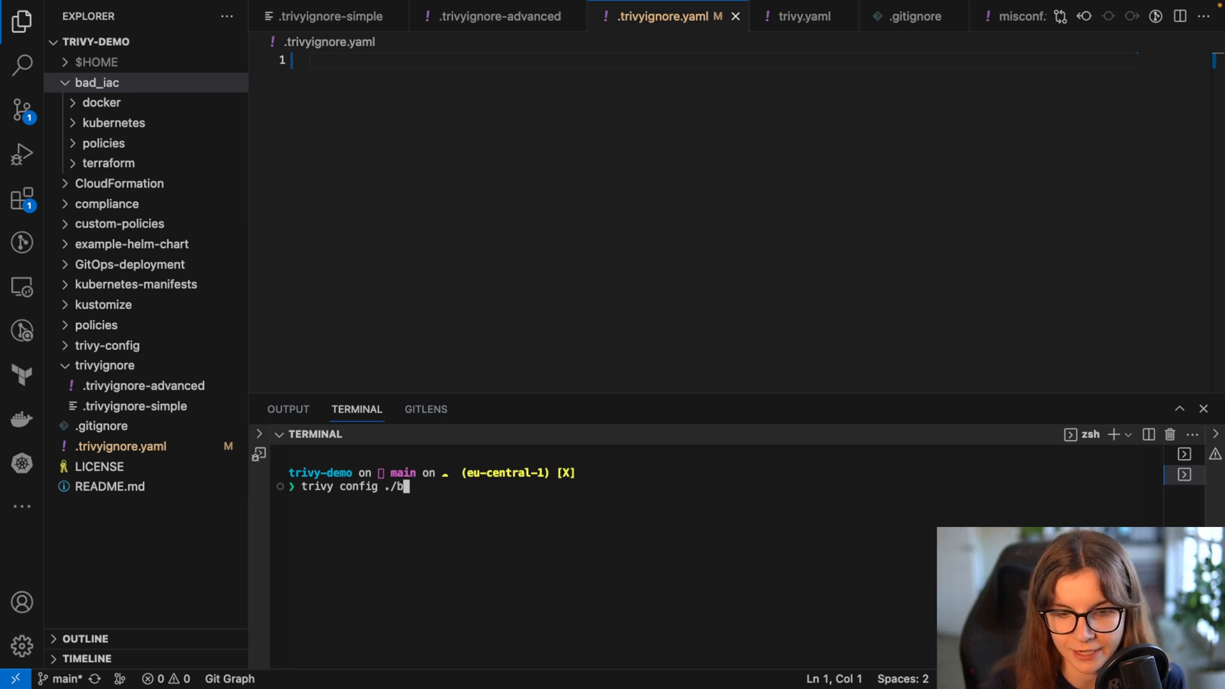
{"action": "type", "text": "ad_iac"}
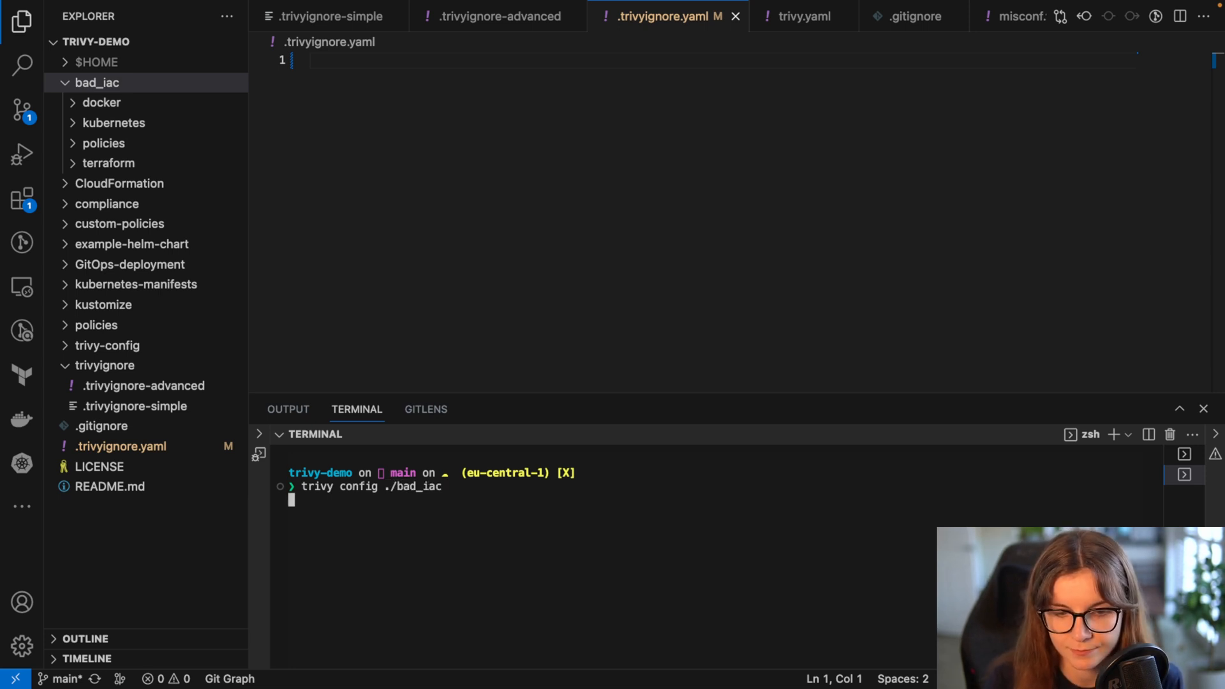
Run the bad_iac scan and review the Dockerfile and Kubernetes misconfiguration results
{"action": "key", "text": "Return"}
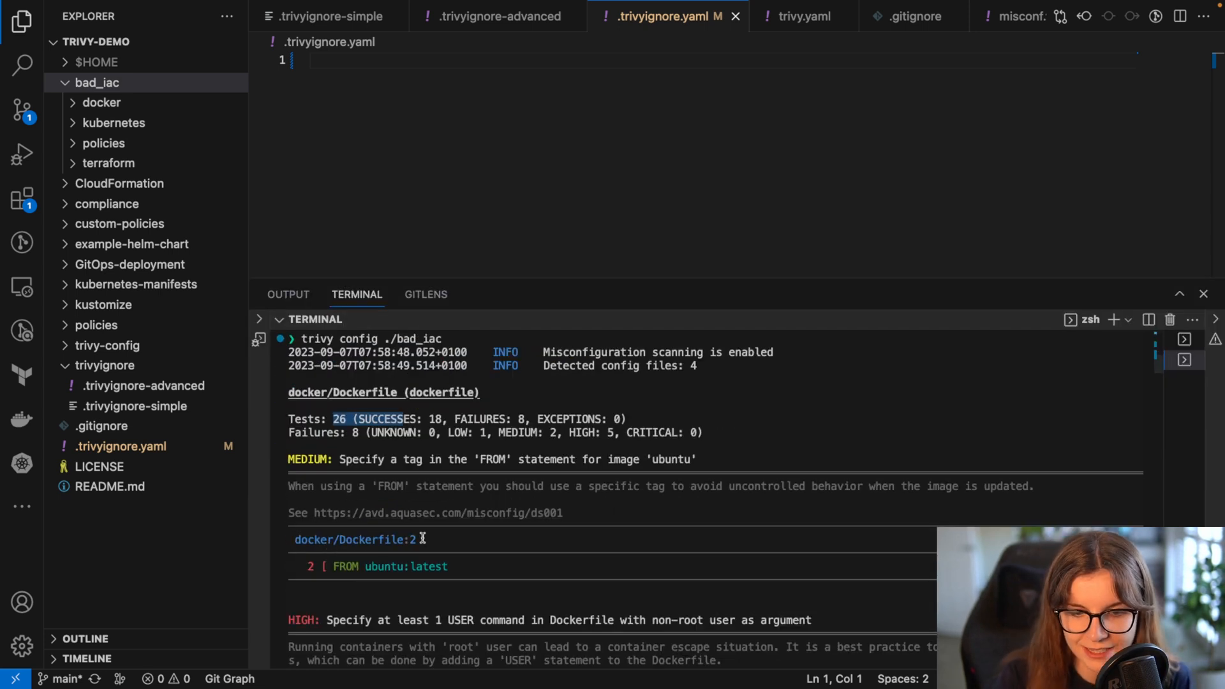
{"action": "double_click", "coordinate": [356, 539]}
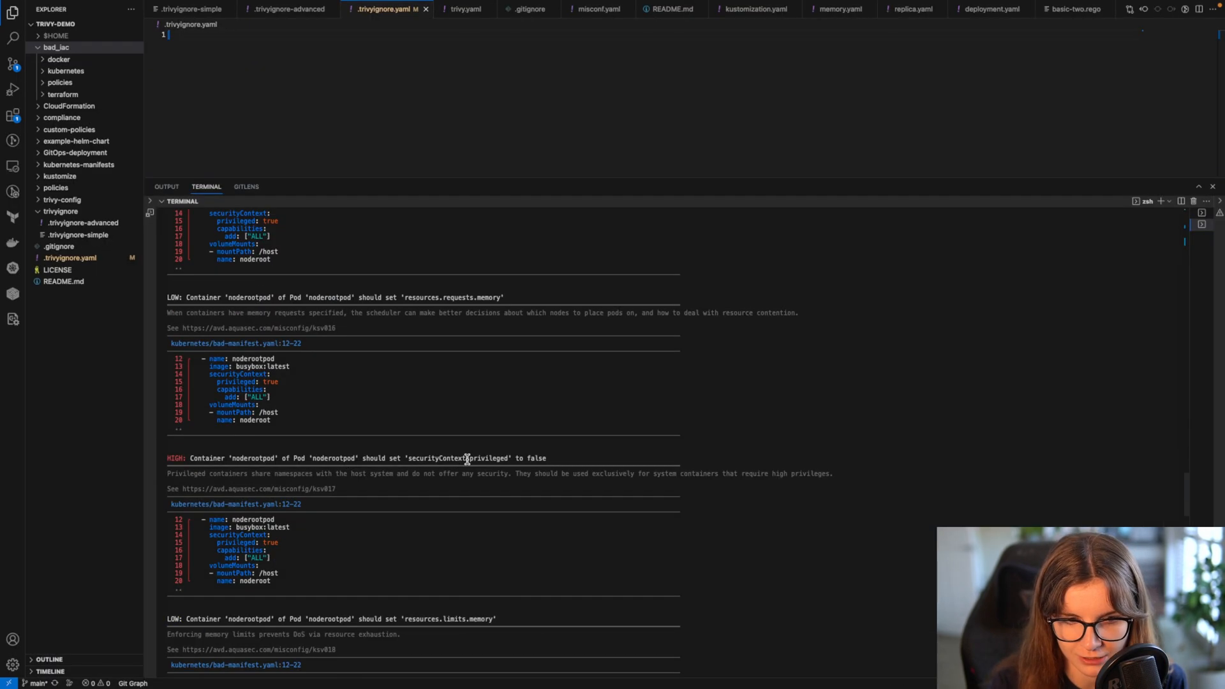
{"action": "scroll", "scroll_direction": "up", "scroll_amount": 3}
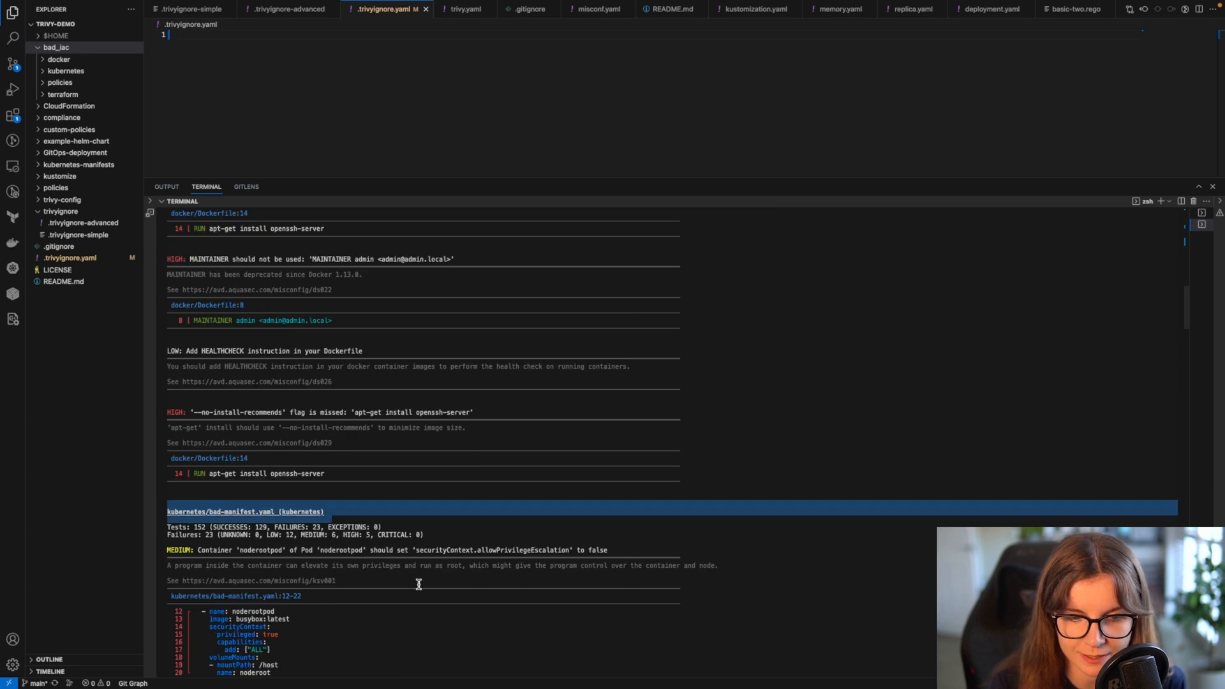
{"action": "scroll", "scroll_direction": "down", "scroll_amount": 3}
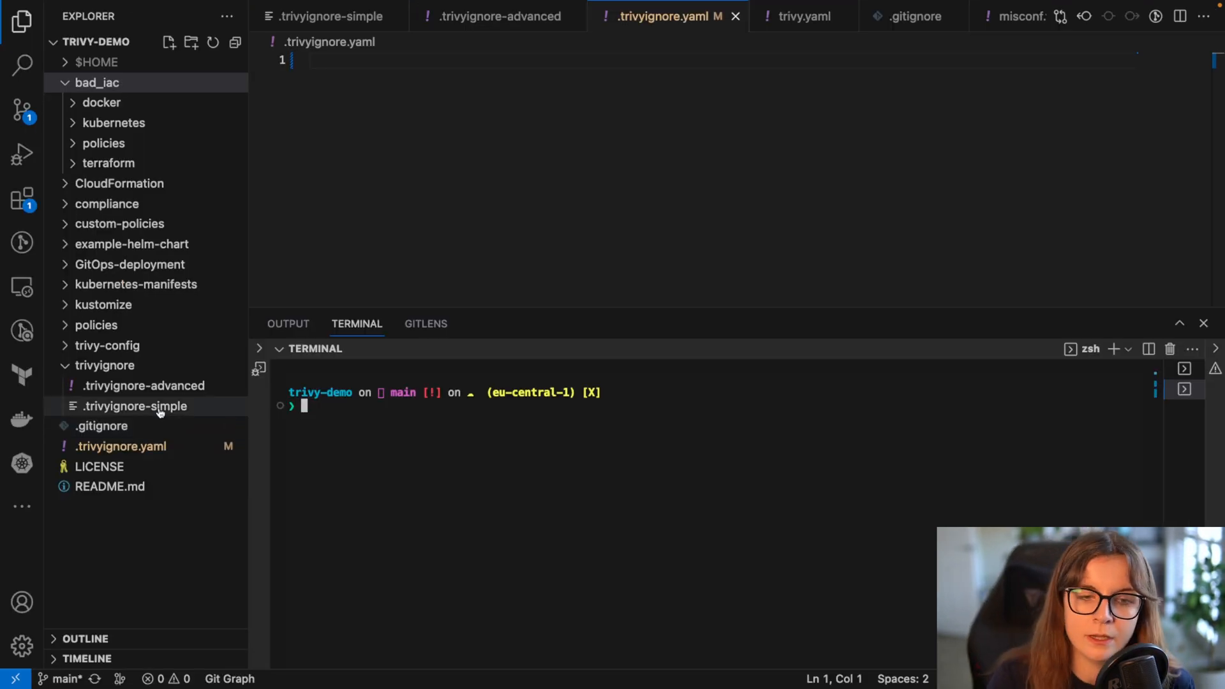
View the five IDs in .trivyignore-simple and select the AVD-DIG-0008 link left in the rescan output
{"action": "left_click", "coordinate": [134, 405]}
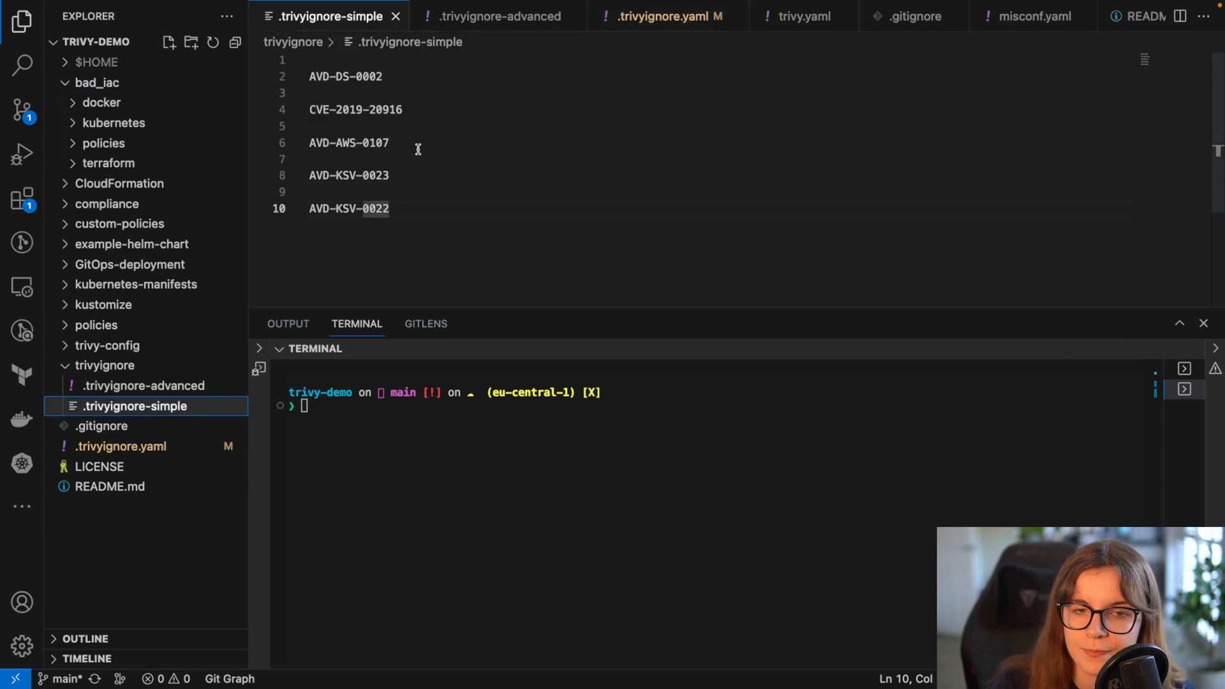
{"action": "mouse_move", "coordinate": [404, 218]}
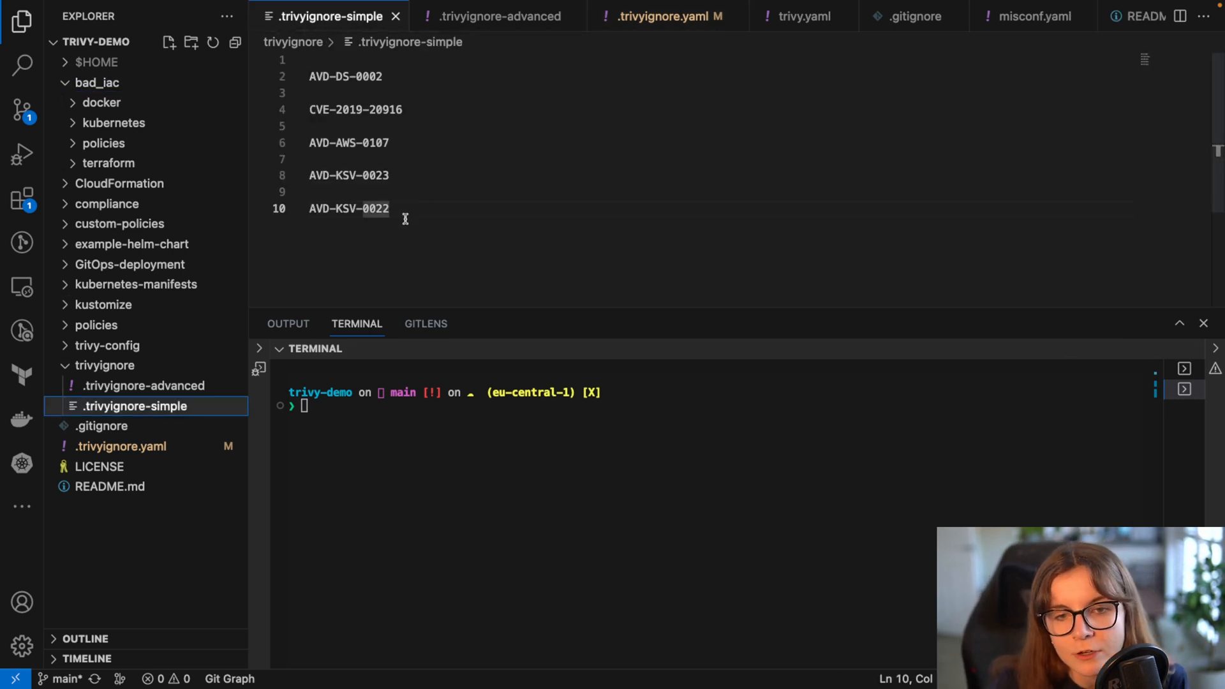
{"action": "key", "text": "ctrl+a"}
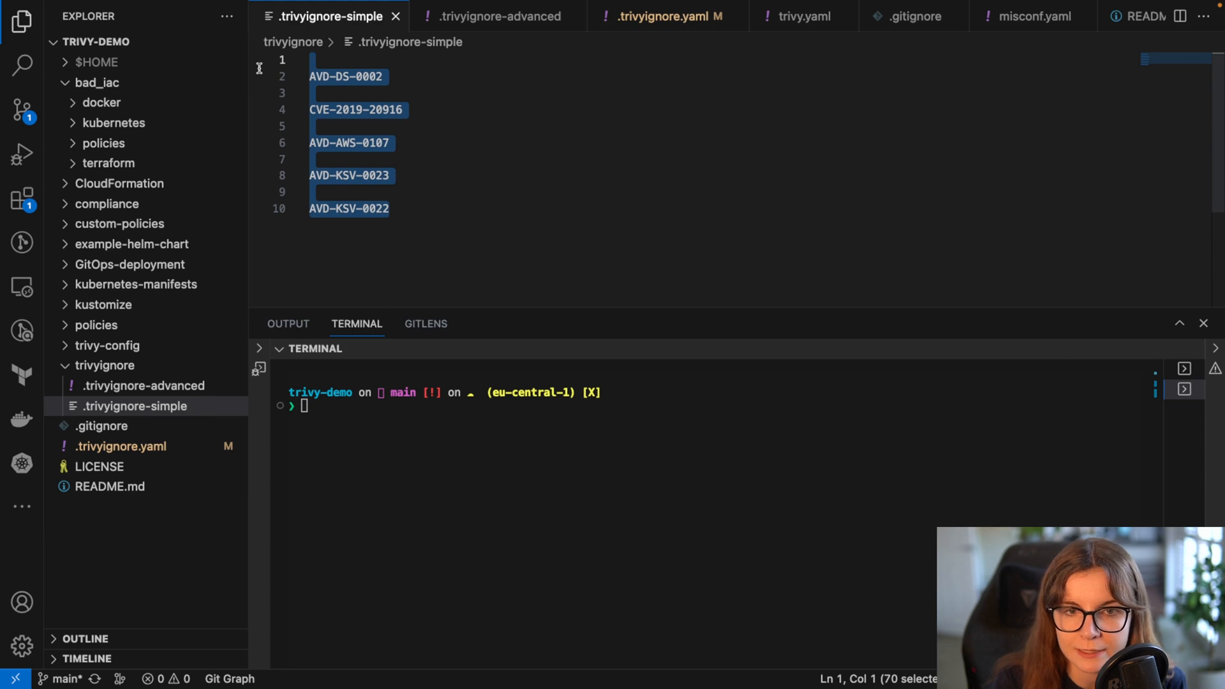
{"action": "mouse_move", "coordinate": [413, 199]}
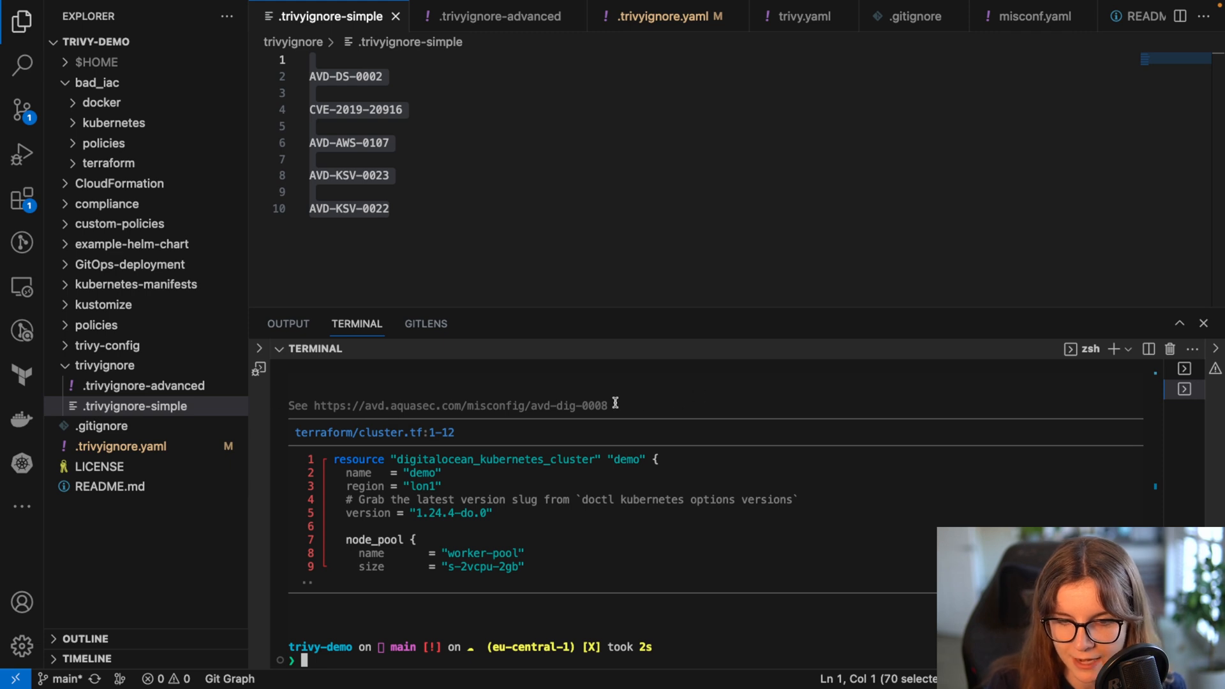
{"action": "double_click", "coordinate": [460, 405]}
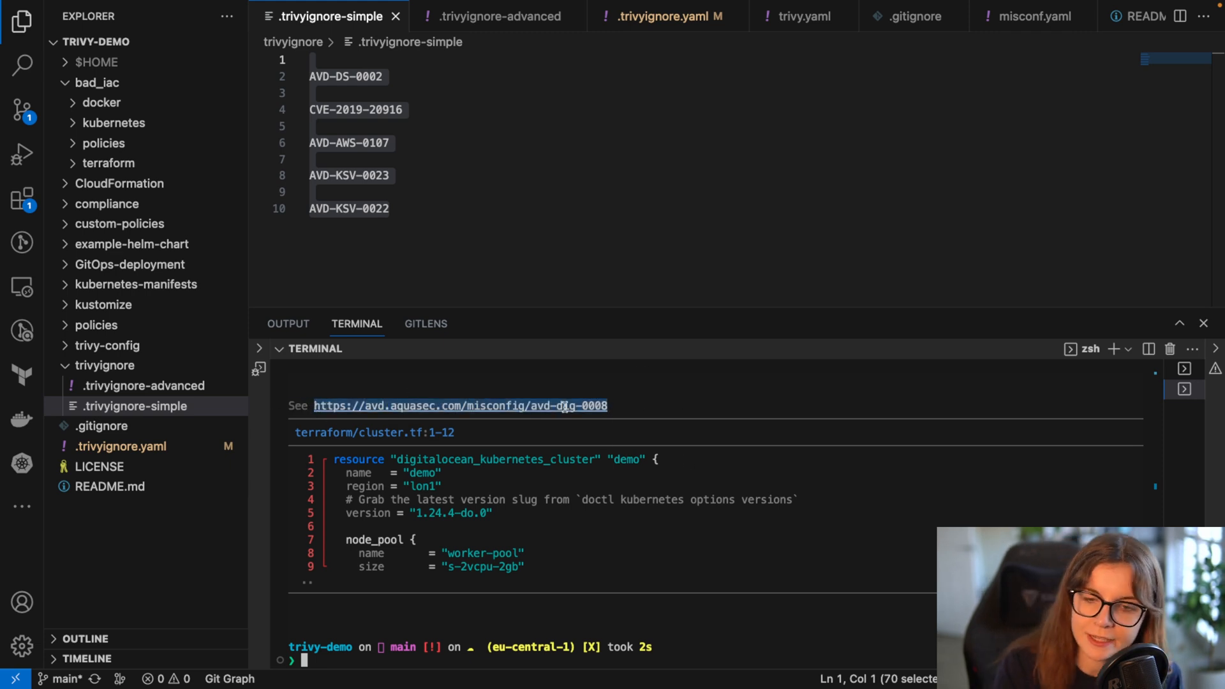
{"action": "mouse_move", "coordinate": [541, 419]}
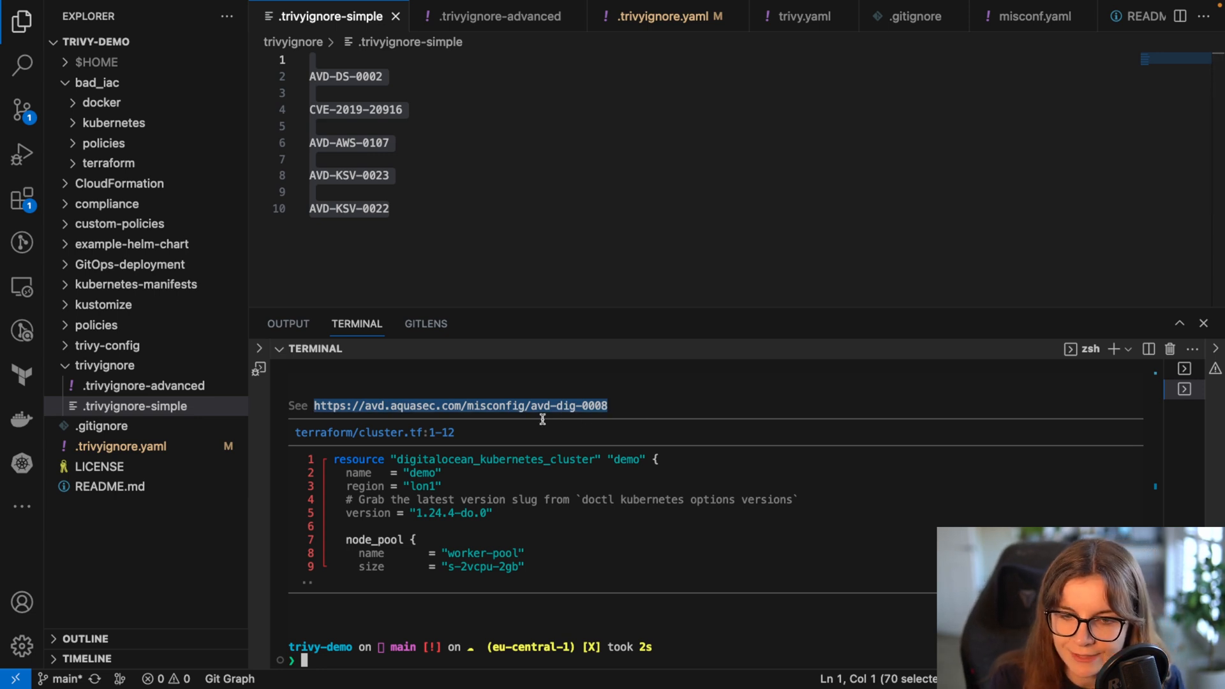
View the AVD-DIG-0008 Kubernetes Auto Upgrades Not Enabled entry in the Aqua Vulnerability Database
{"action": "right_click", "coordinate": [541, 418]}
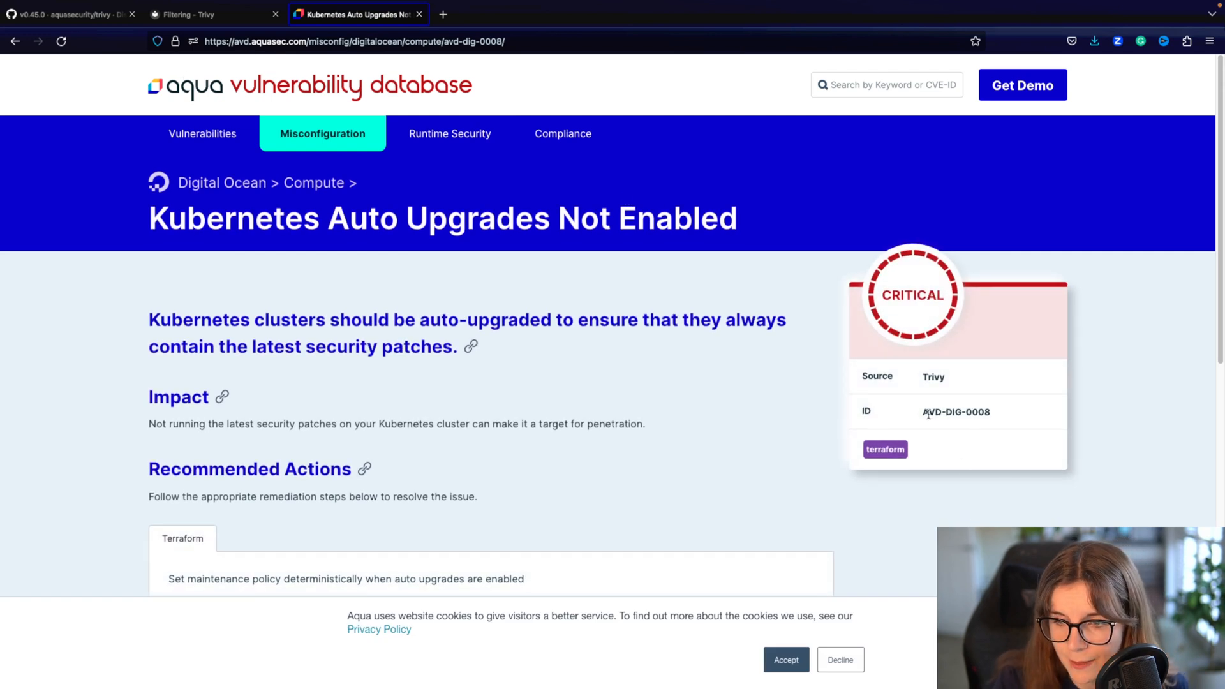
{"action": "mouse_move", "coordinate": [939, 488]}
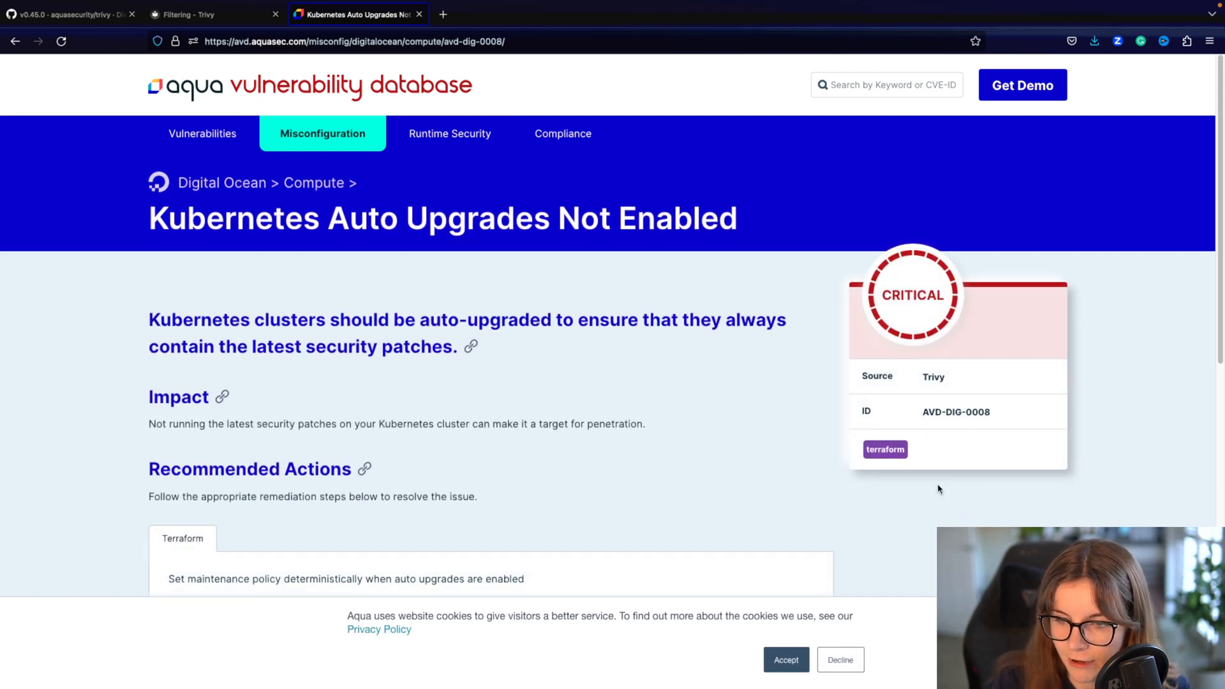
{"action": "mouse_move", "coordinate": [1004, 408]}
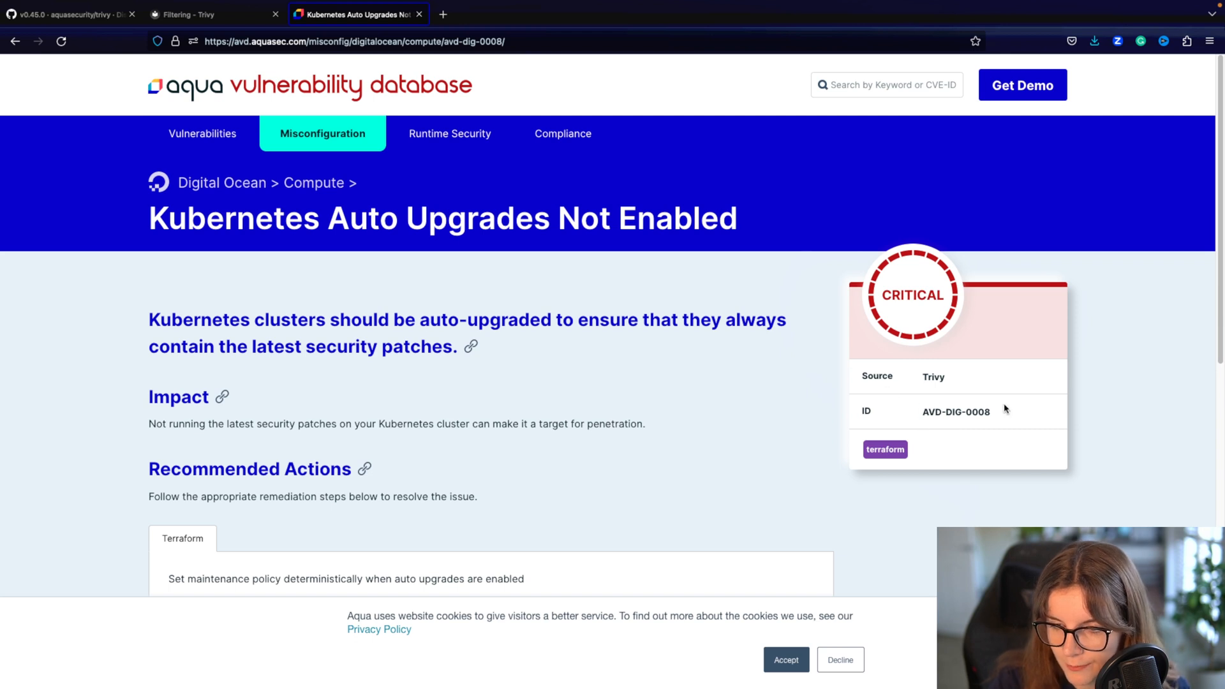
{"action": "double_click", "coordinate": [956, 412]}
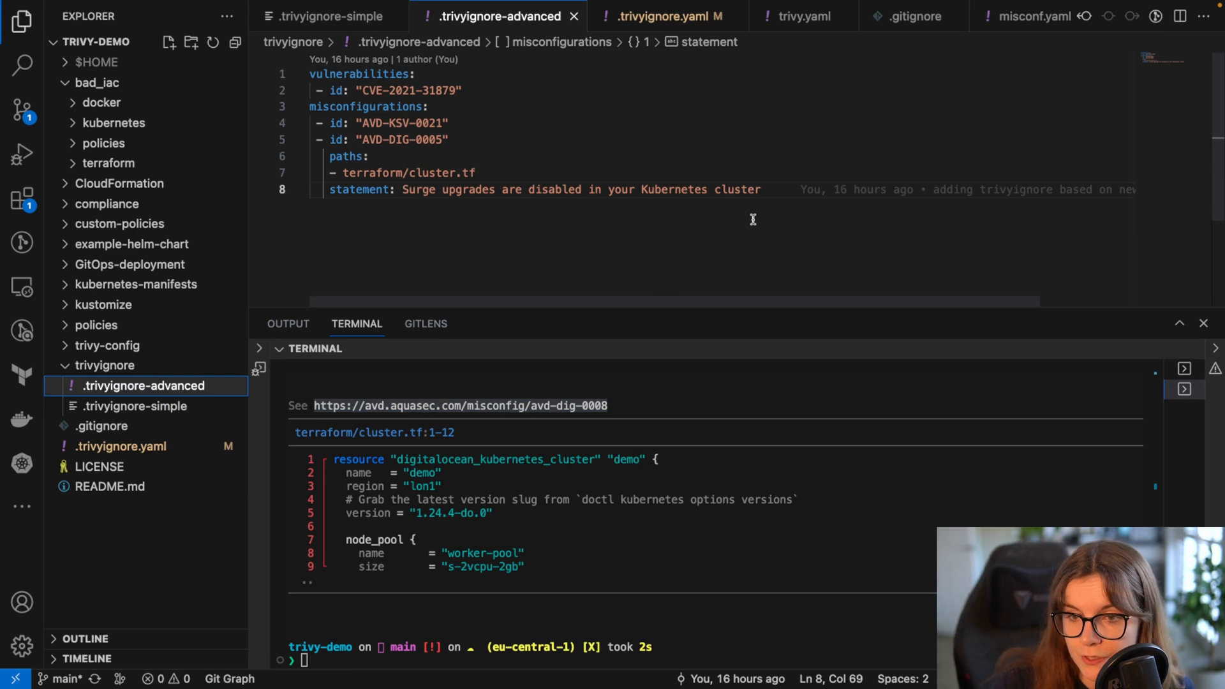
Copy the .trivyignore-advanced rules into .trivyignore.yaml and rescan, seeing surge-upgrade and auto-upgrade failures
{"action": "key", "text": "ctrl+a"}
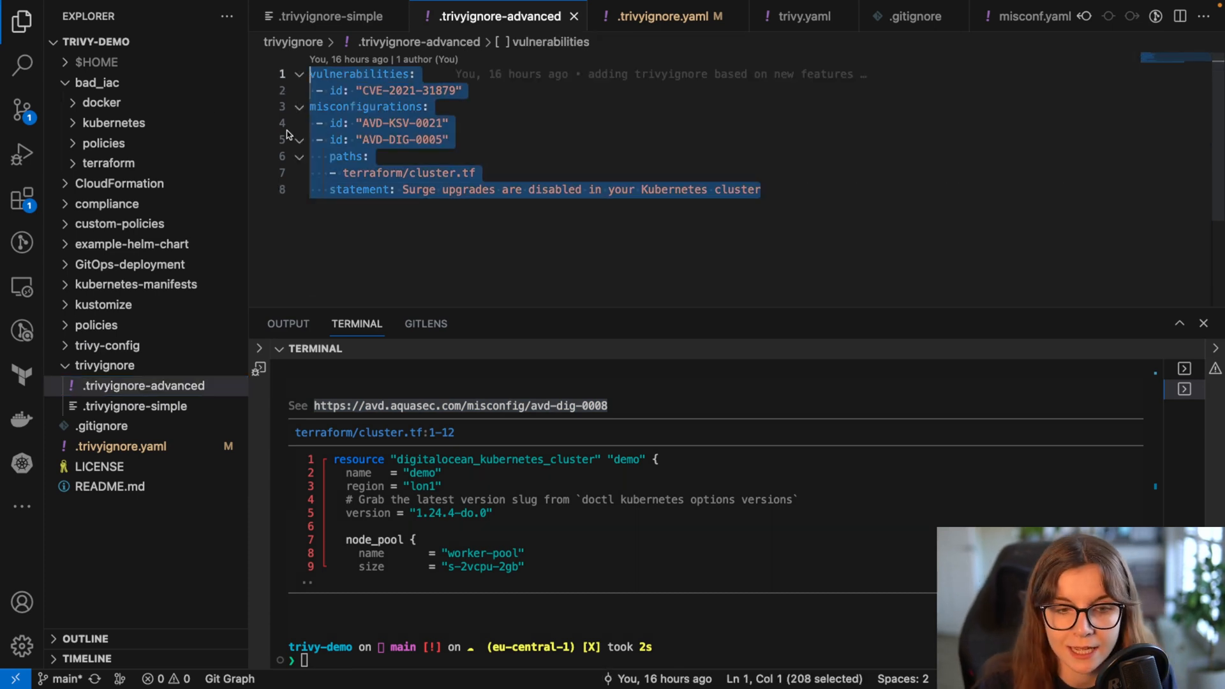
{"action": "mouse_move", "coordinate": [257, 213]}
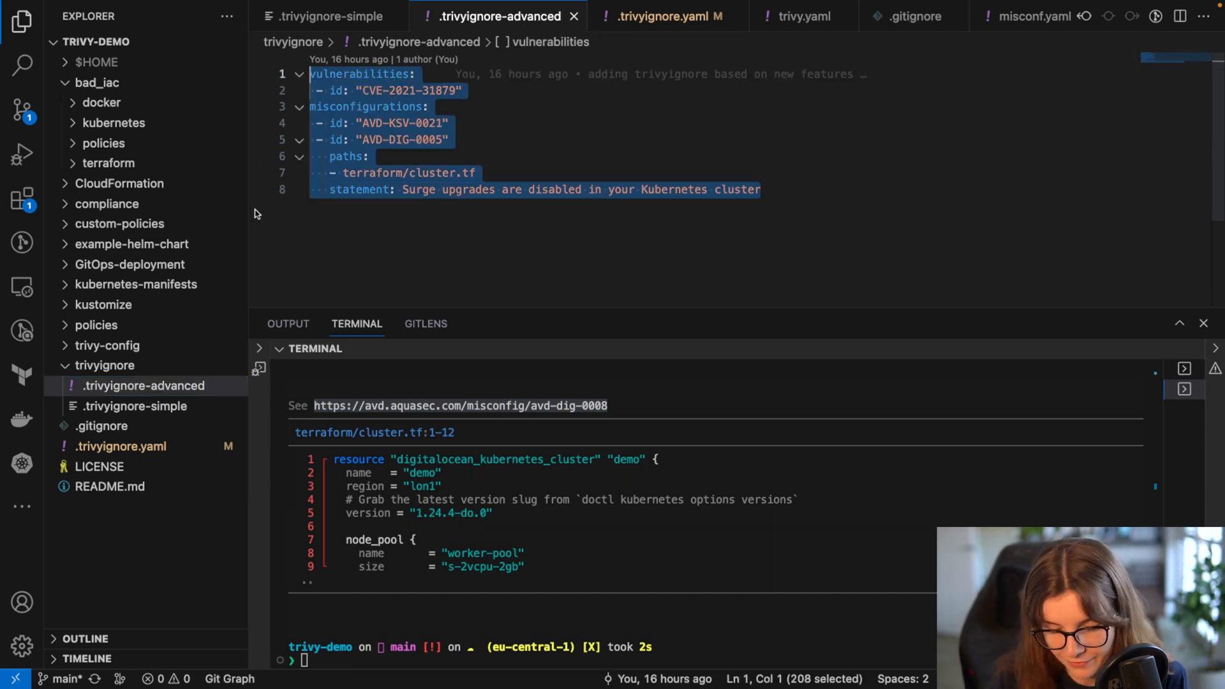
{"action": "mouse_move", "coordinate": [165, 446]}
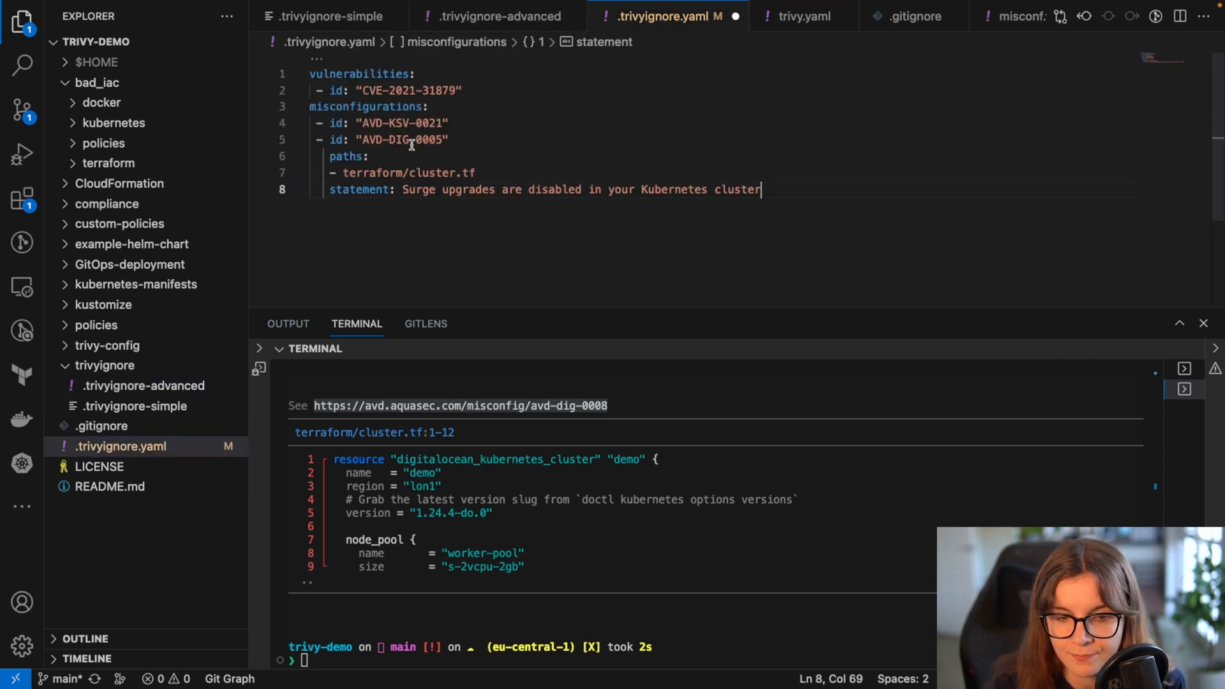
{"action": "mouse_move", "coordinate": [352, 102]}
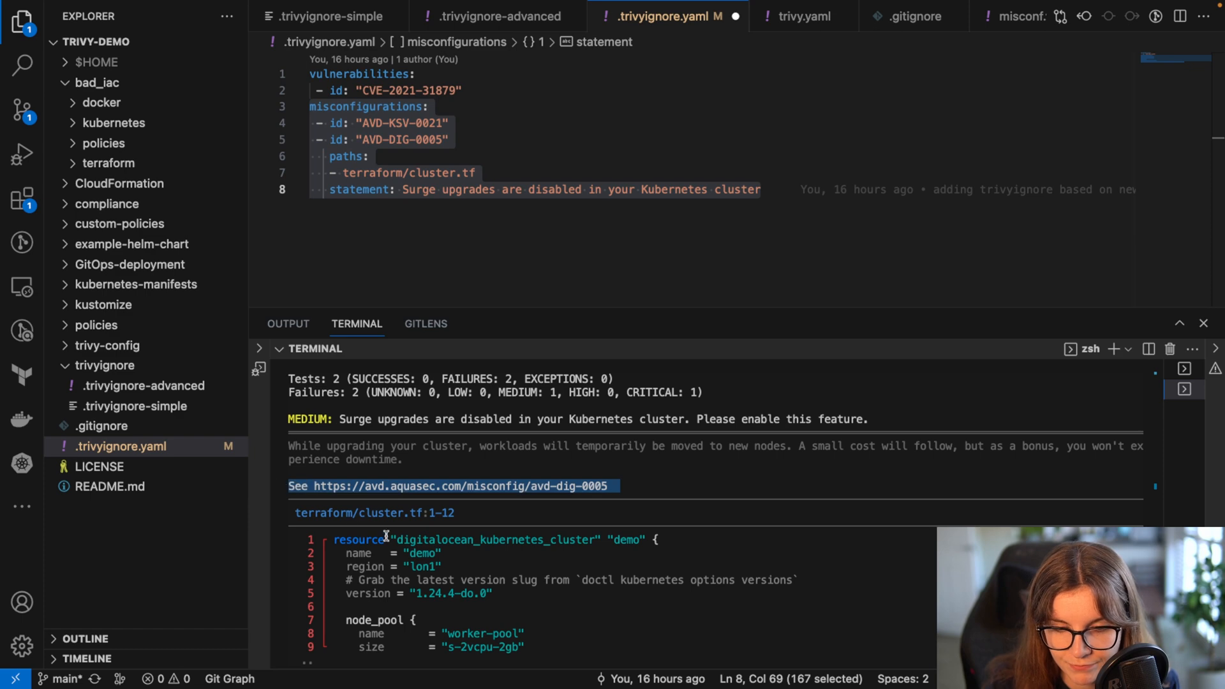
{"action": "scroll", "scroll_direction": "down", "scroll_amount": 3}
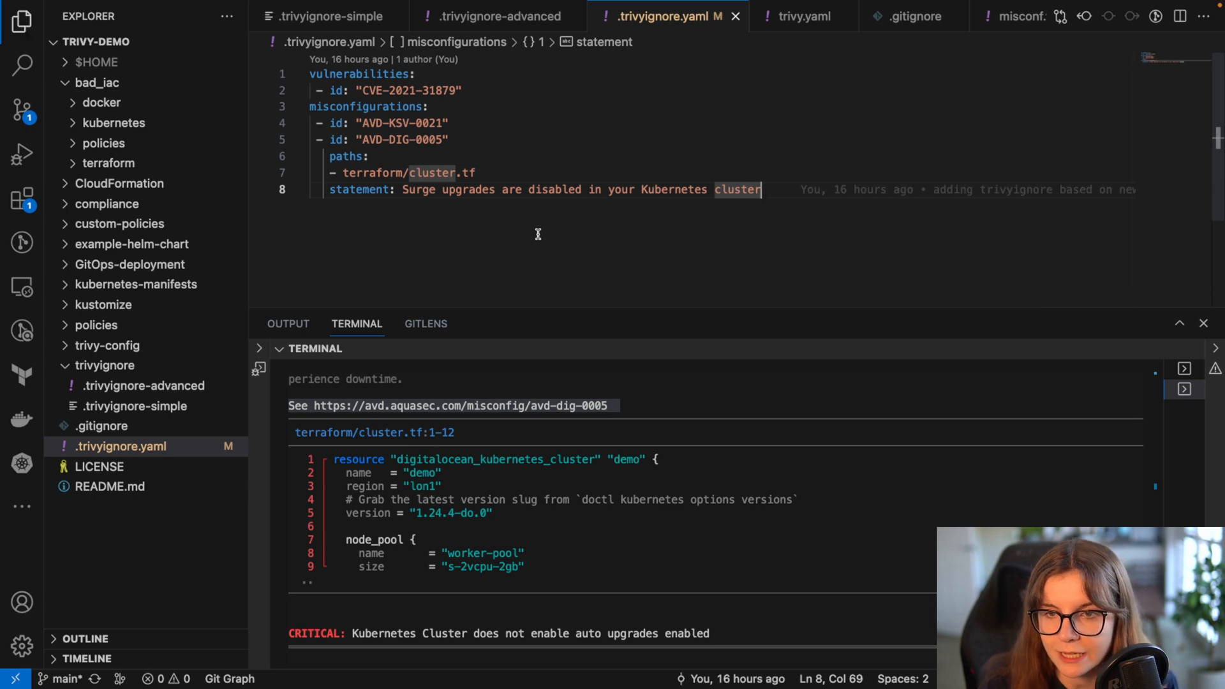
Run 'trivy config --ignorefile ./.trivyignore.yaml ./bad_iac/', leaving only the critical auto-upgrade failure
{"action": "key", "text": "ctrl+a"}
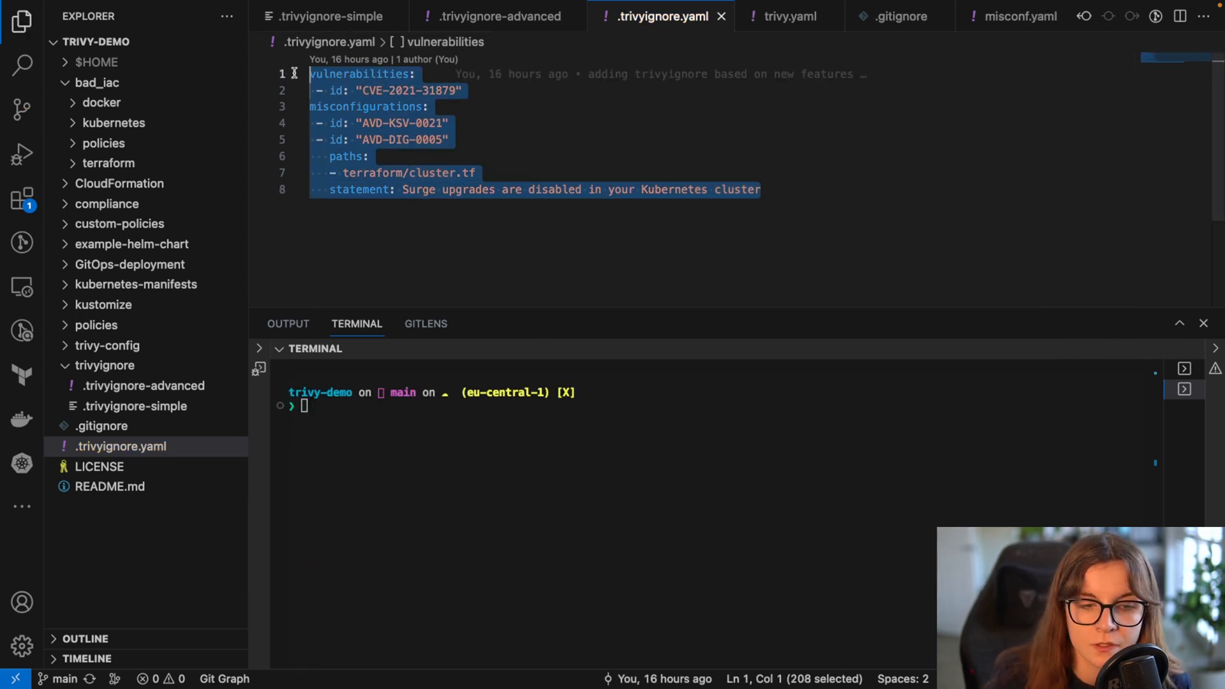
{"action": "left_click", "coordinate": [365, 406]}
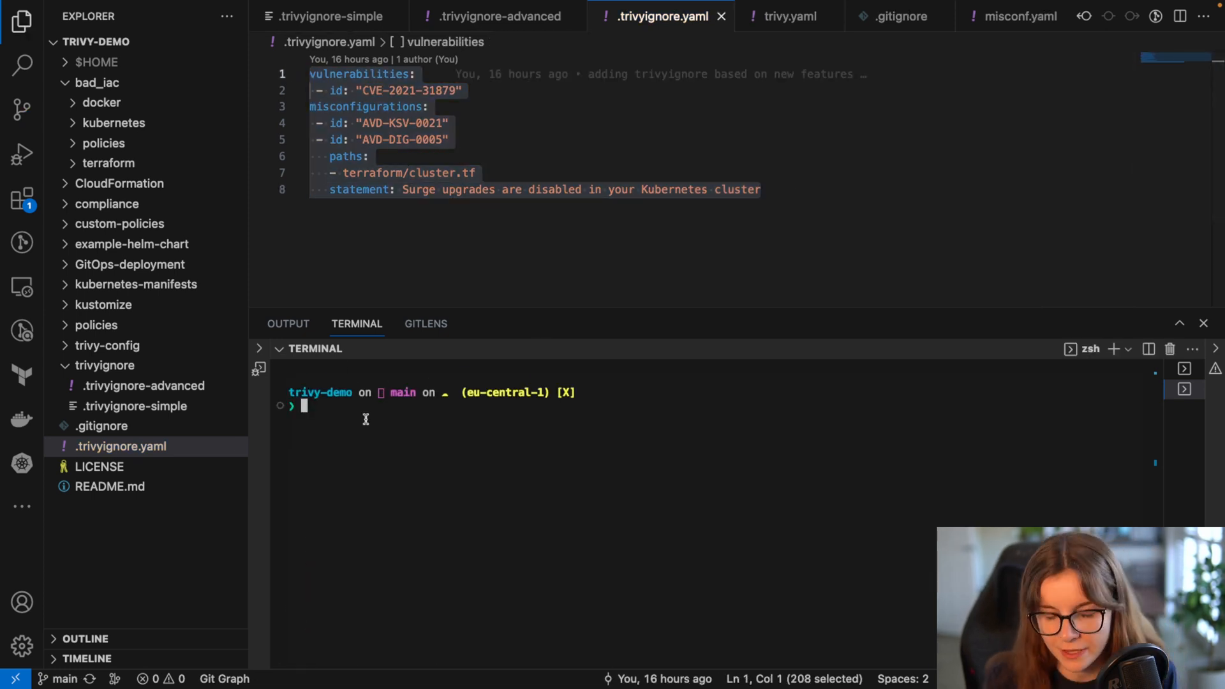
{"action": "type", "text": "t"}
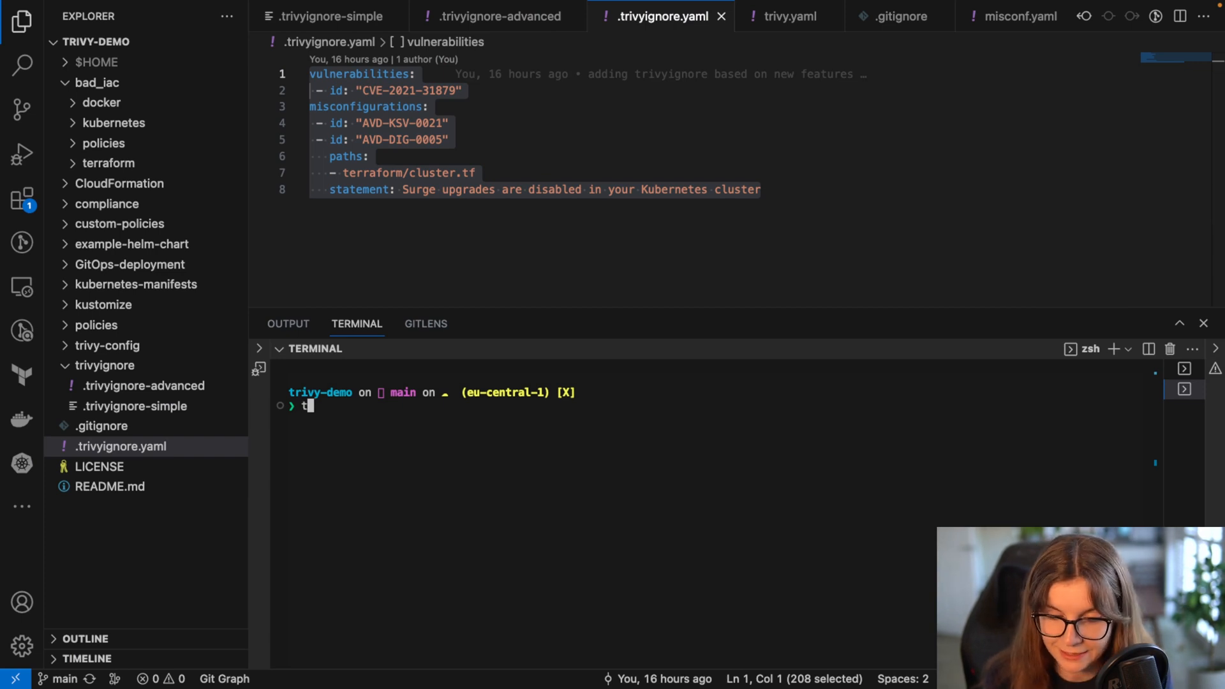
{"action": "type", "text": "rivy con"}
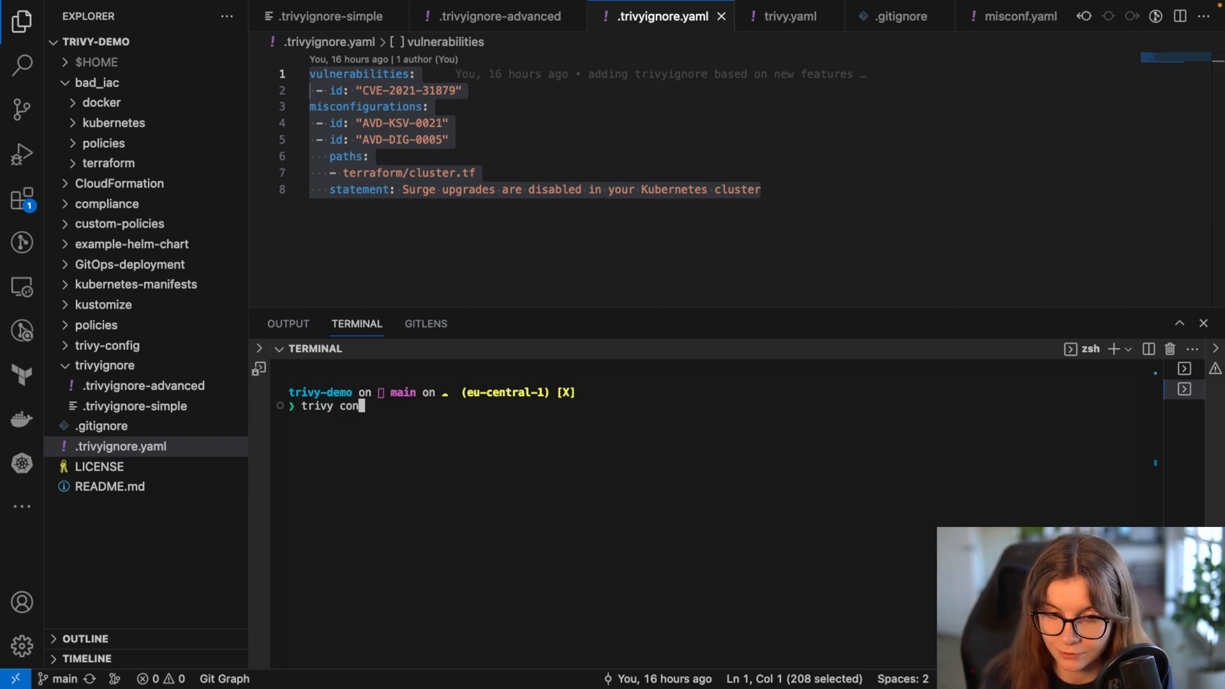
{"action": "type", "text": "fig --ignorefile ./"}
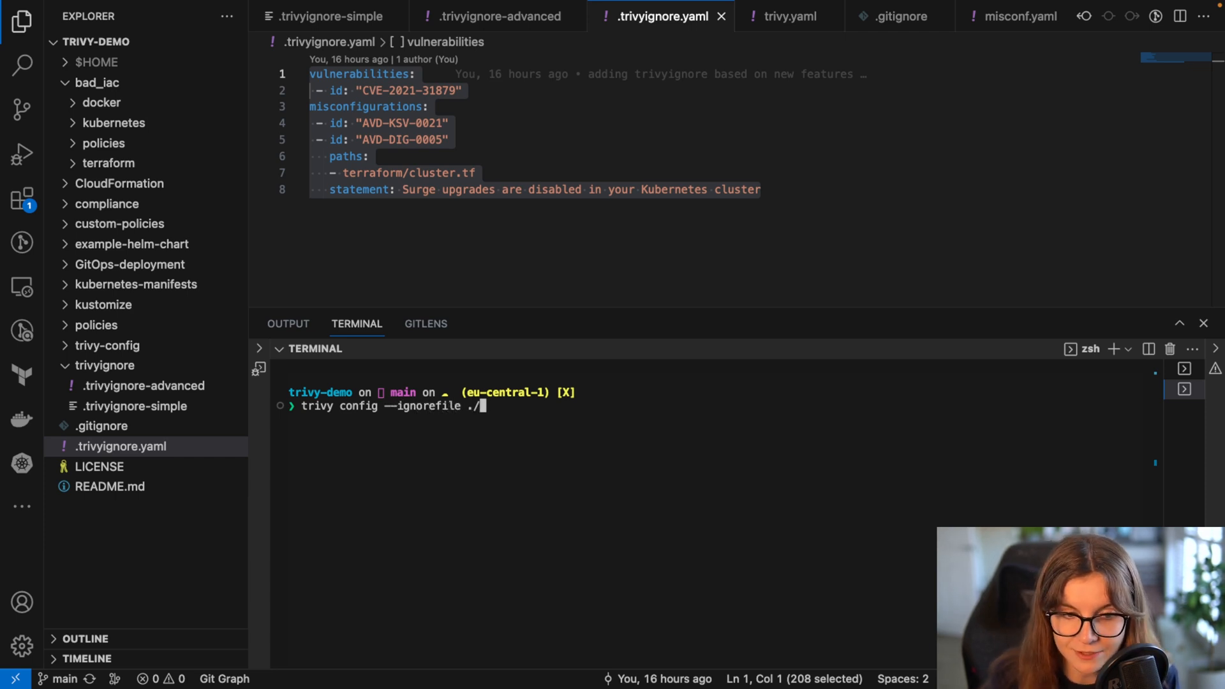
{"action": "type", "text": ".trivyignore.yaml"}
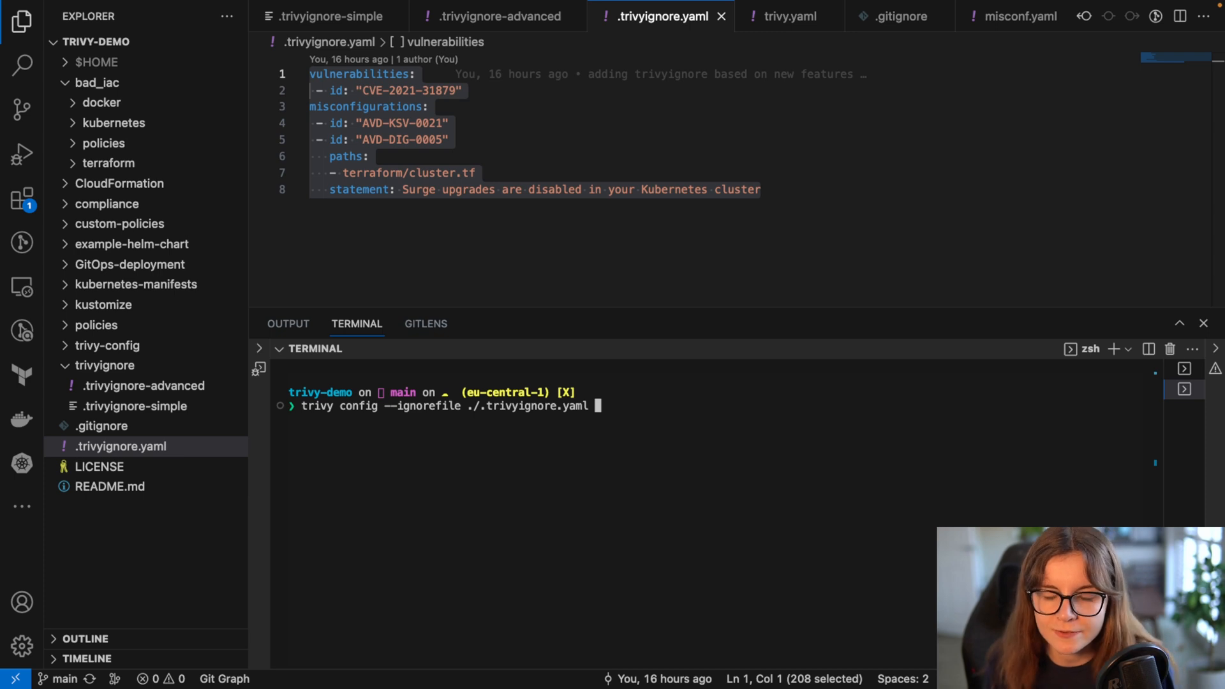
{"action": "type", "text": "./"}
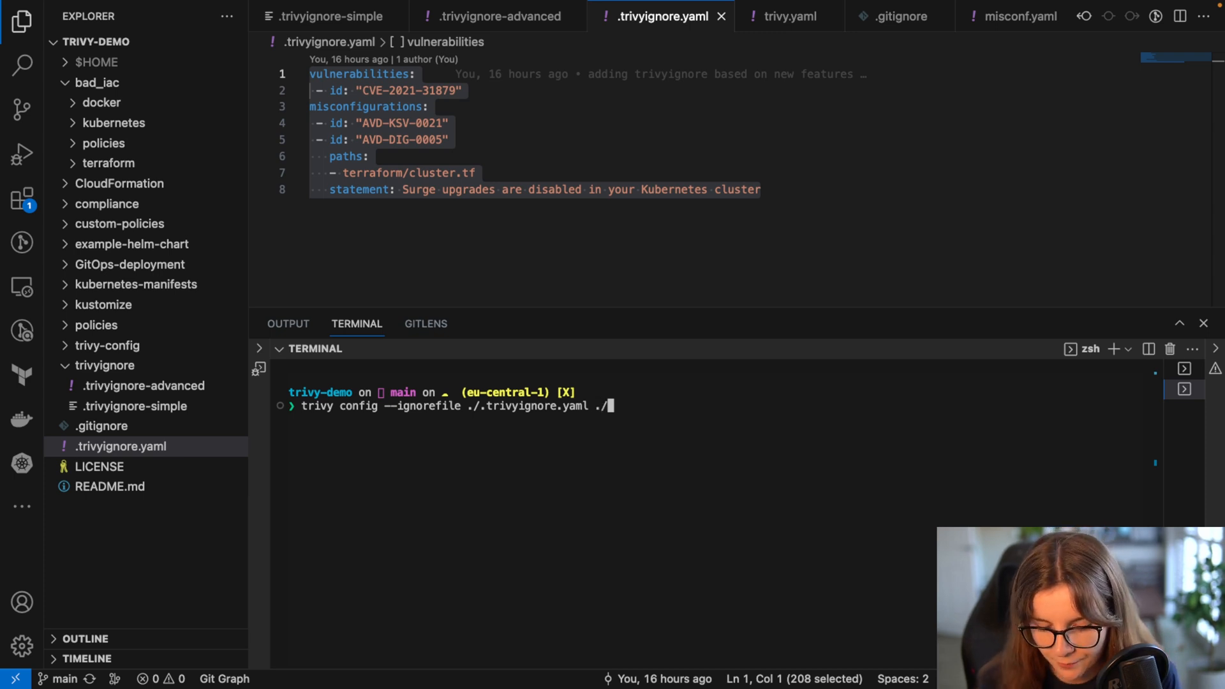
{"action": "type", "text": "bad_iac/"}
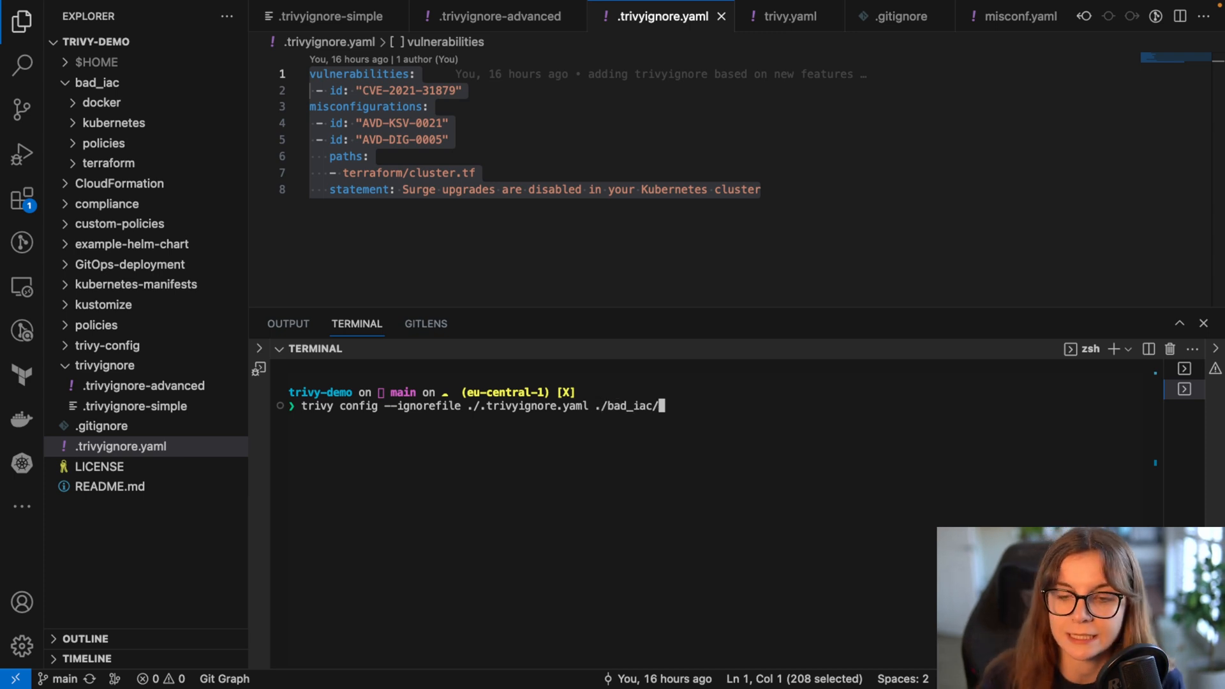
{"action": "key", "text": "Return"}
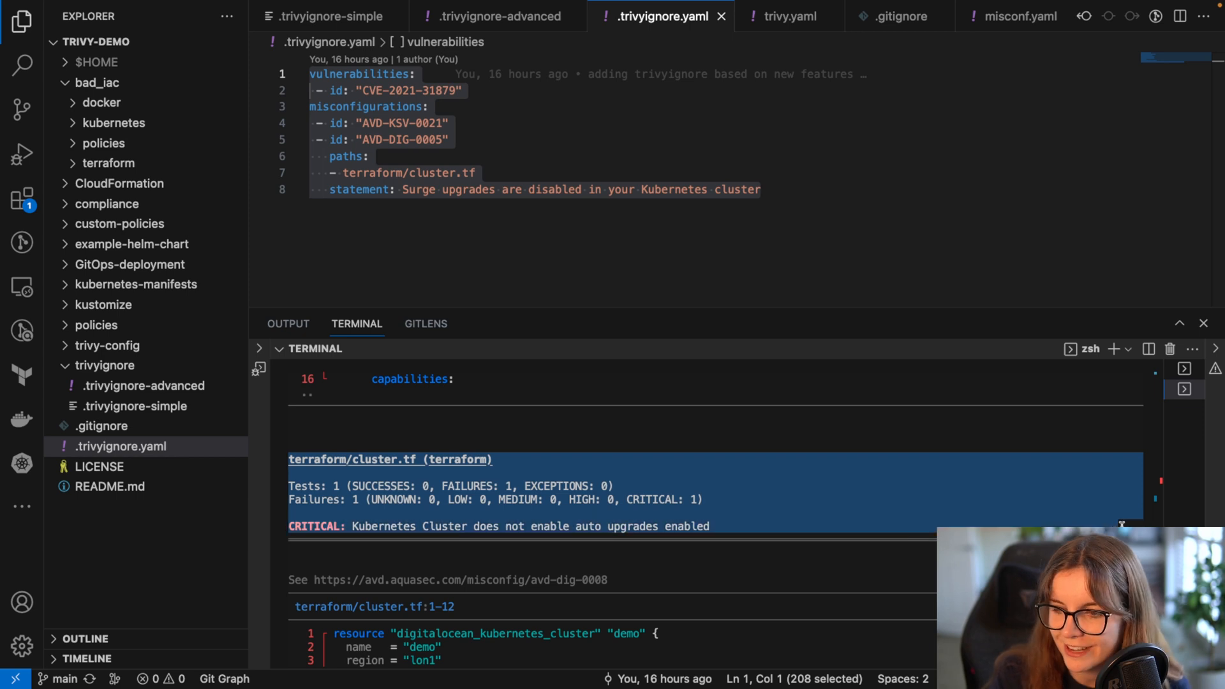
Run trivy config --ignorefile ./.trivyignore.yaml on ./bad_iac again; cluster.tf fails only the auto-upgrade check
{"action": "scroll", "scroll_direction": "down", "scroll_amount": 3}
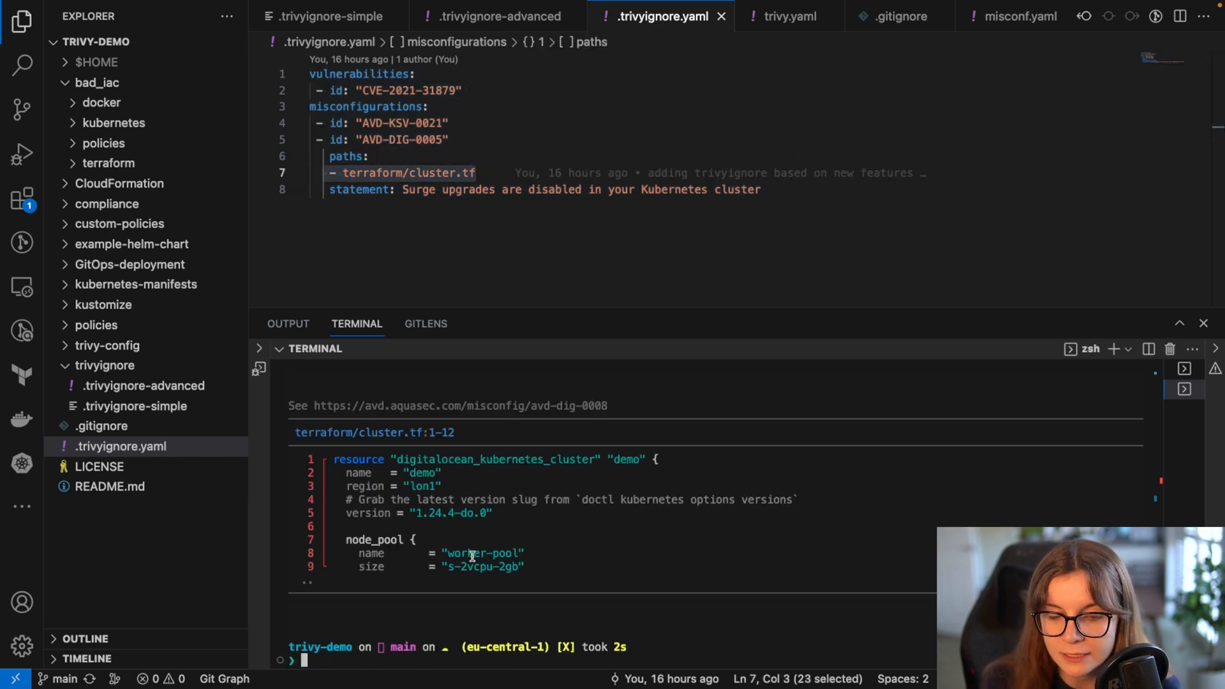
{"action": "type", "text": "trivy config --ignorefile ./.trivyignore.yaml ./bad_iac"}
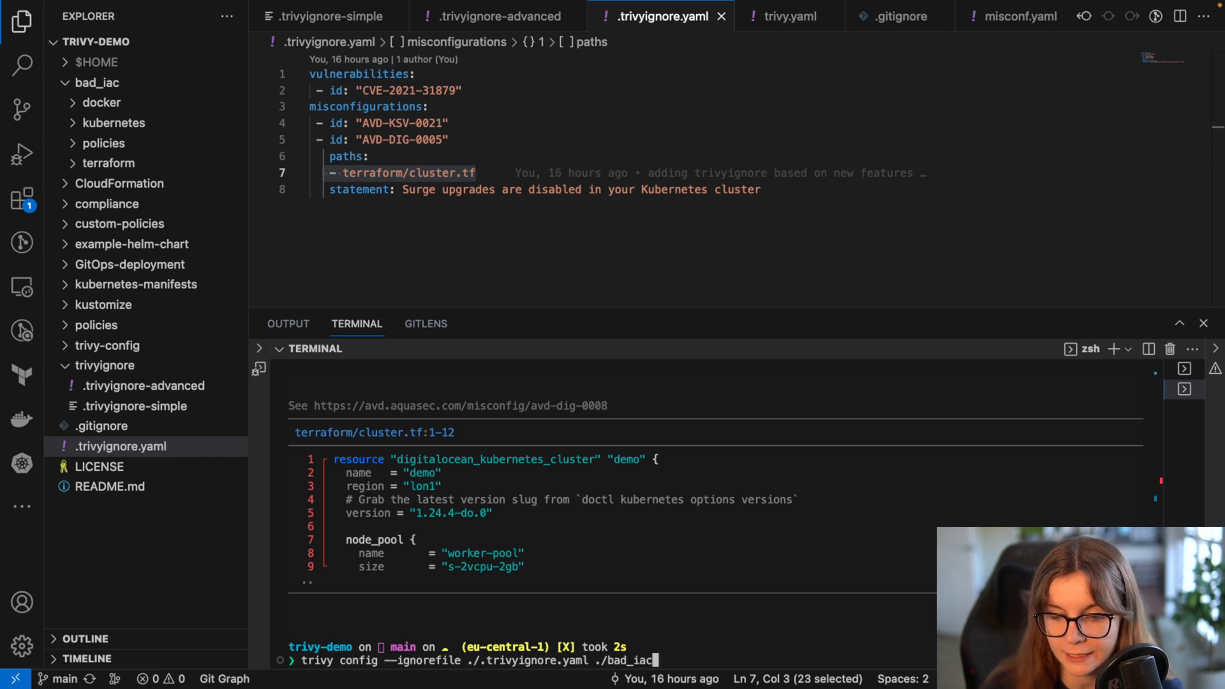
{"action": "double_click", "coordinate": [625, 660]}
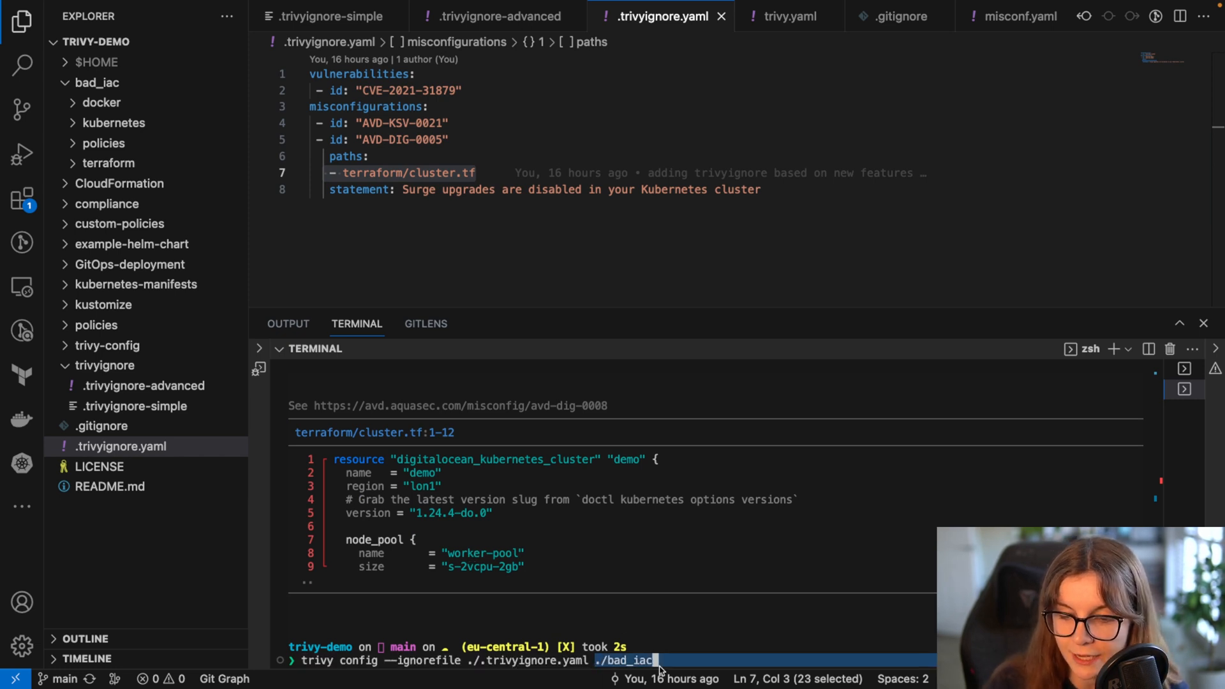
{"action": "mouse_move", "coordinate": [625, 564]}
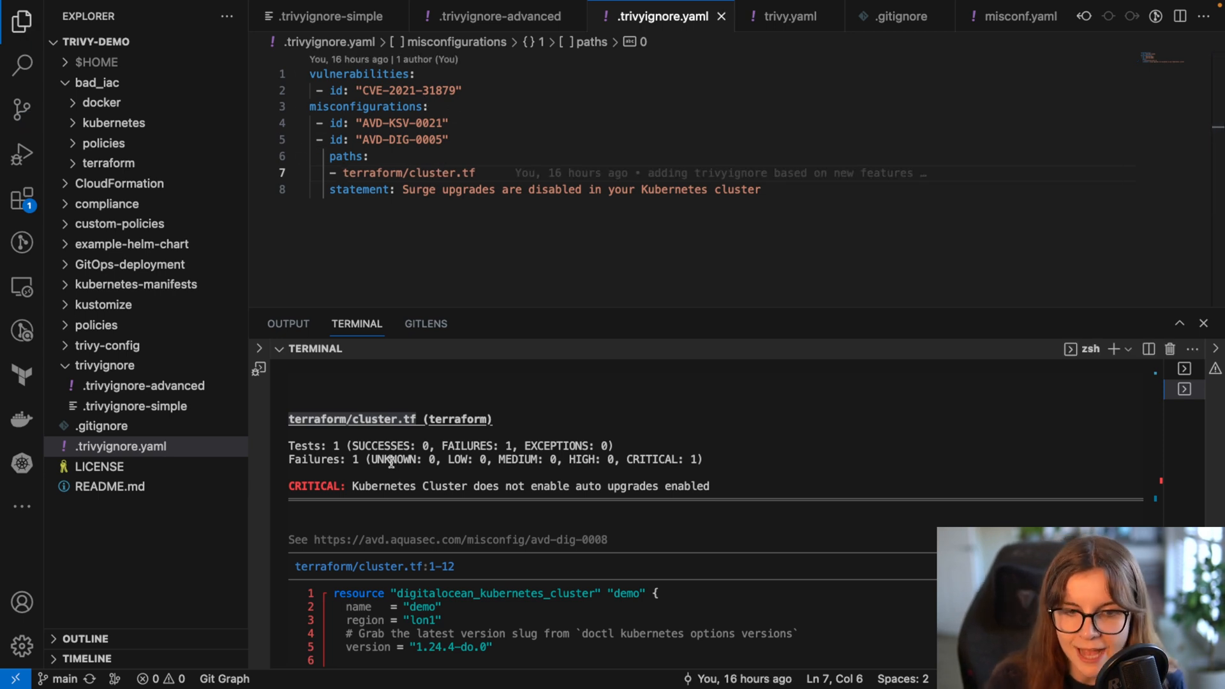
{"action": "scroll", "scroll_direction": "down", "scroll_amount": 3}
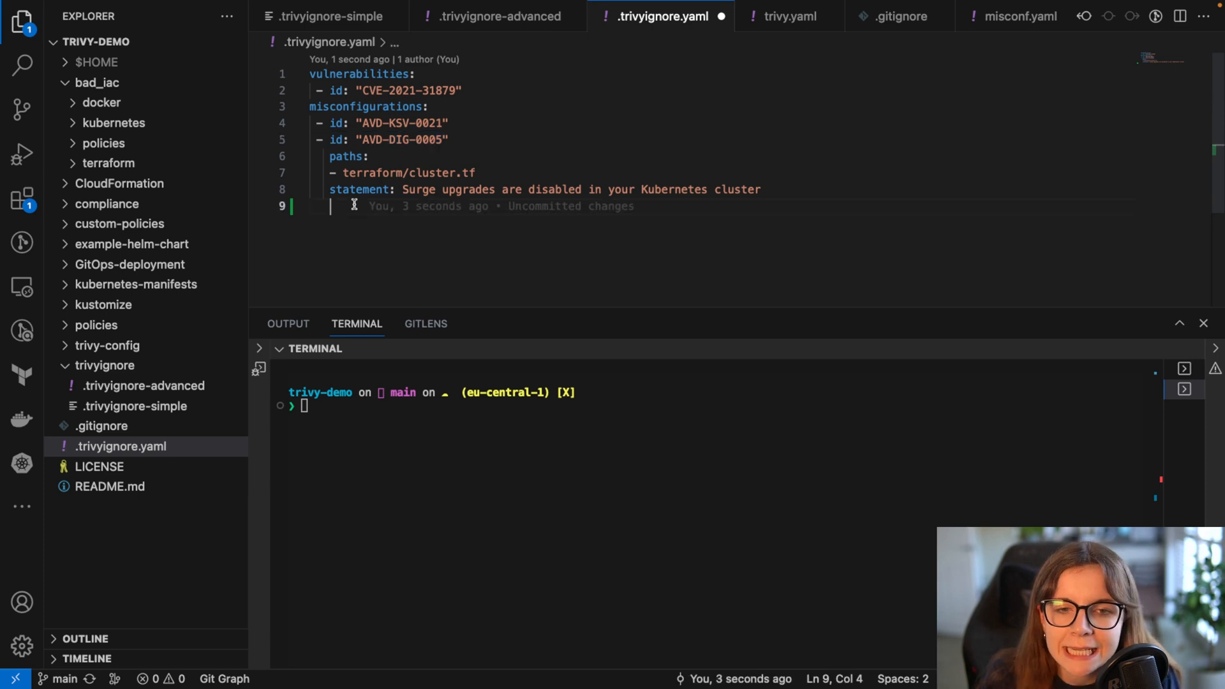
Add expired_at: 2023-09-01 to the AVD-DIG-0005 ignore entry and save .trivyignore.yaml
{"action": "type", "text": "expired_at: 2023-09-01"}
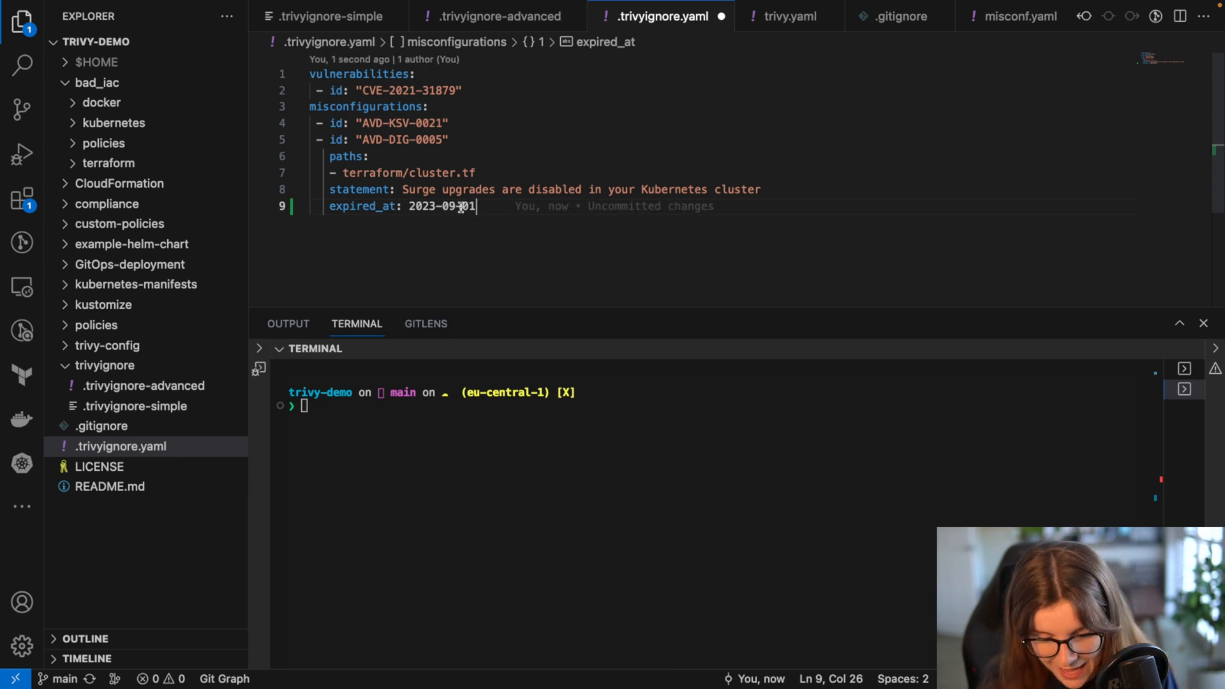
{"action": "key", "text": "ctrl+s"}
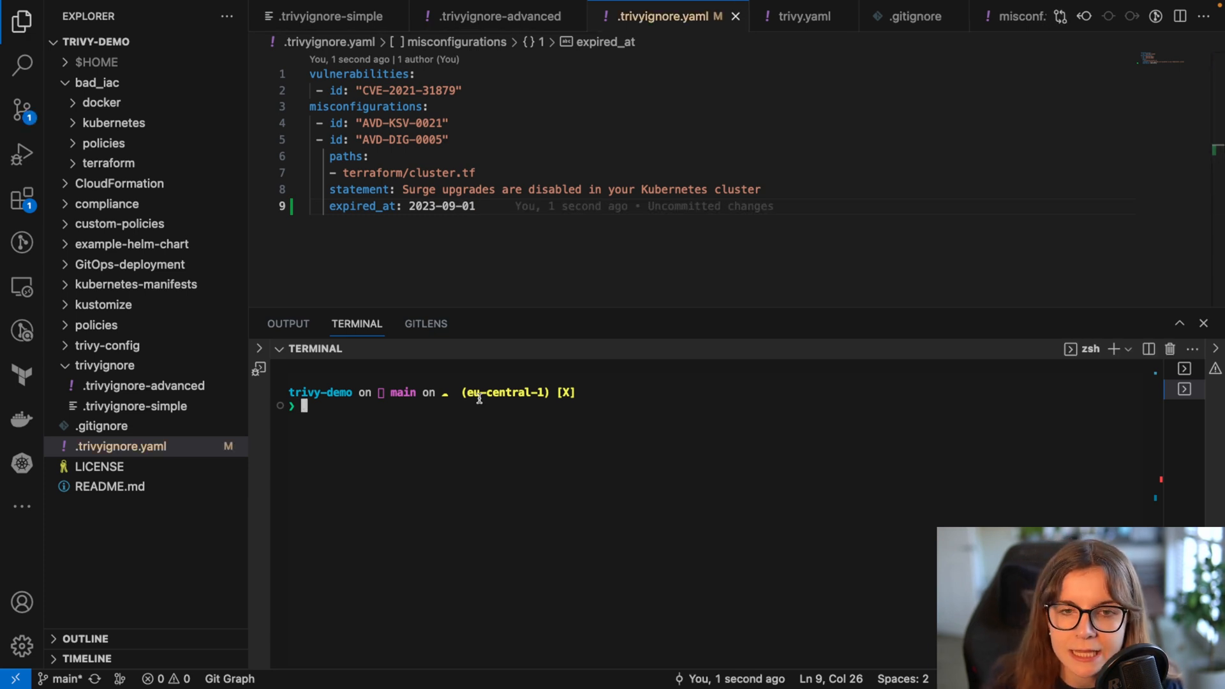
Clear the terminal and rerun the ignore-file scan on ./bad_iac, which reports AVD-DIG-0005 again
{"action": "type", "text": "clear"}
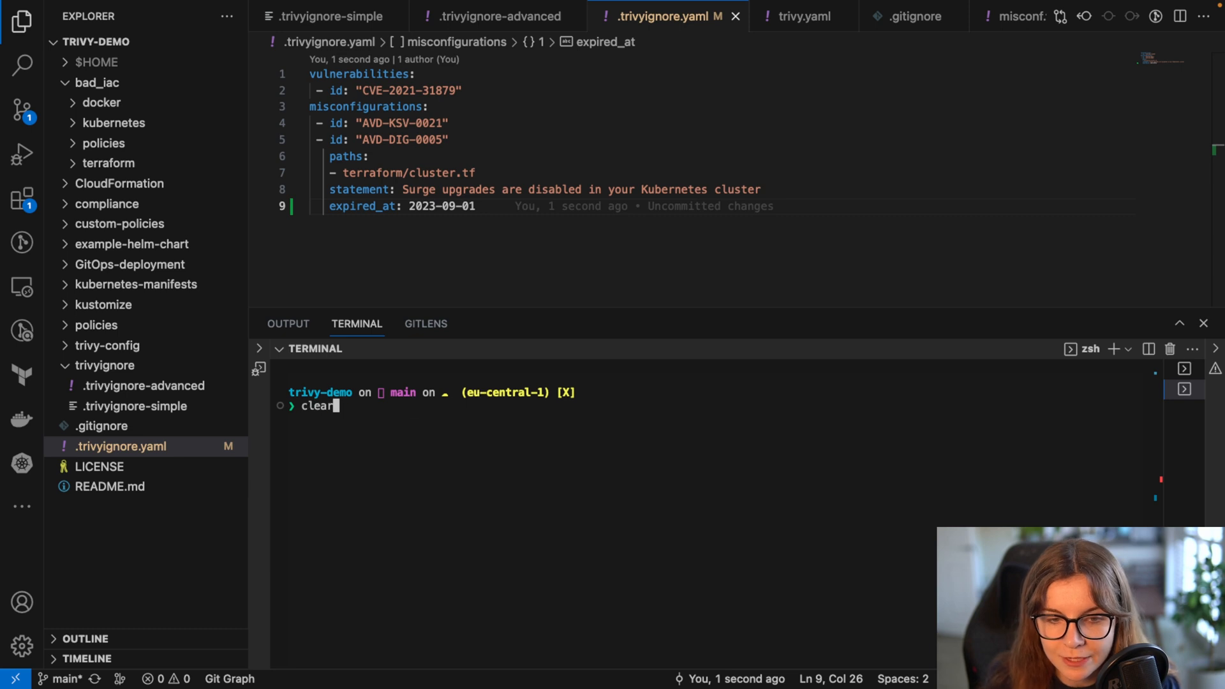
{"action": "type", "text": "trivy config --ignorefile ./.trivyignore.yaml ./bad_iac"}
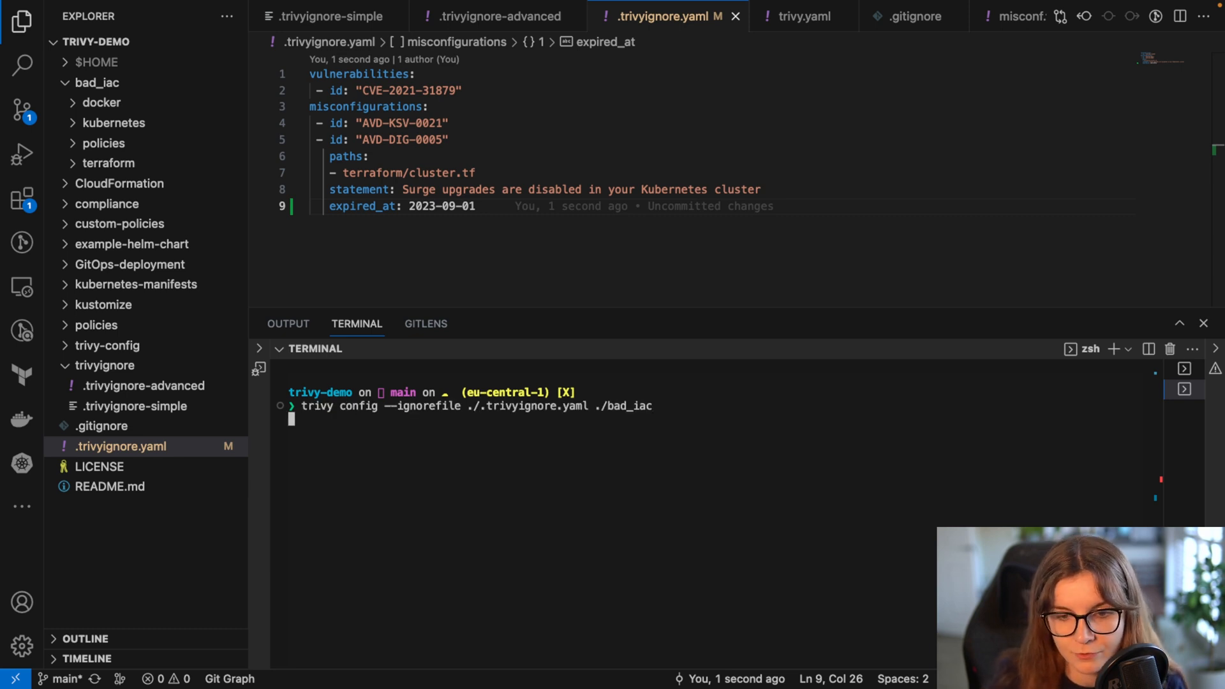
{"action": "key", "text": "Return"}
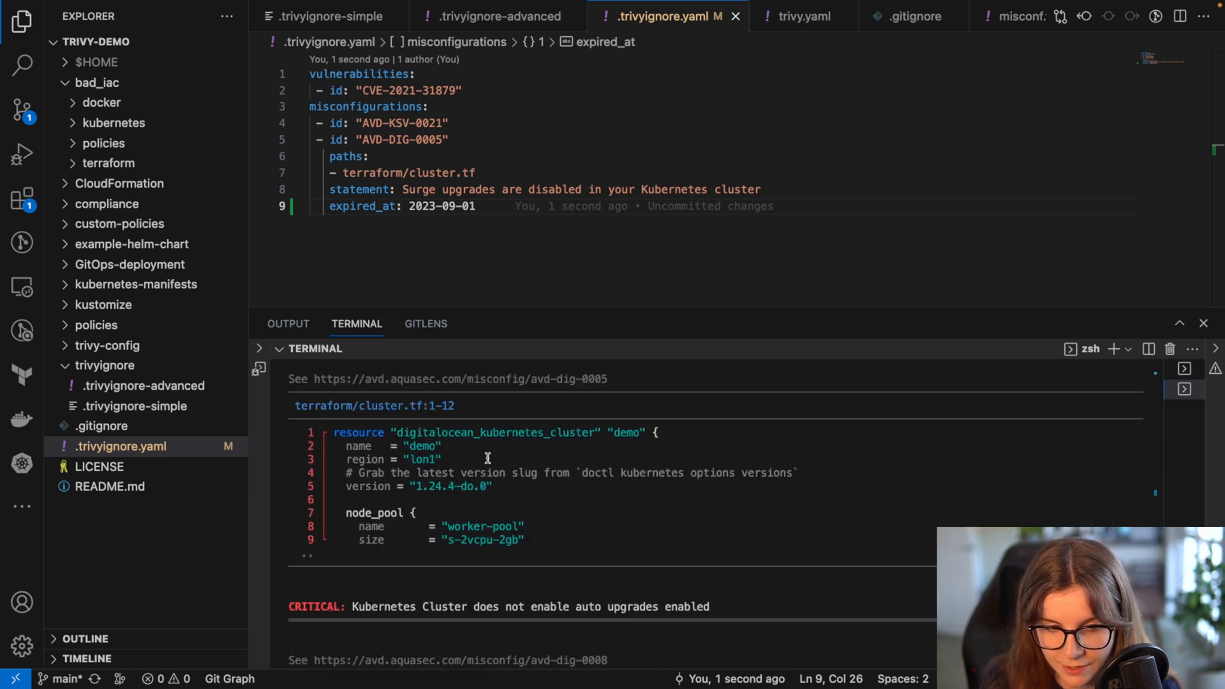
{"action": "scroll", "scroll_direction": "up", "scroll_amount": 3}
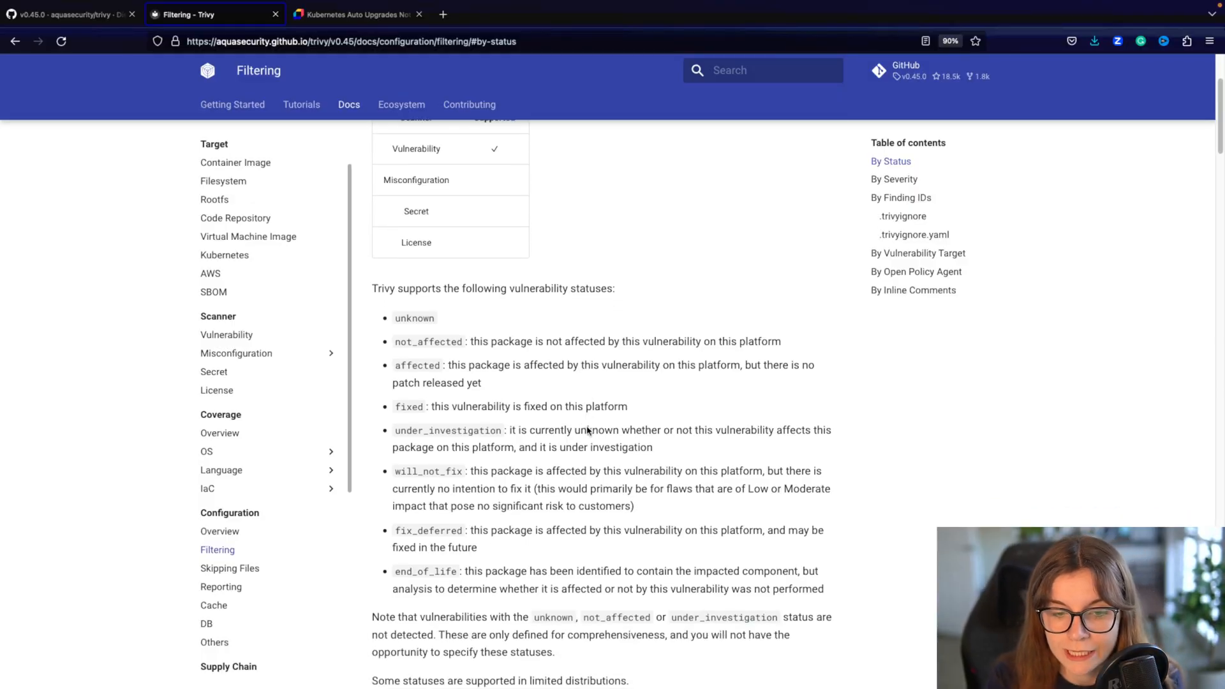
{"action": "mouse_move", "coordinate": [523, 446]}
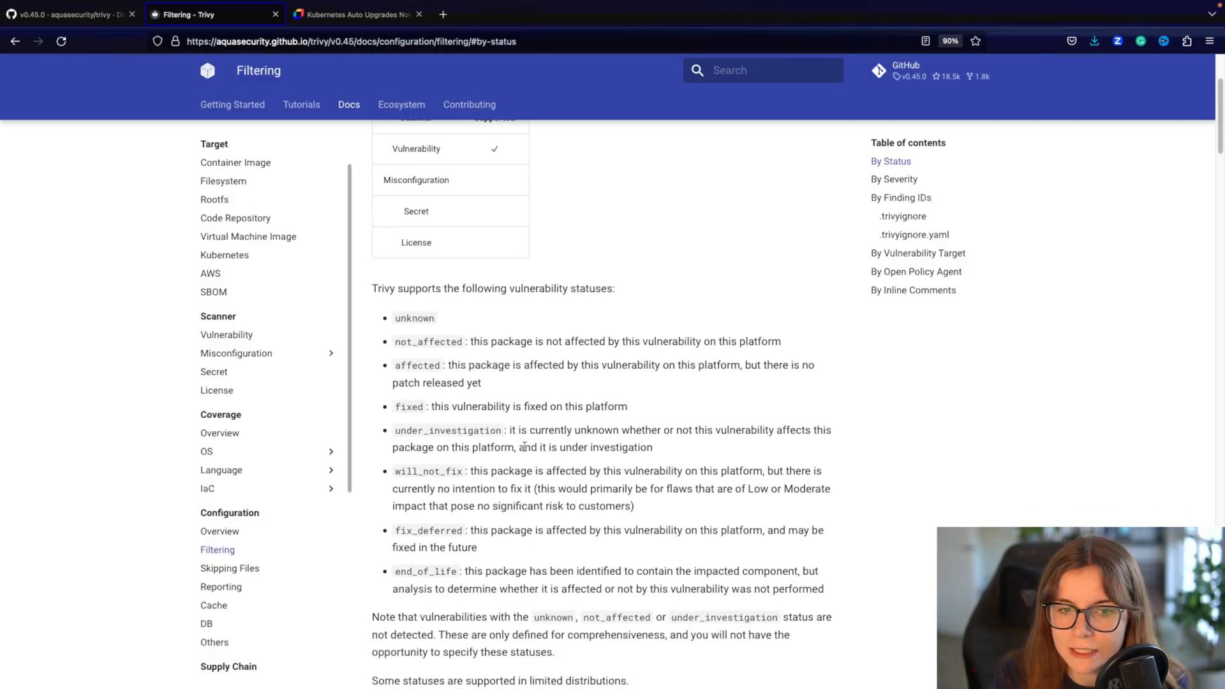
{"action": "scroll", "scroll_direction": "down", "scroll_amount": 3}
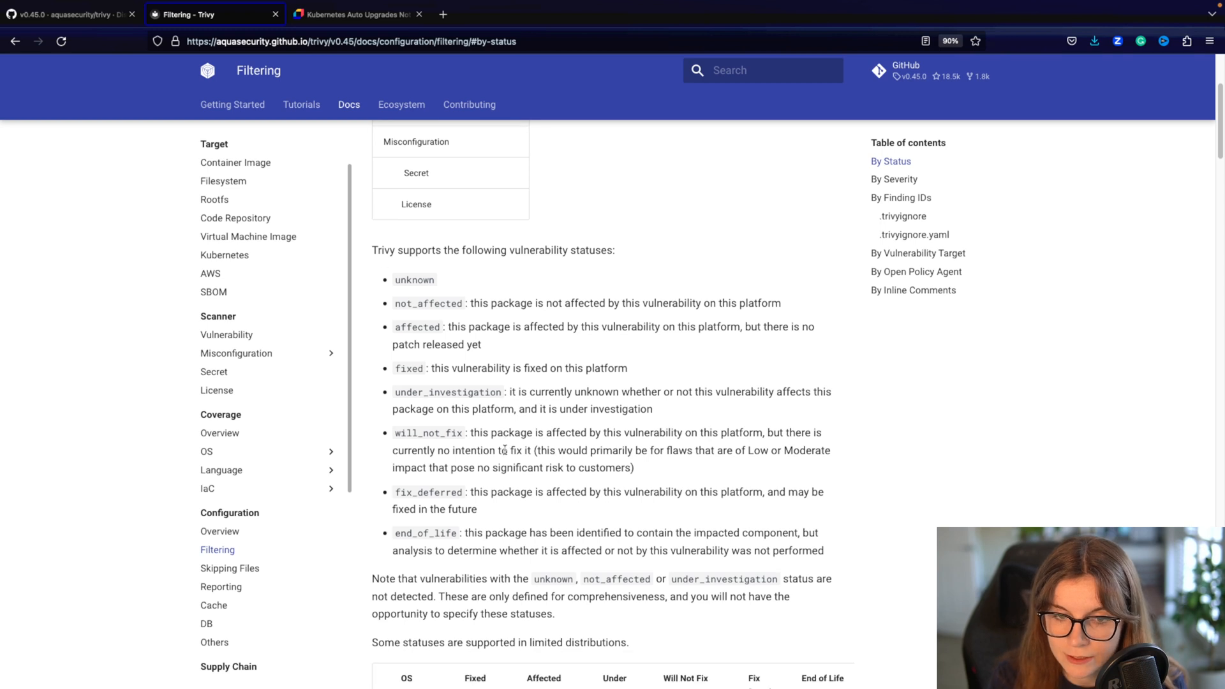
{"action": "scroll", "scroll_direction": "down", "scroll_amount": 3}
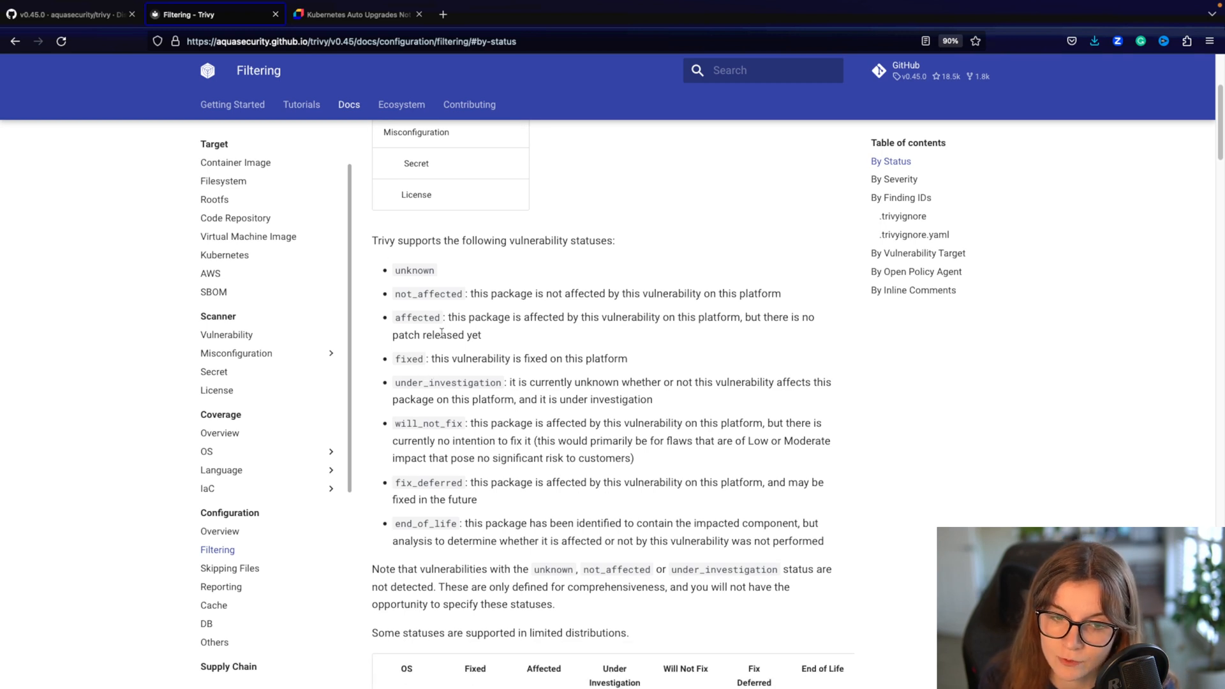
{"action": "scroll", "scroll_direction": "down", "scroll_amount": 3}
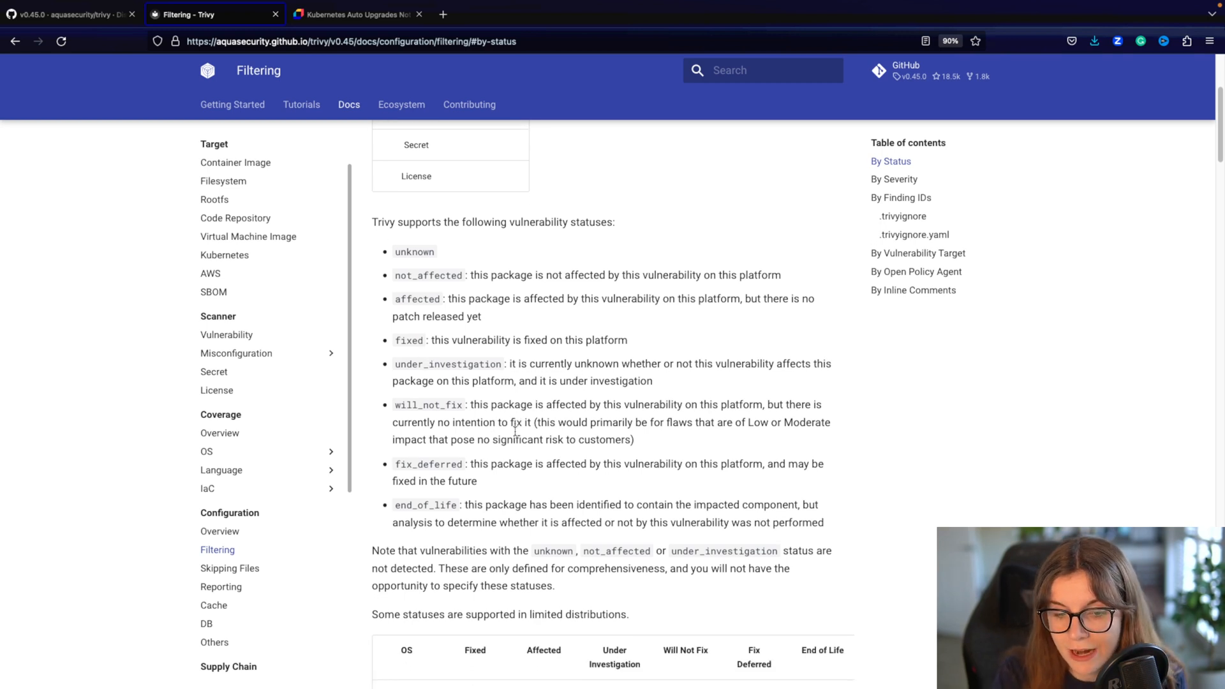
{"action": "scroll", "scroll_direction": "down", "scroll_amount": 3}
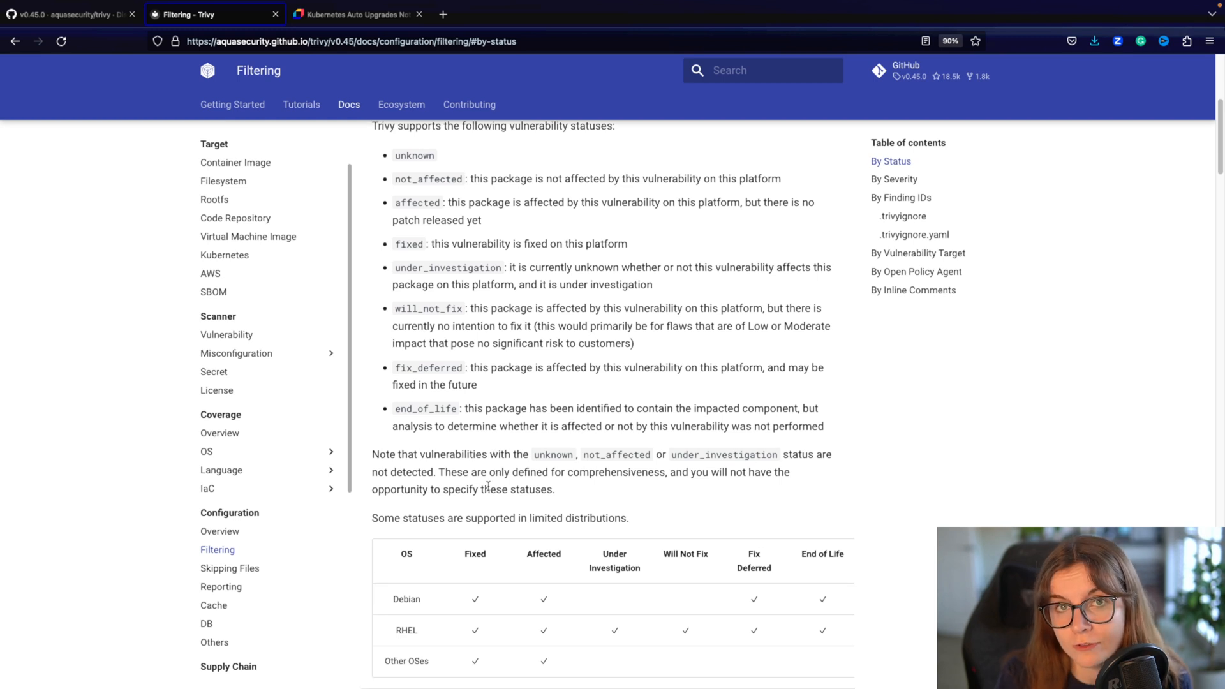
{"action": "scroll", "scroll_direction": "up", "scroll_amount": 3}
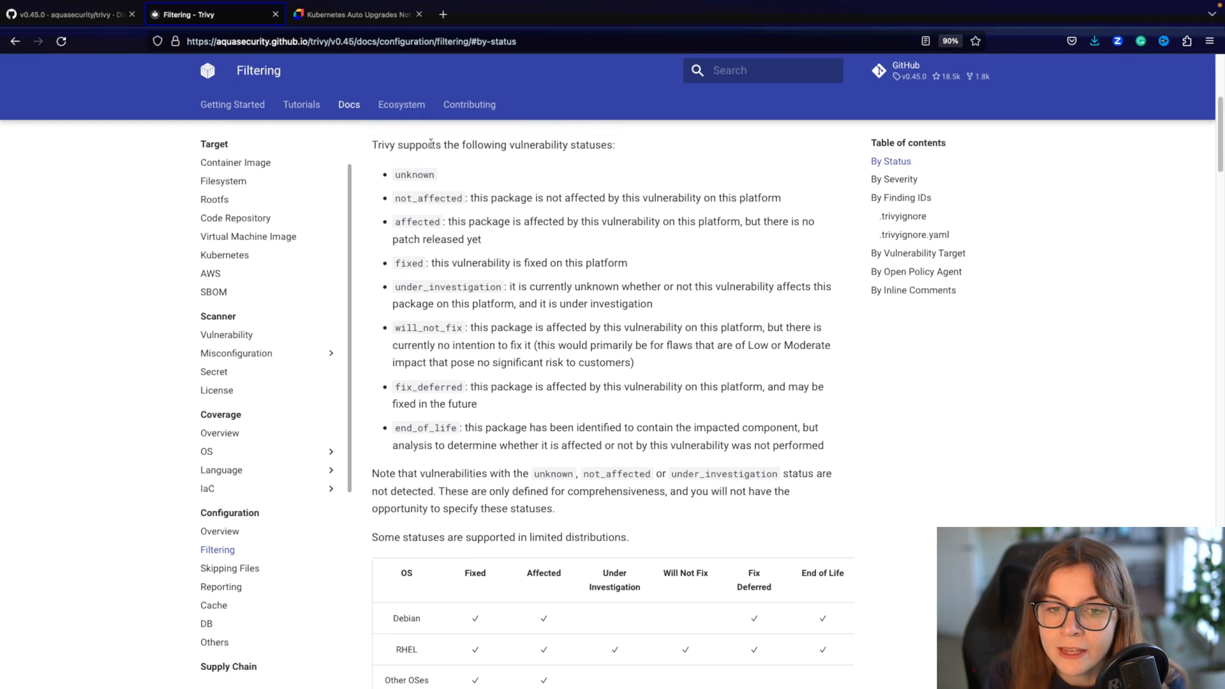
{"action": "mouse_move", "coordinate": [430, 241]}
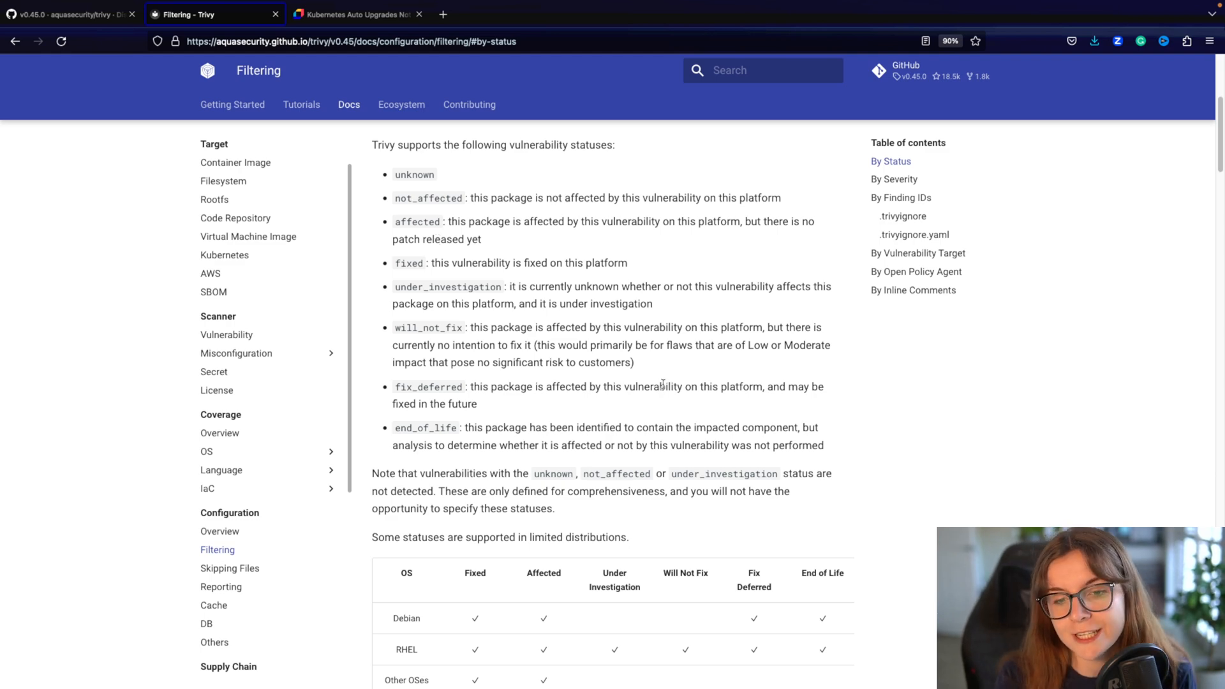
{"action": "scroll", "scroll_direction": "down", "scroll_amount": 3}
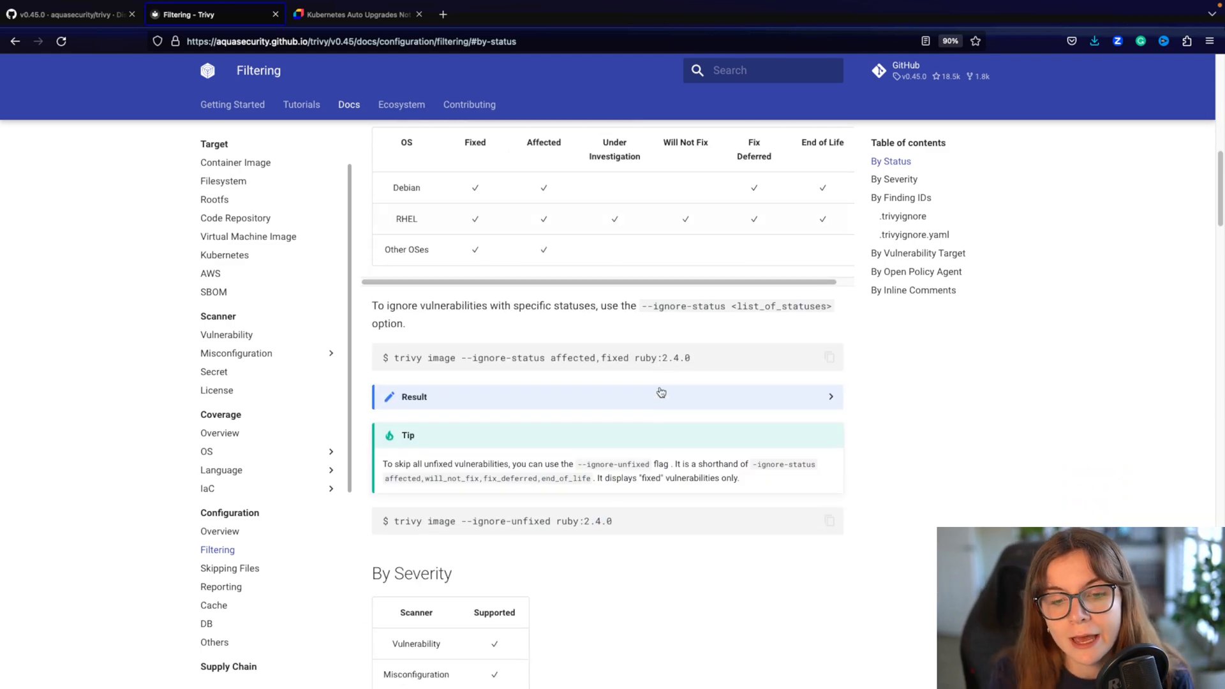
{"action": "scroll", "scroll_direction": "up", "scroll_amount": 3}
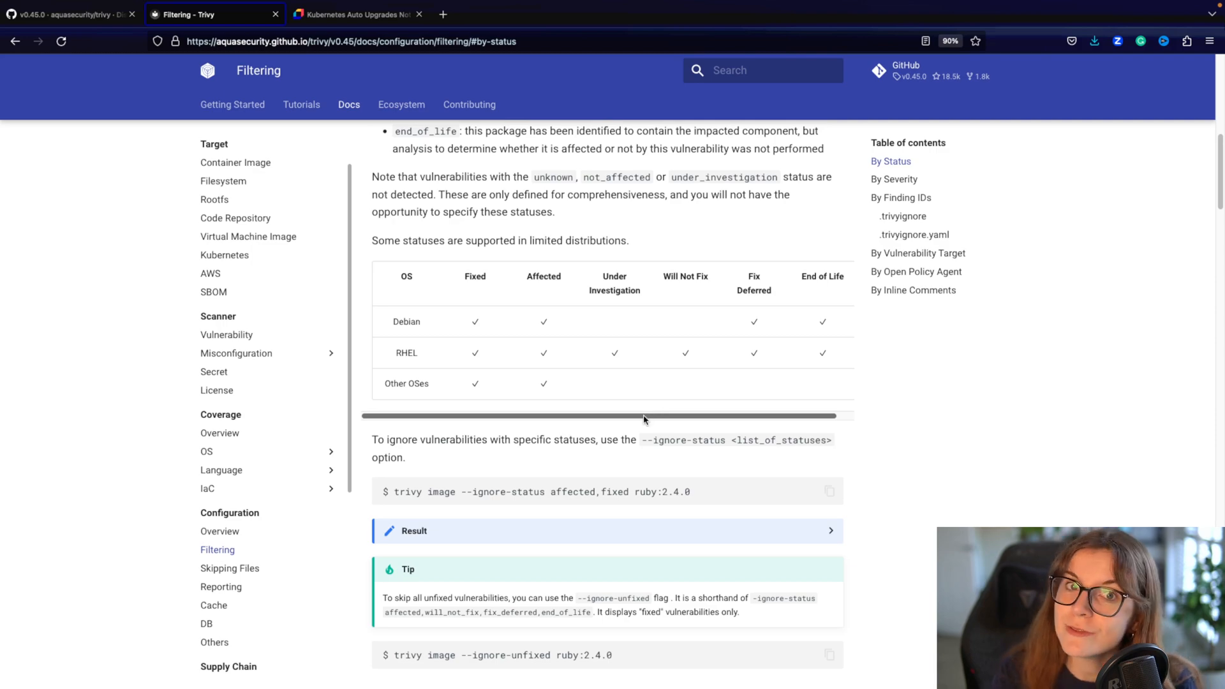